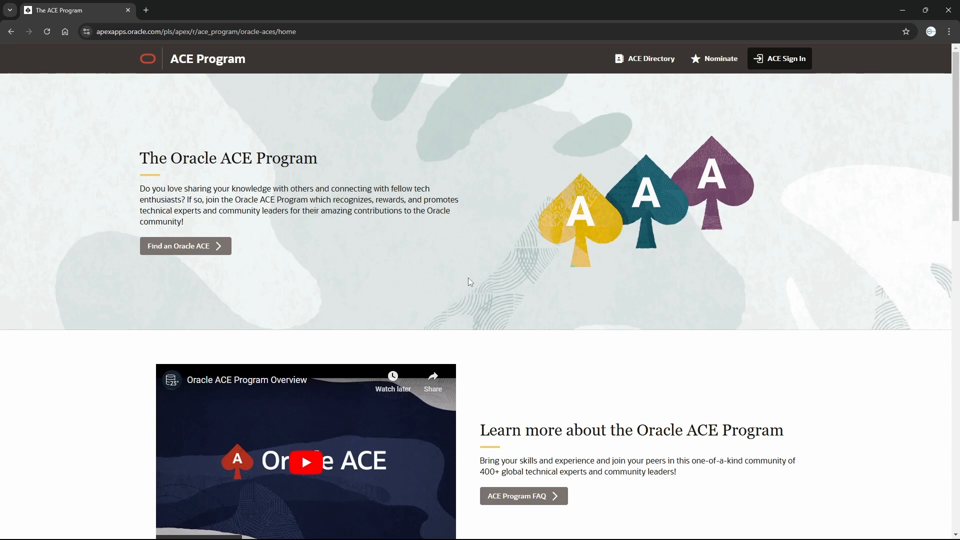
mouse_move(360, 229)
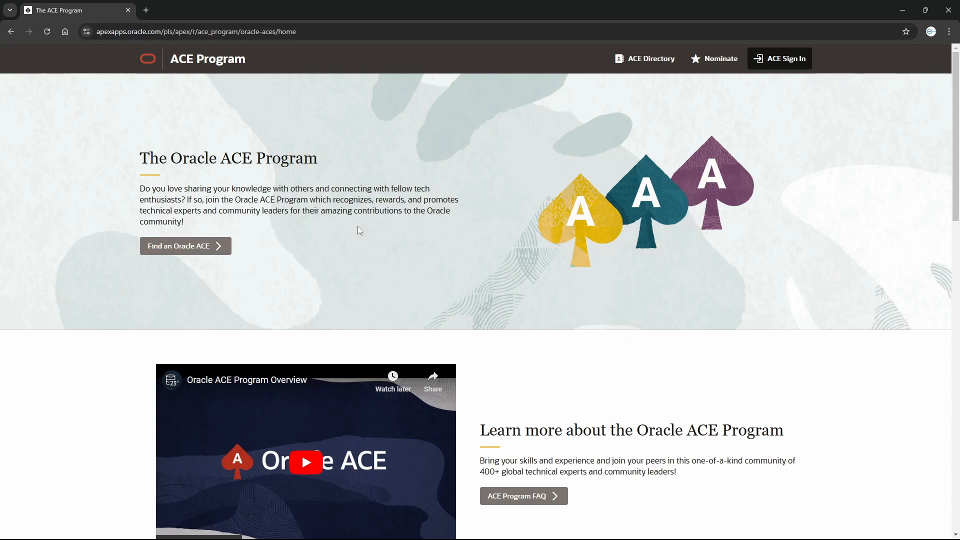
mouse_move(128, 83)
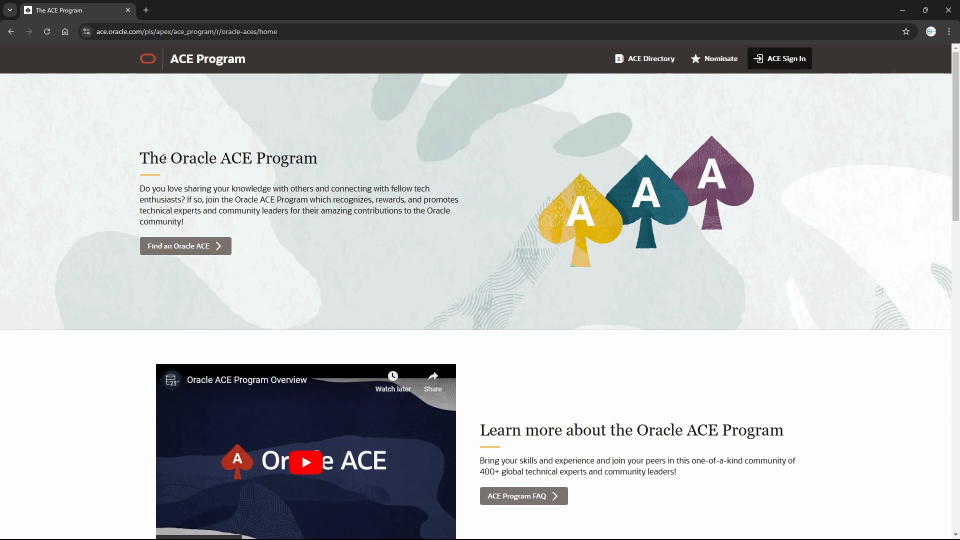
mouse_move(646, 64)
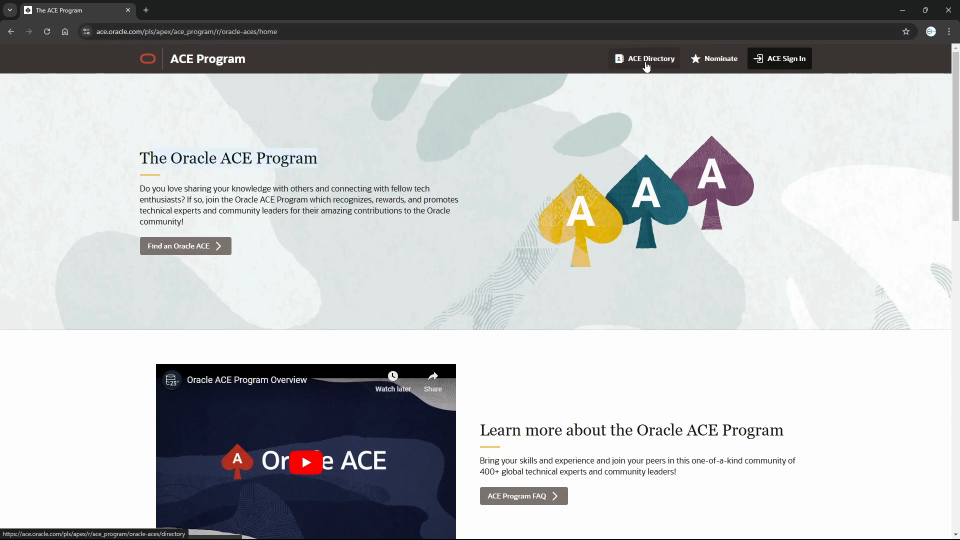
Show the ACE Directory and scroll through the member cards to the bottom.
left_click(644, 58)
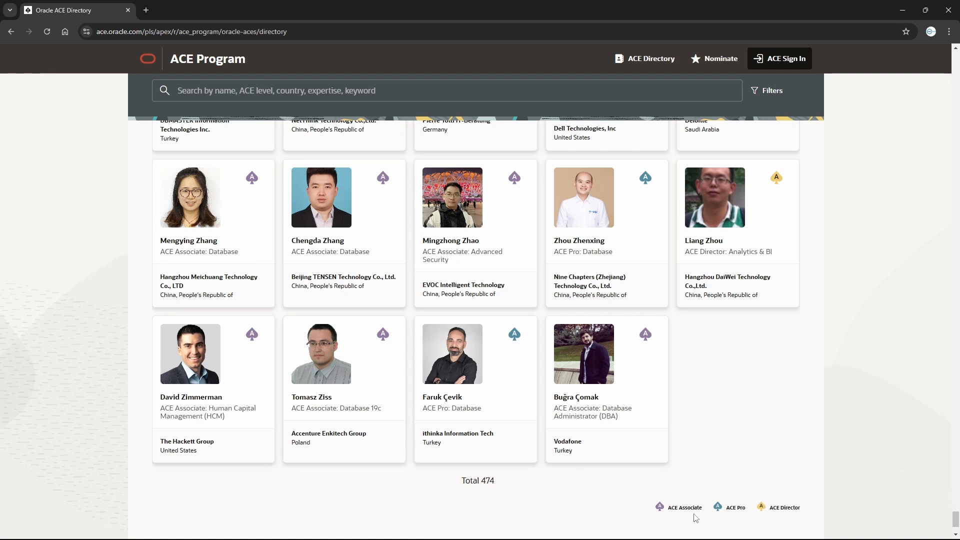
mouse_move(683, 517)
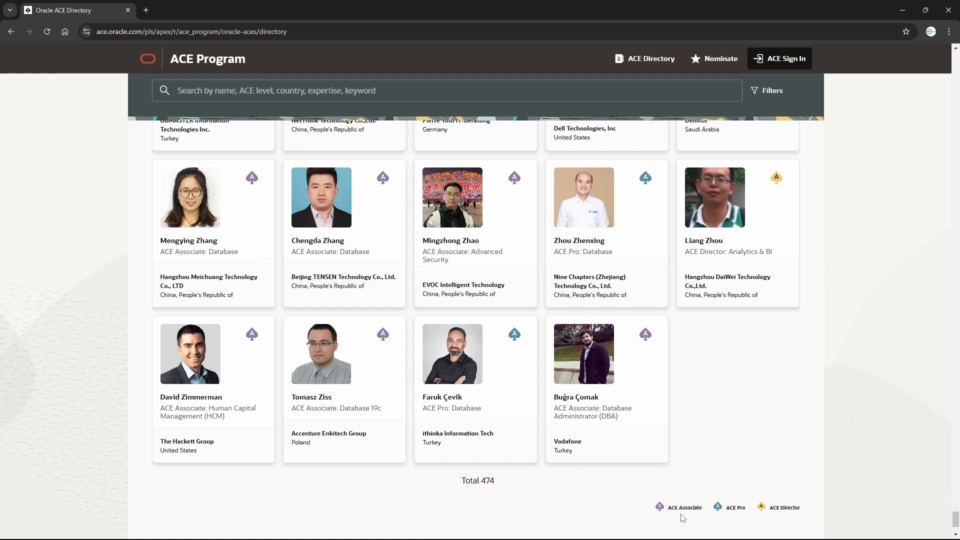
mouse_move(742, 518)
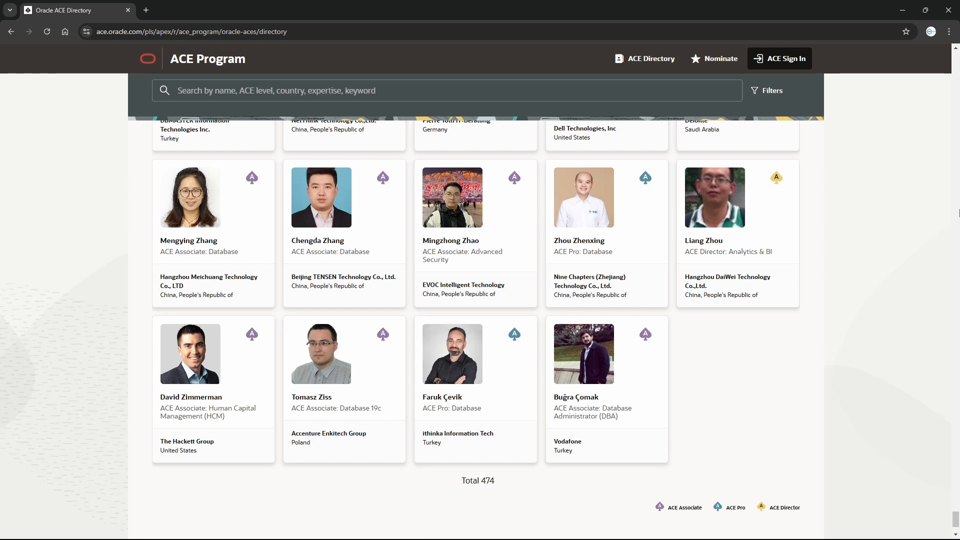
scroll("down", 3)
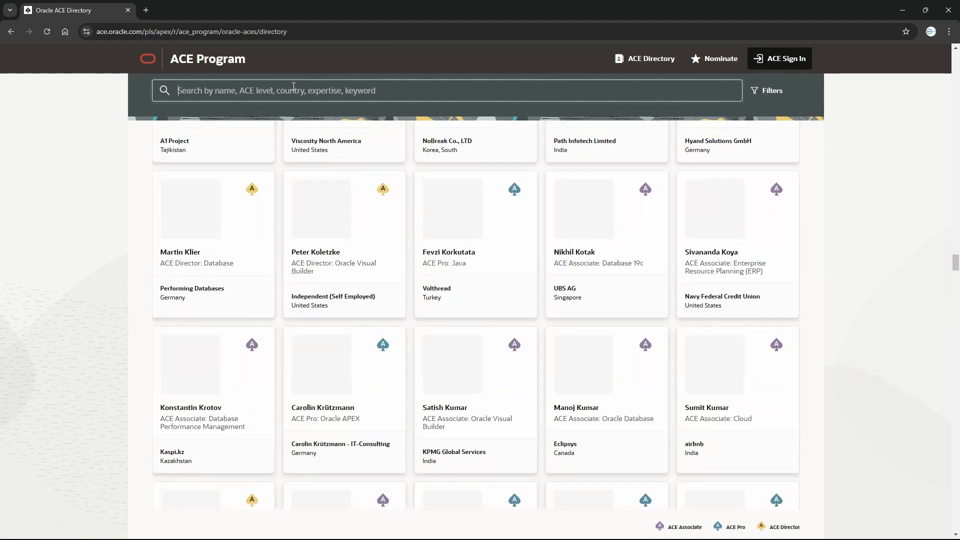
Search the directory for 'sikandar' and view the matching member's profile and contributions.
type("sikandar")
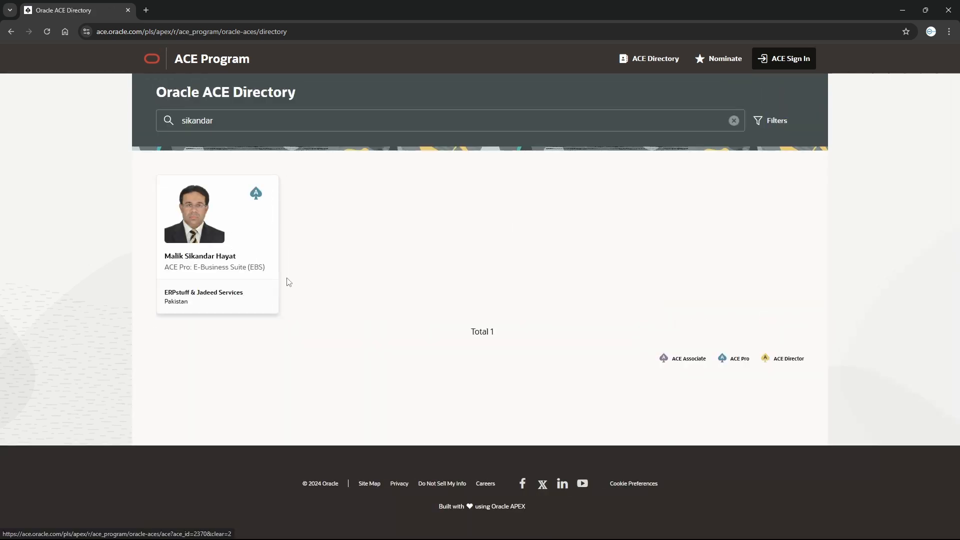
left_click(199, 220)
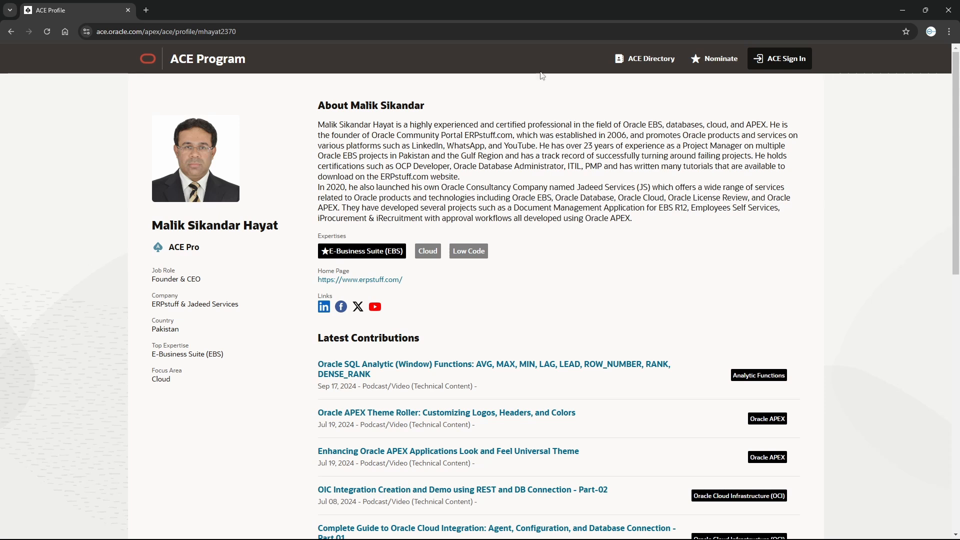
mouse_move(868, 340)
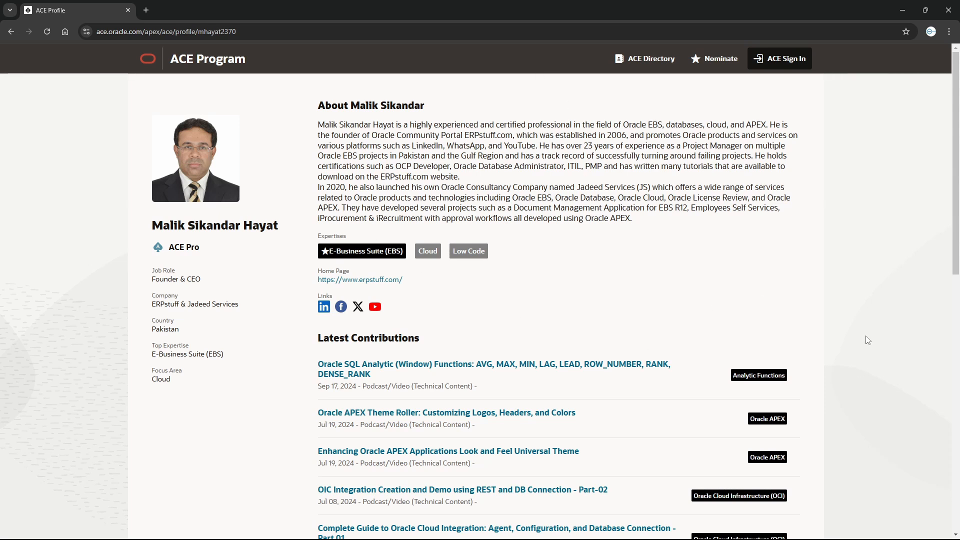
mouse_move(854, 342)
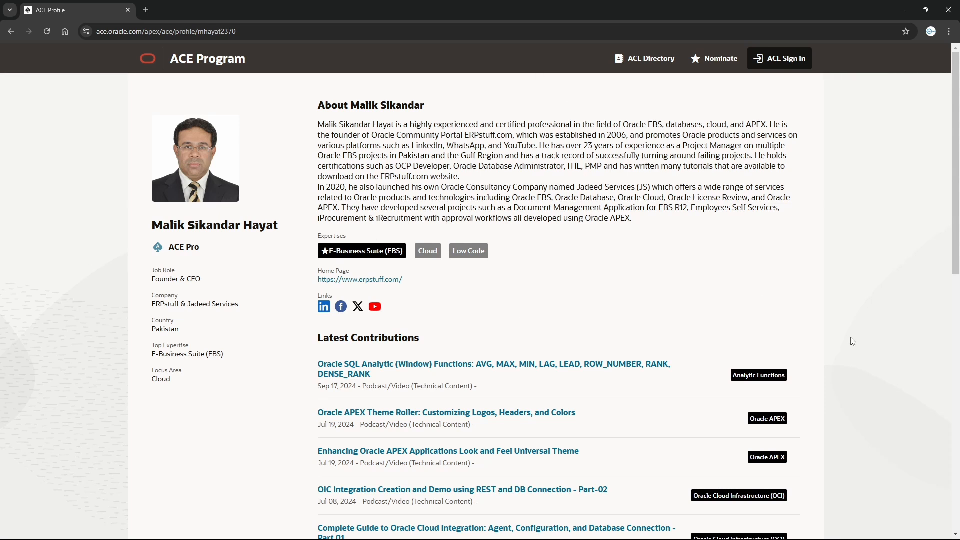
mouse_move(810, 396)
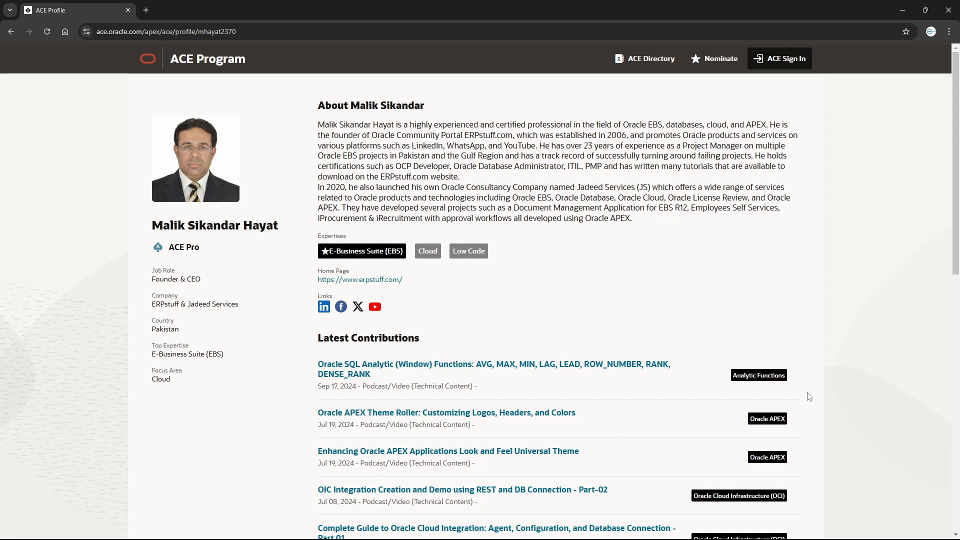
scroll("down", 3)
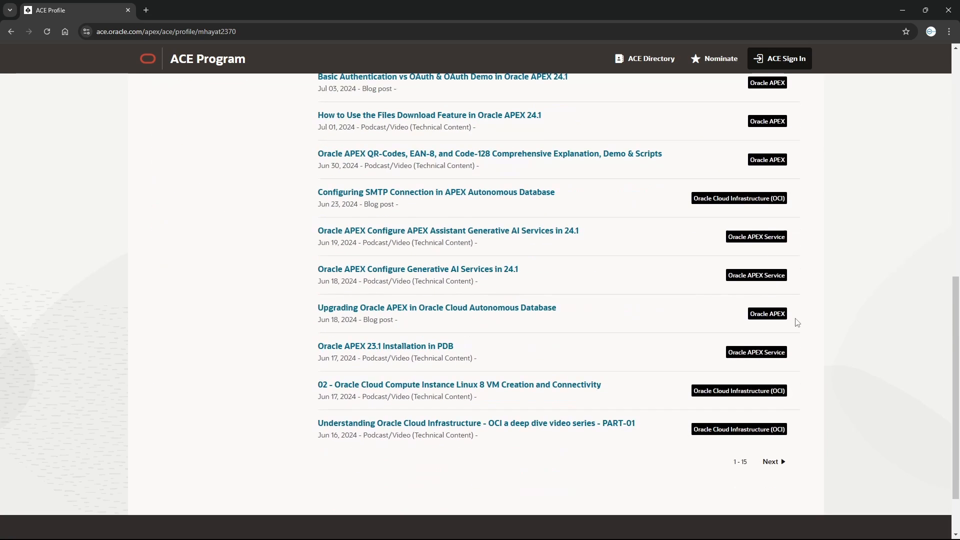
scroll("up", 3)
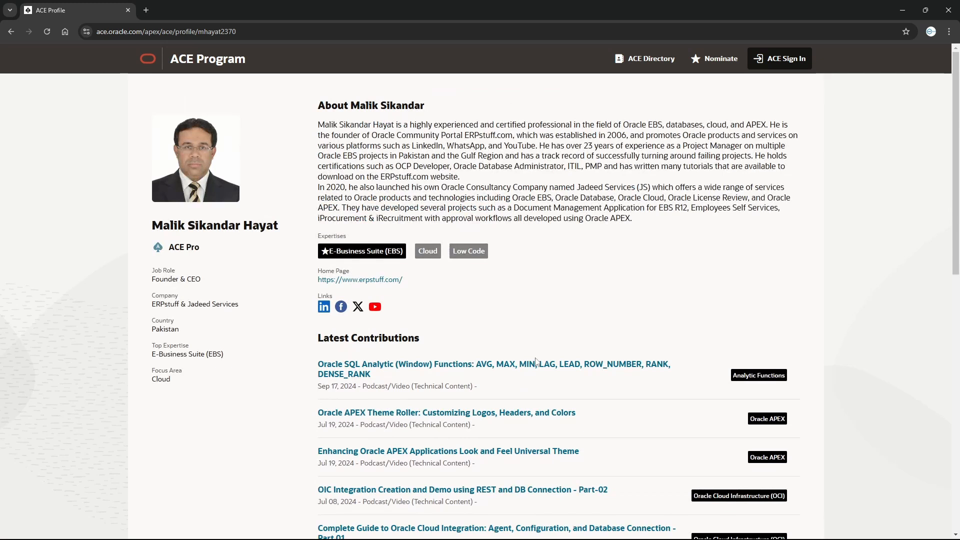
mouse_move(499, 494)
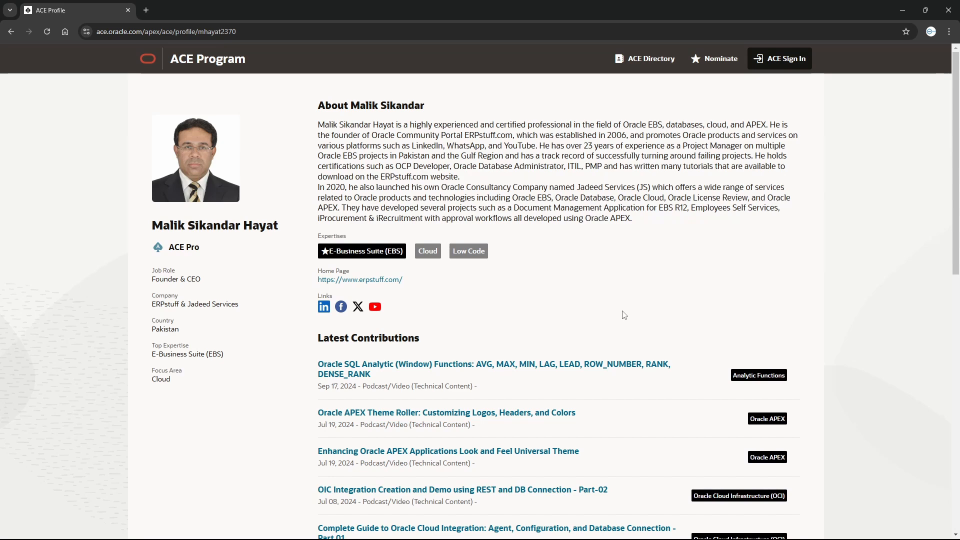
mouse_move(202, 58)
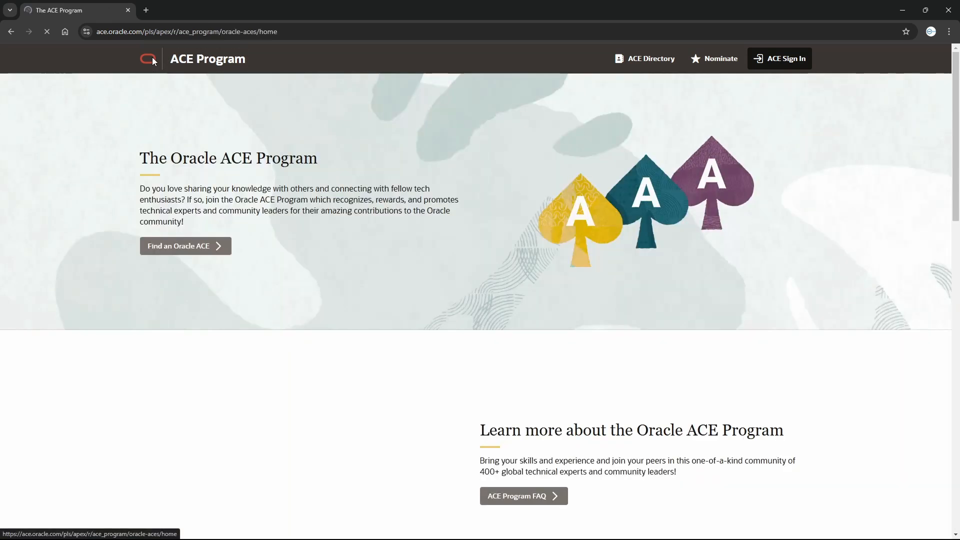
scroll("down", 3)
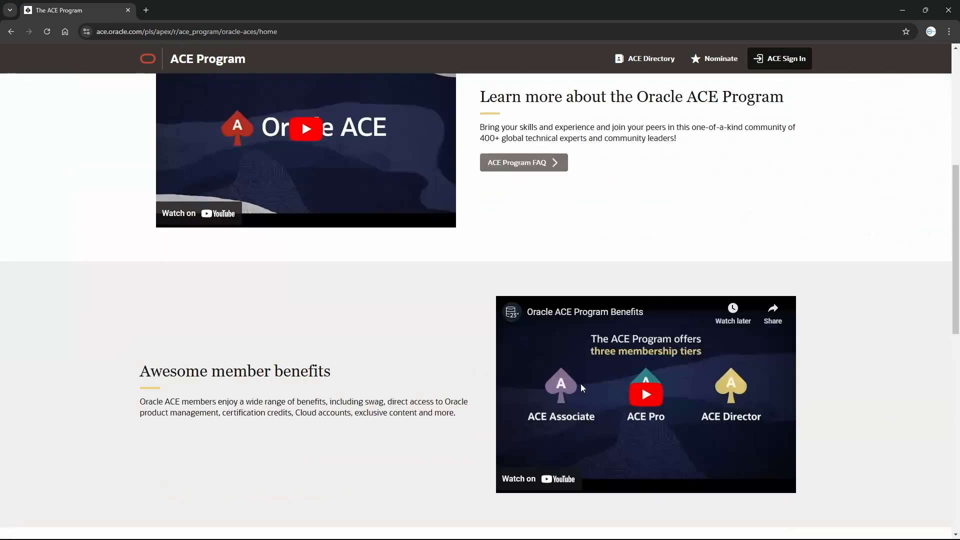
mouse_move(305, 375)
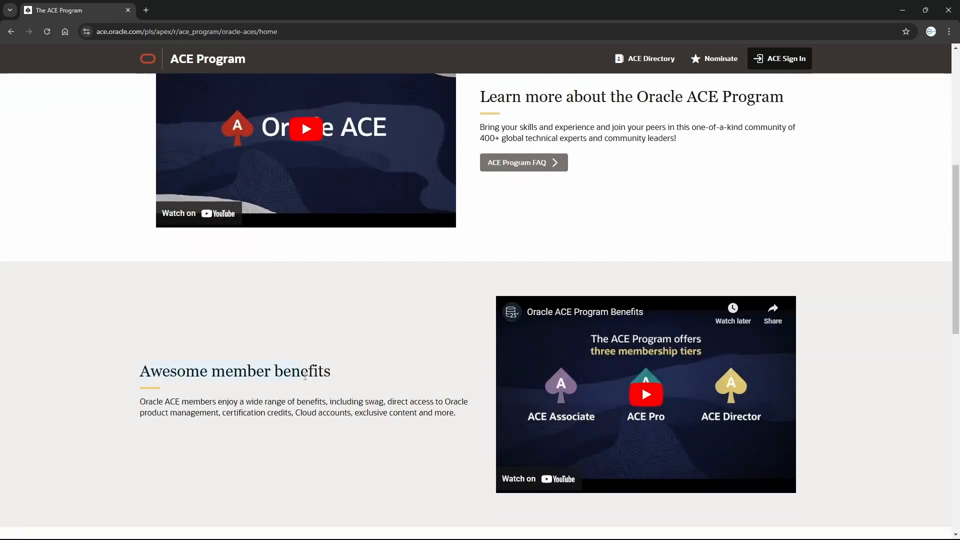
mouse_move(480, 439)
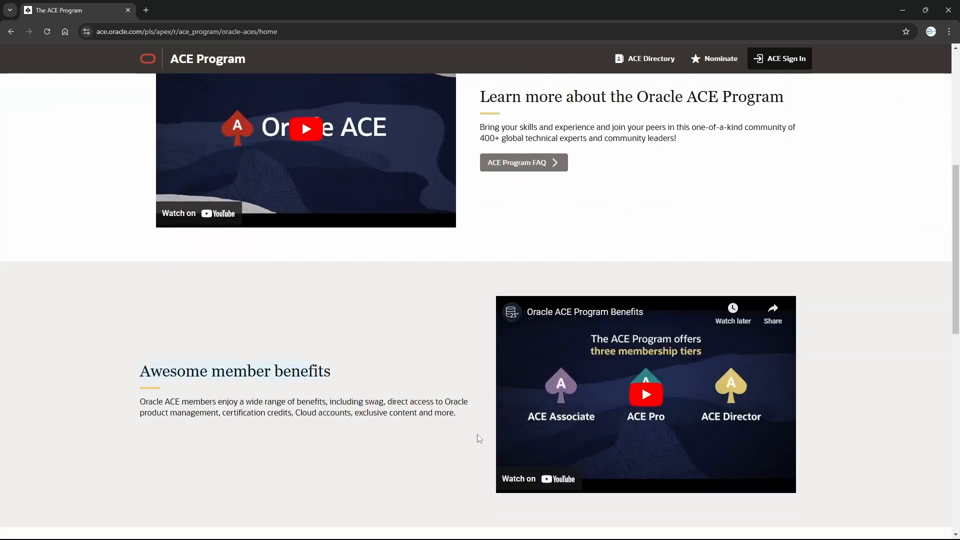
scroll("down", 3)
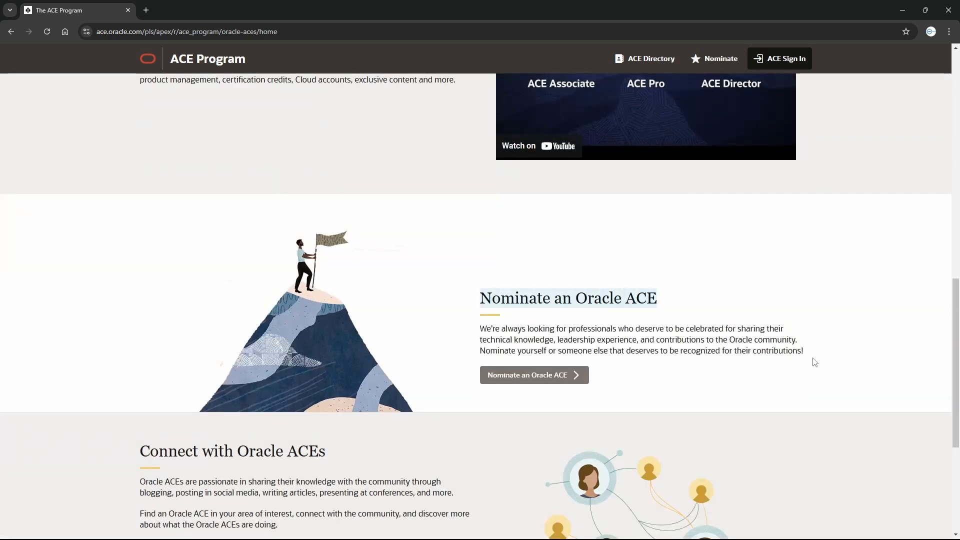
scroll("down", 3)
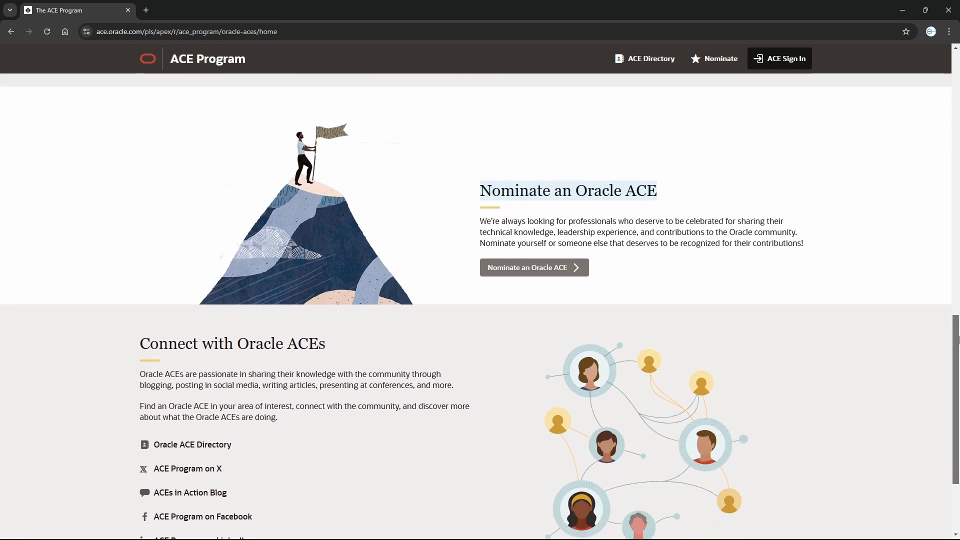
scroll("down", 3)
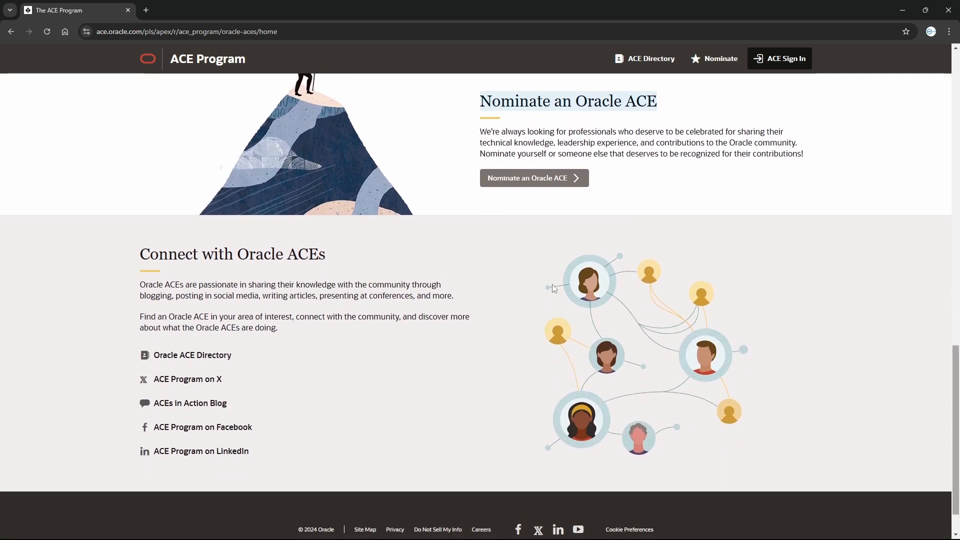
mouse_move(673, 386)
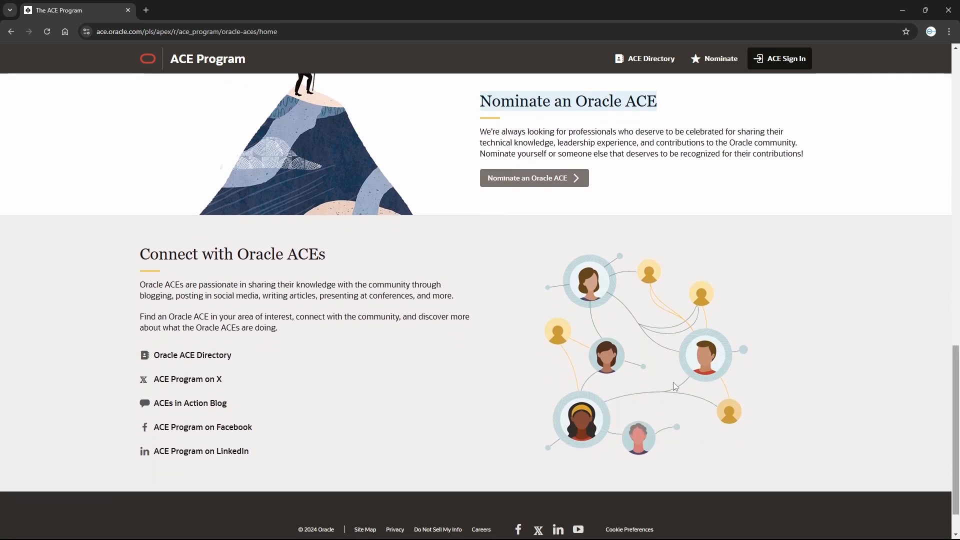
mouse_move(683, 382)
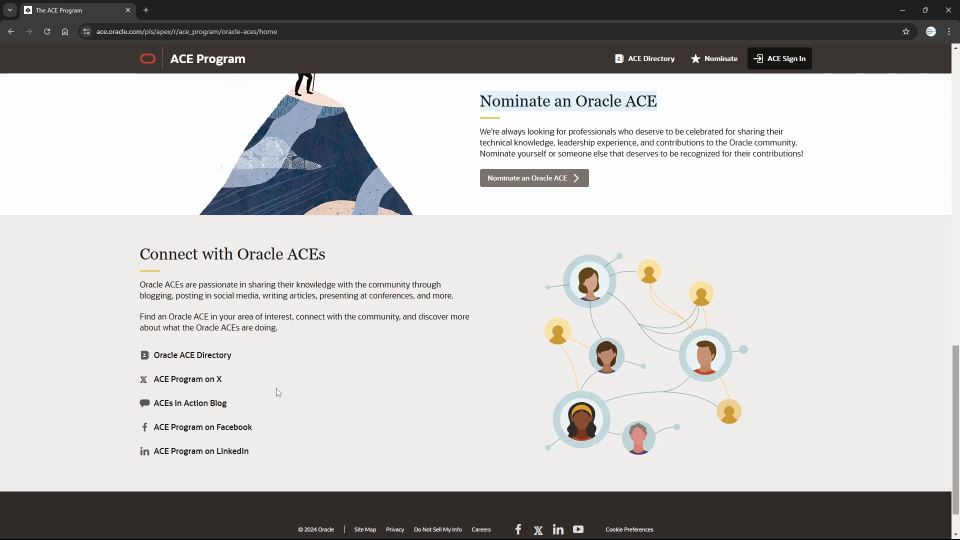
mouse_move(910, 439)
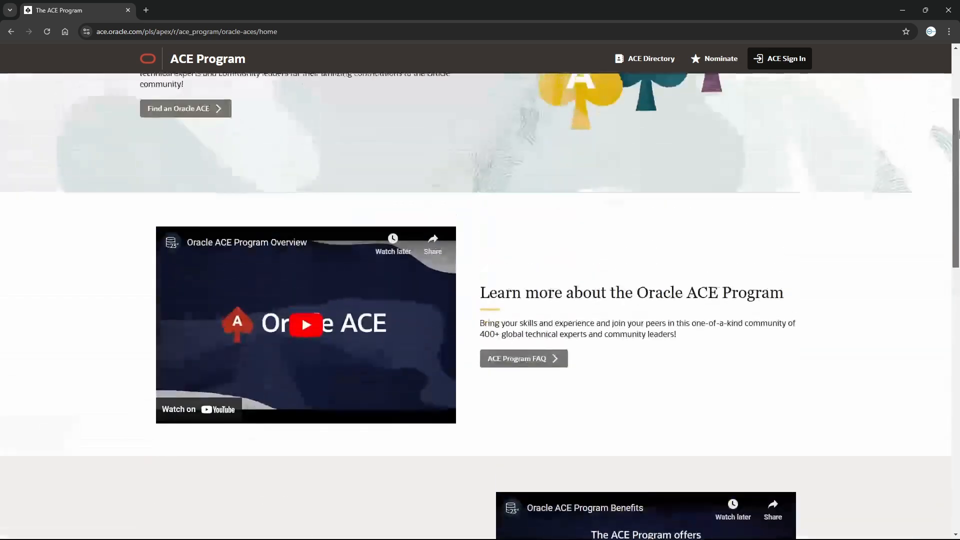
scroll("up", 3)
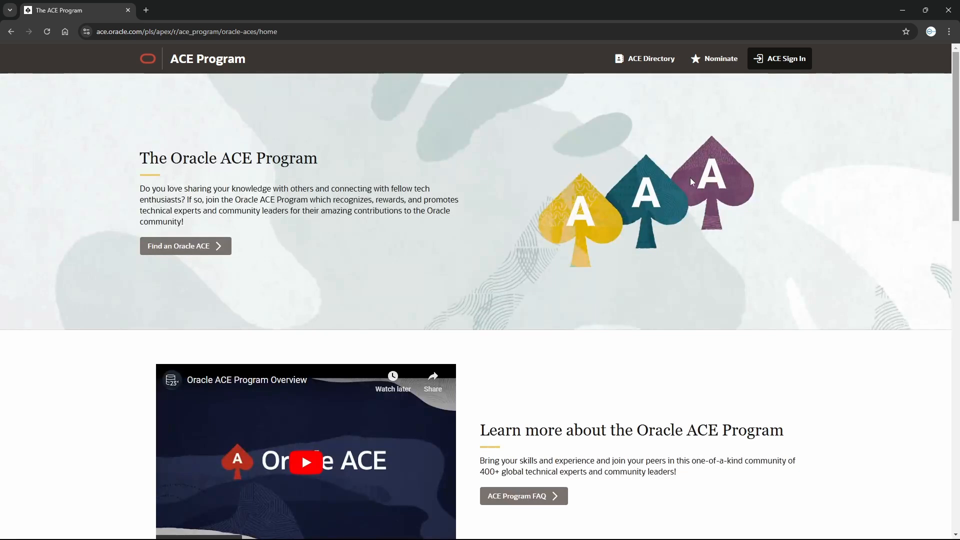
scroll("down", 3)
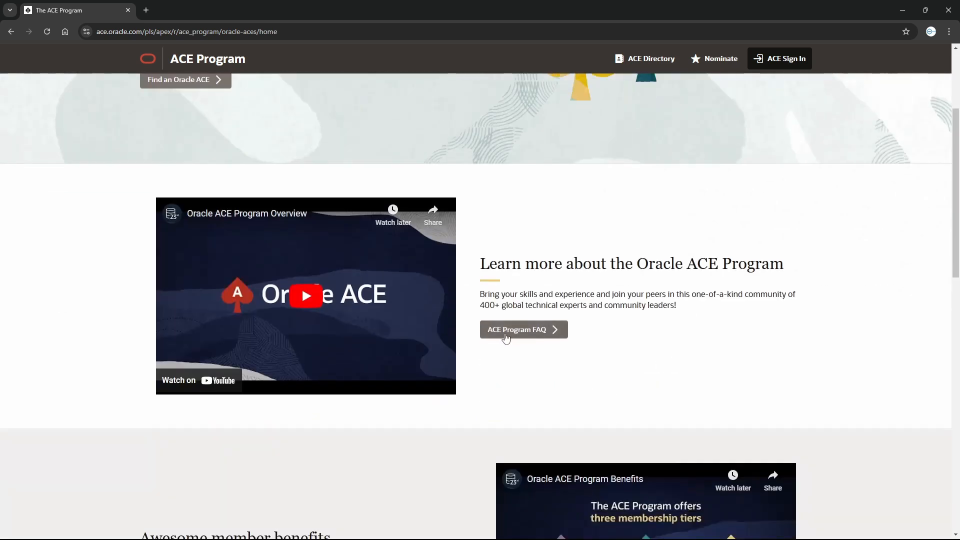
Expand the FAQ answers on what the Oracle ACE Program is and who is eligible.
left_click(517, 330)
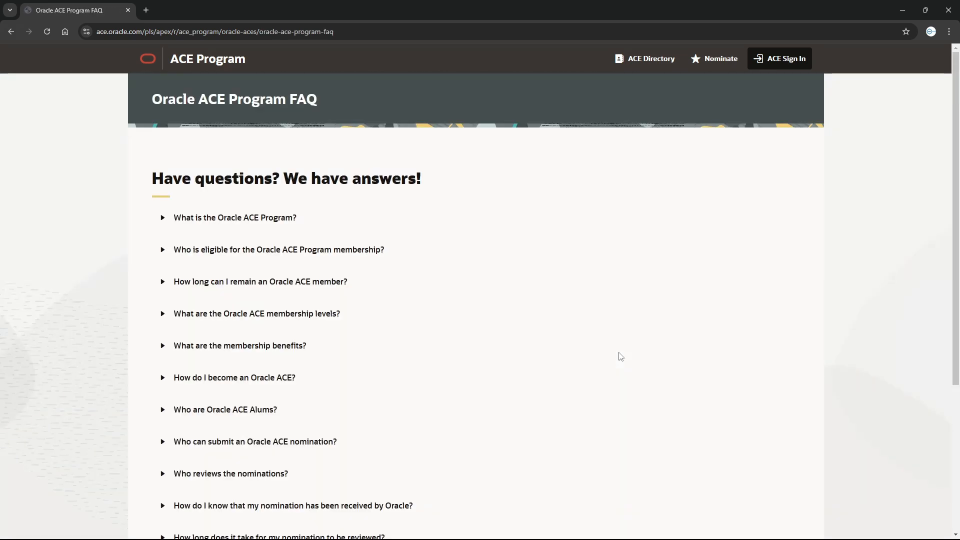
mouse_move(193, 232)
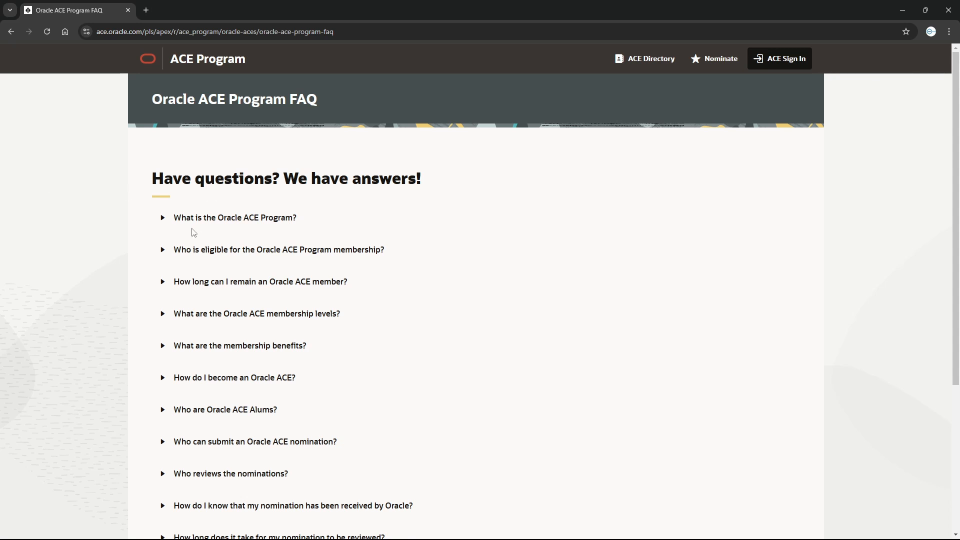
left_click(234, 218)
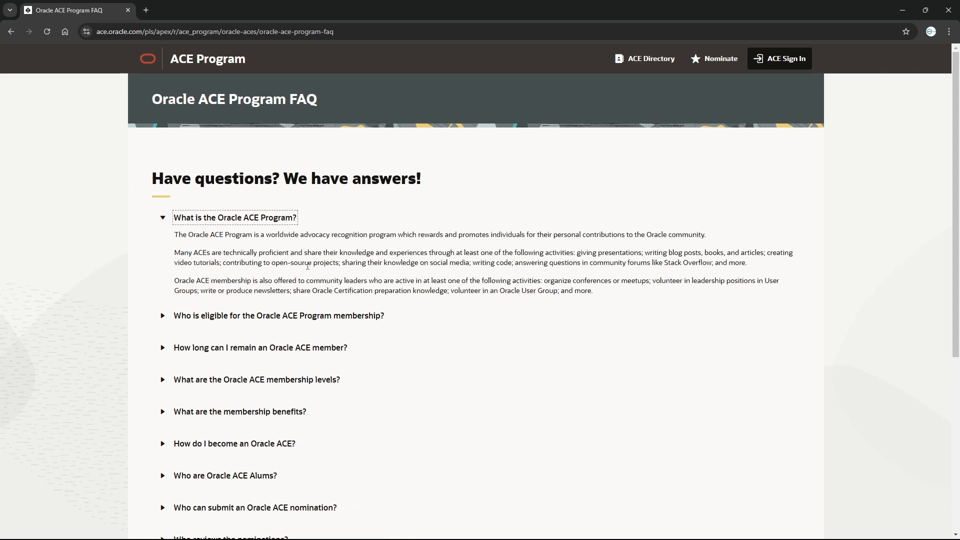
mouse_move(454, 323)
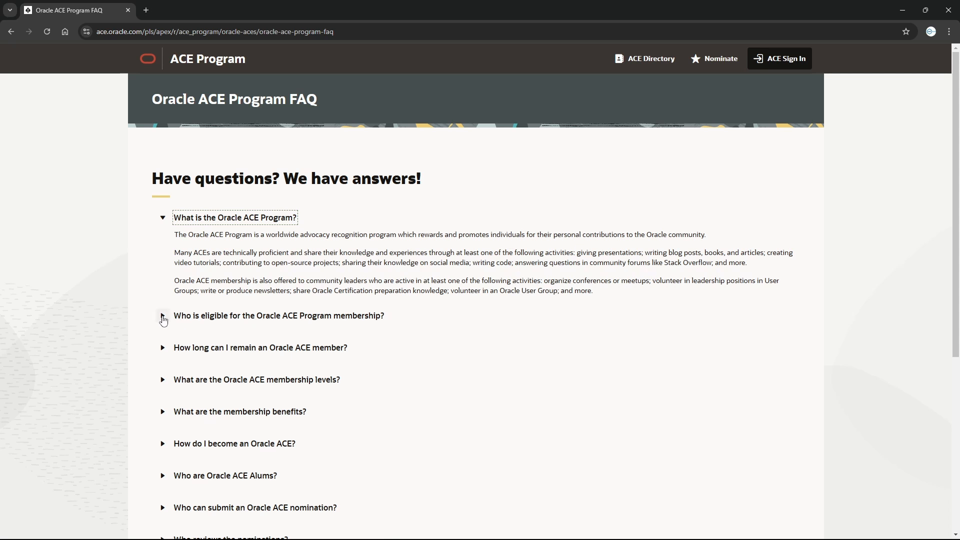
left_click(163, 315)
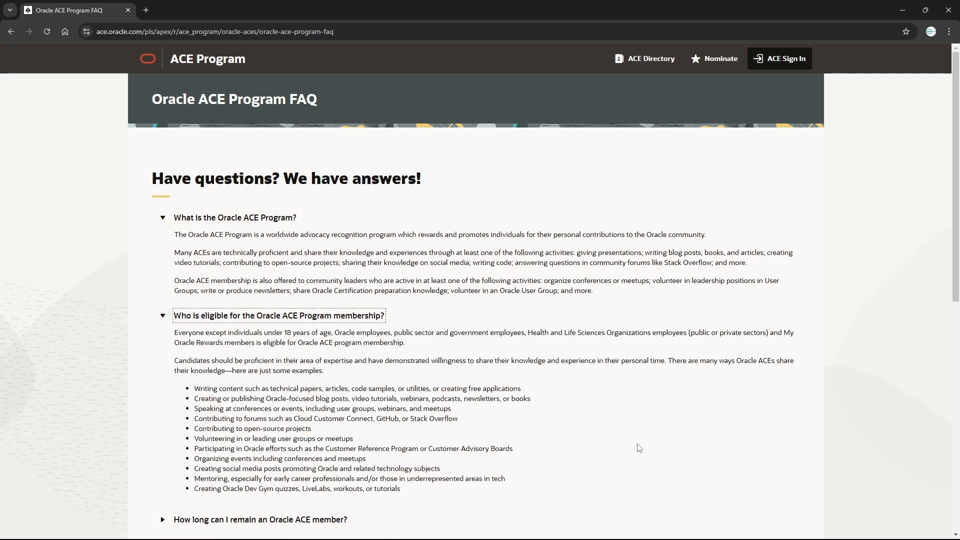
mouse_move(422, 442)
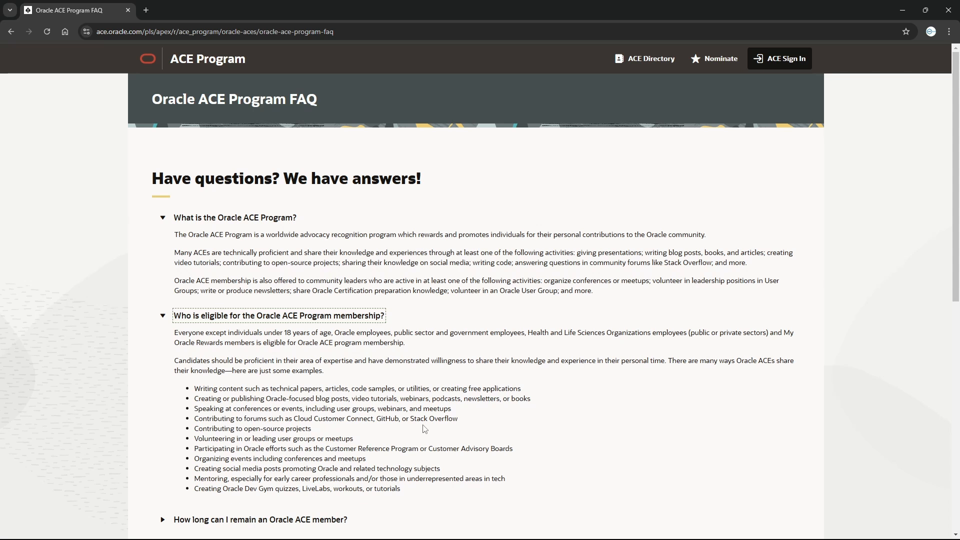
mouse_move(378, 433)
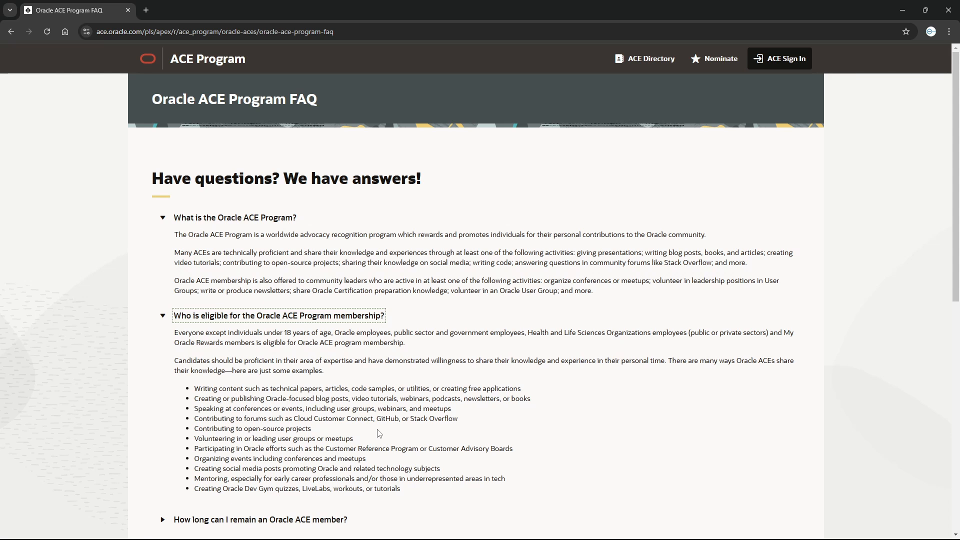
mouse_move(322, 434)
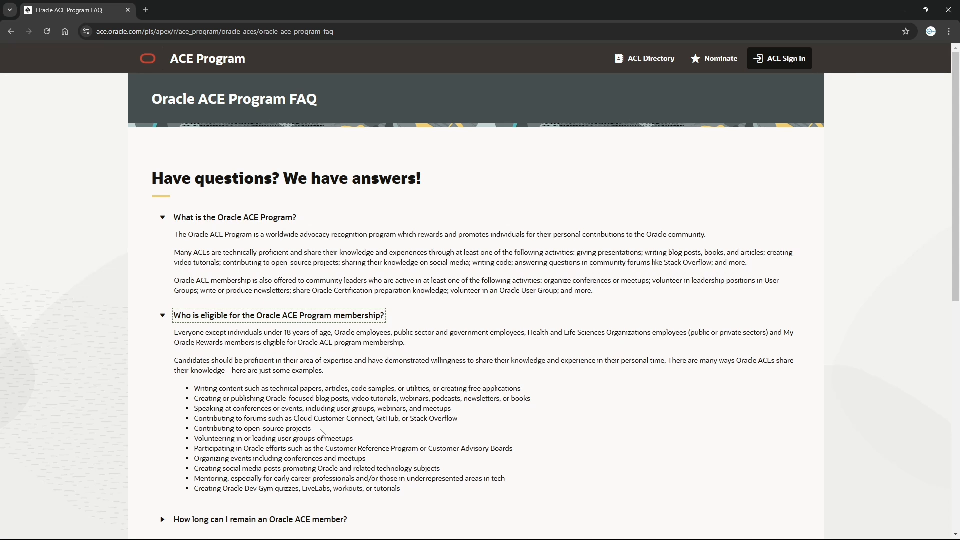
mouse_move(448, 433)
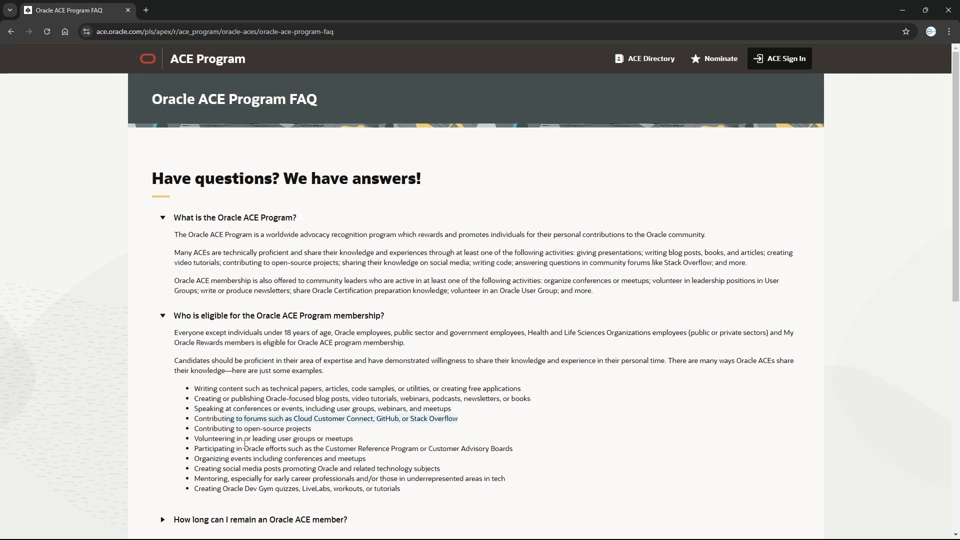
mouse_move(215, 435)
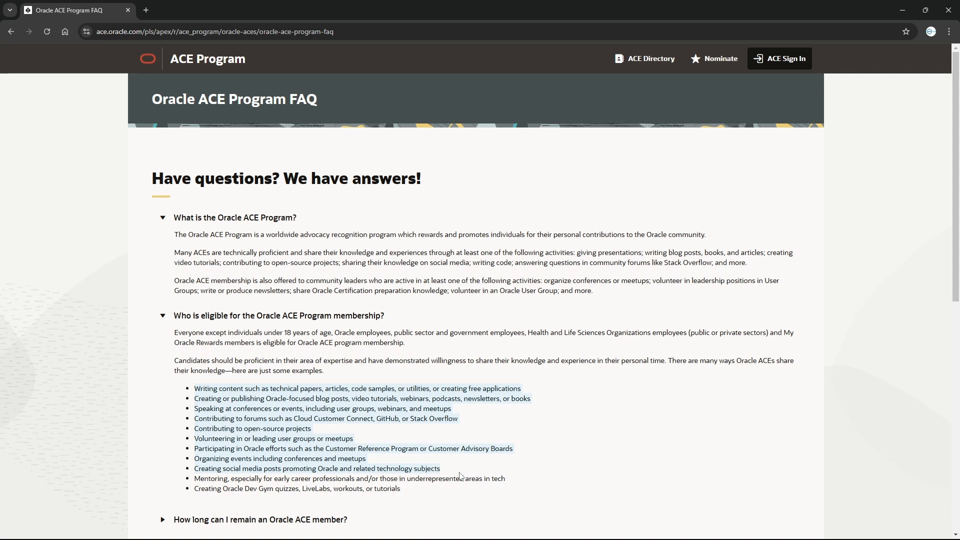
mouse_move(402, 386)
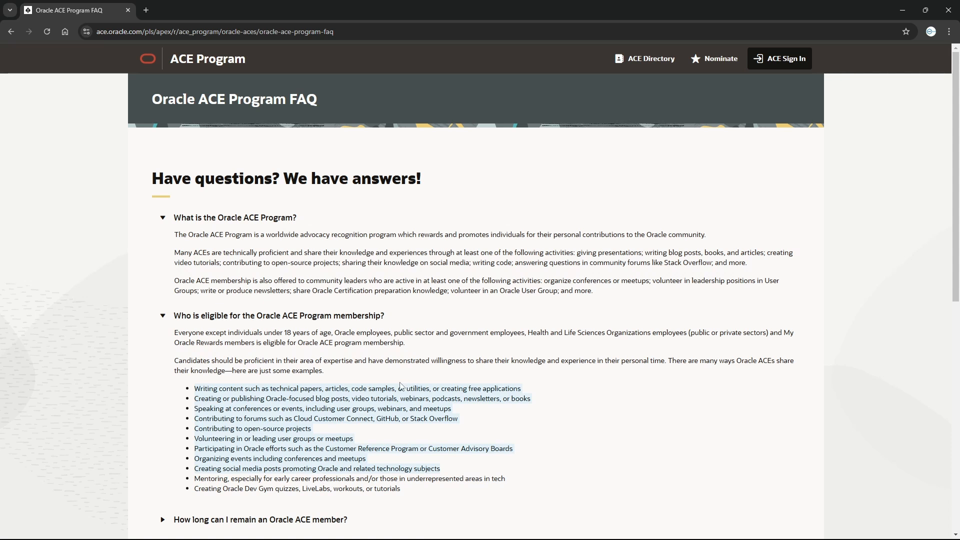
mouse_move(444, 442)
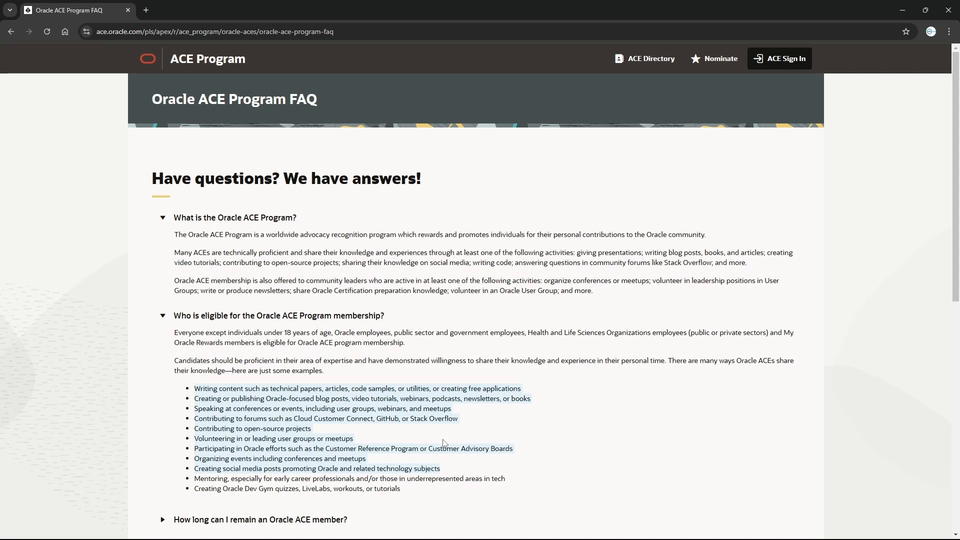
mouse_move(414, 494)
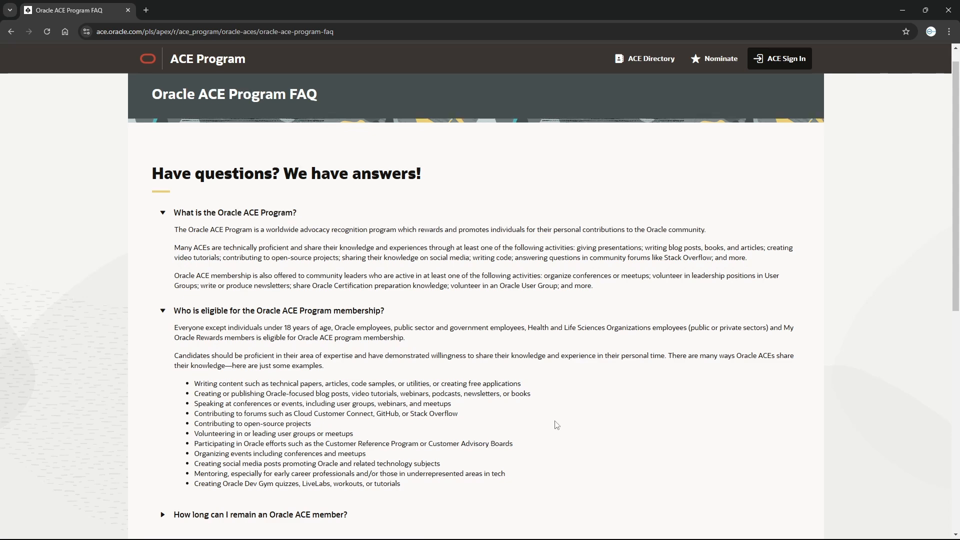
Expand the FAQ answer on how long one can remain an Oracle ACE member.
scroll("down", 3)
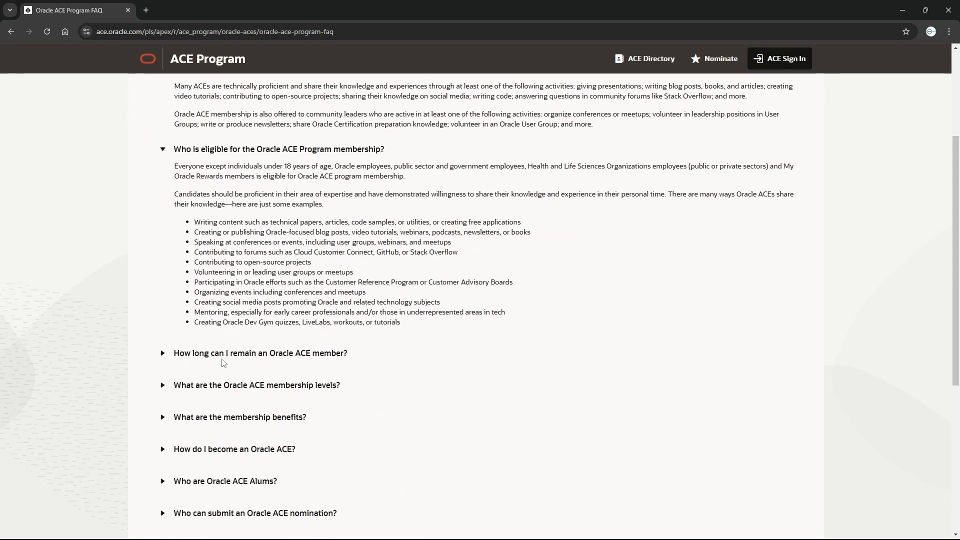
left_click(260, 352)
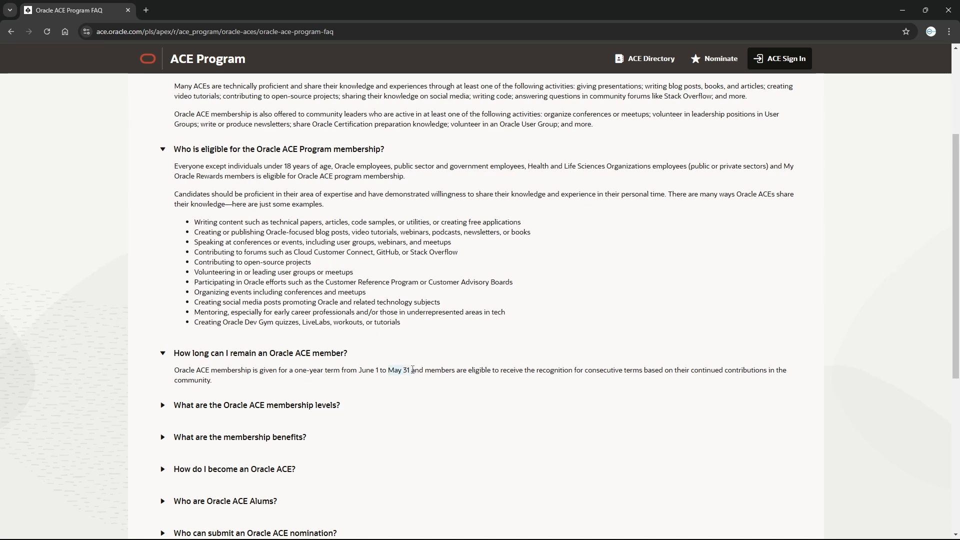
mouse_move(476, 431)
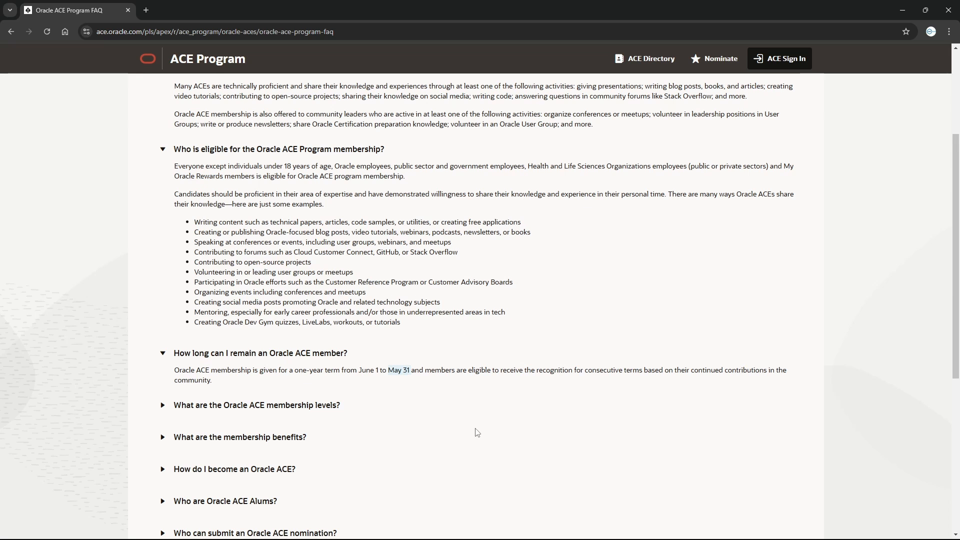
mouse_move(417, 392)
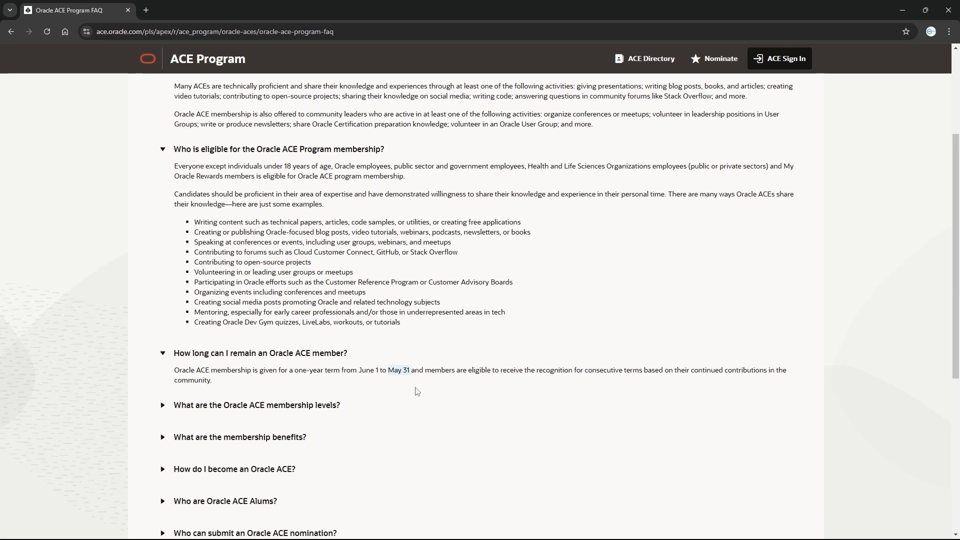
mouse_move(464, 395)
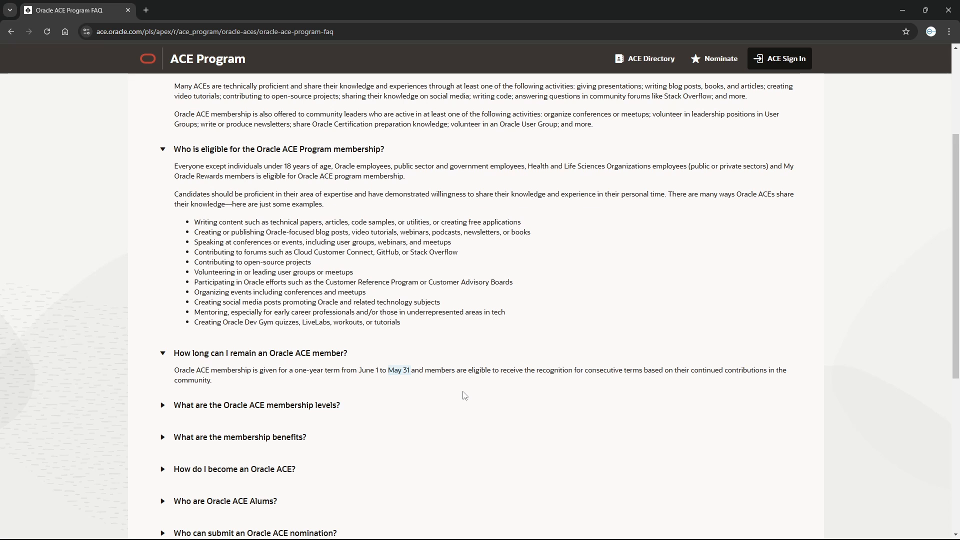
mouse_move(446, 370)
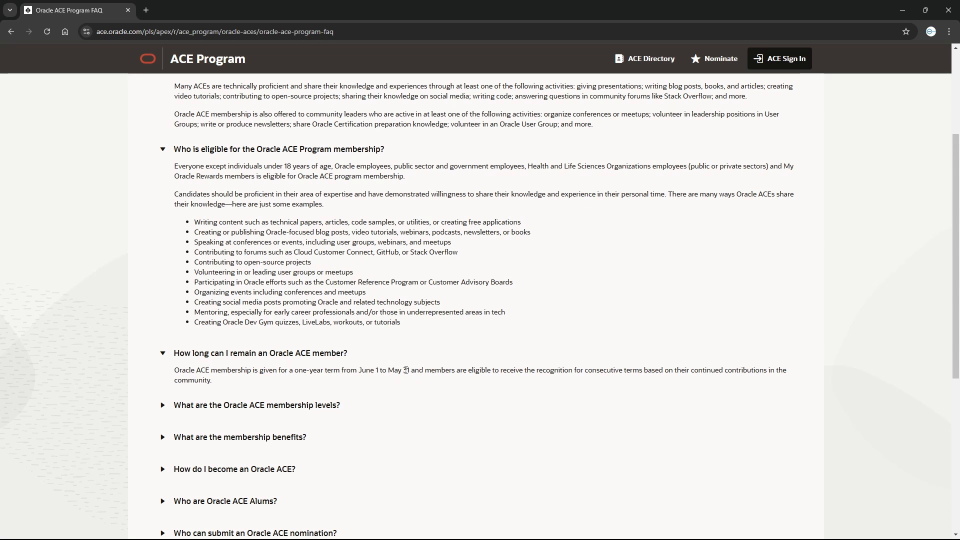
mouse_move(299, 442)
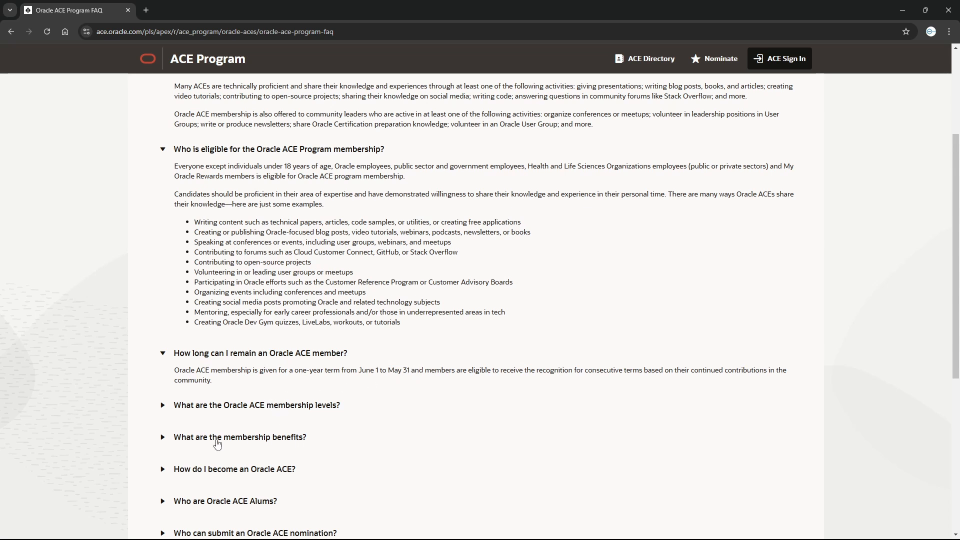
Expand the FAQ answer on ACE membership levels and highlight a word in it.
left_click(256, 405)
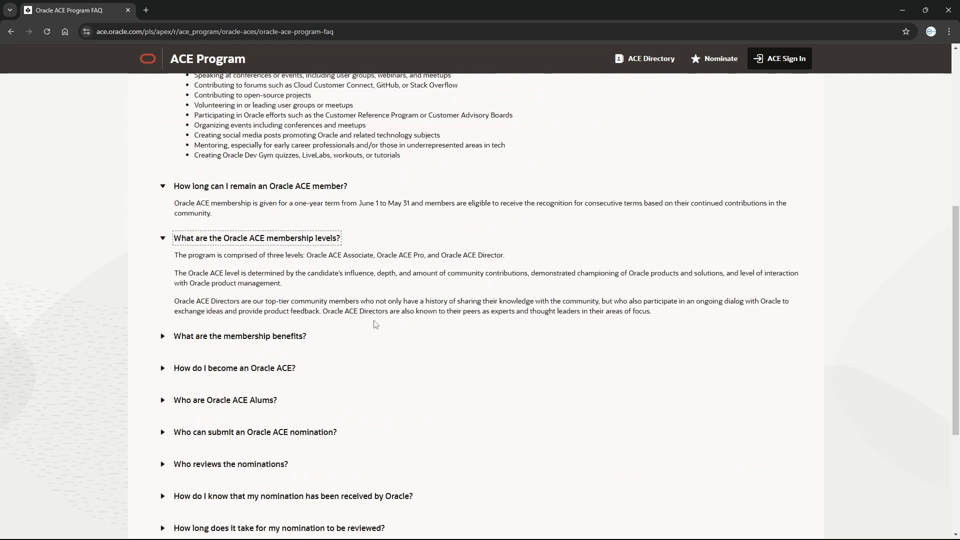
mouse_move(429, 266)
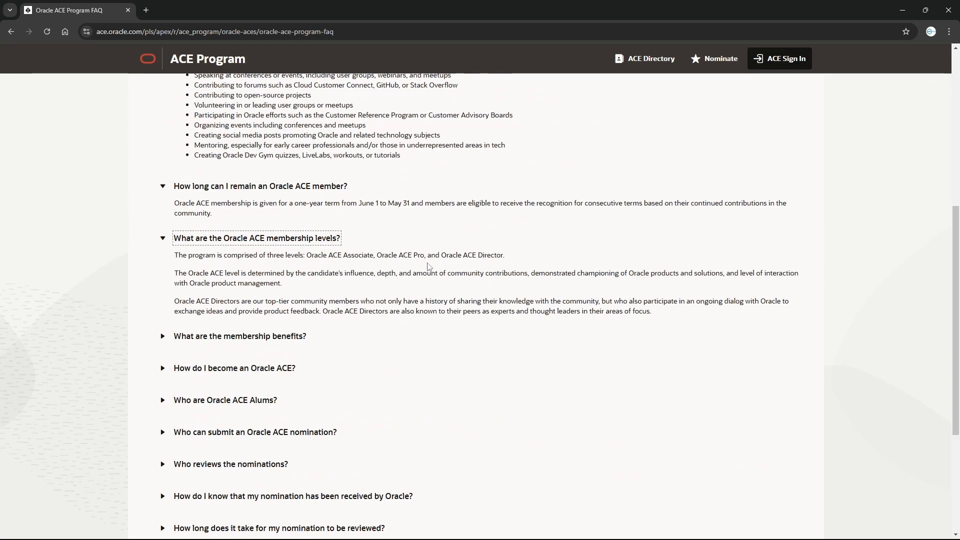
double_click(352, 254)
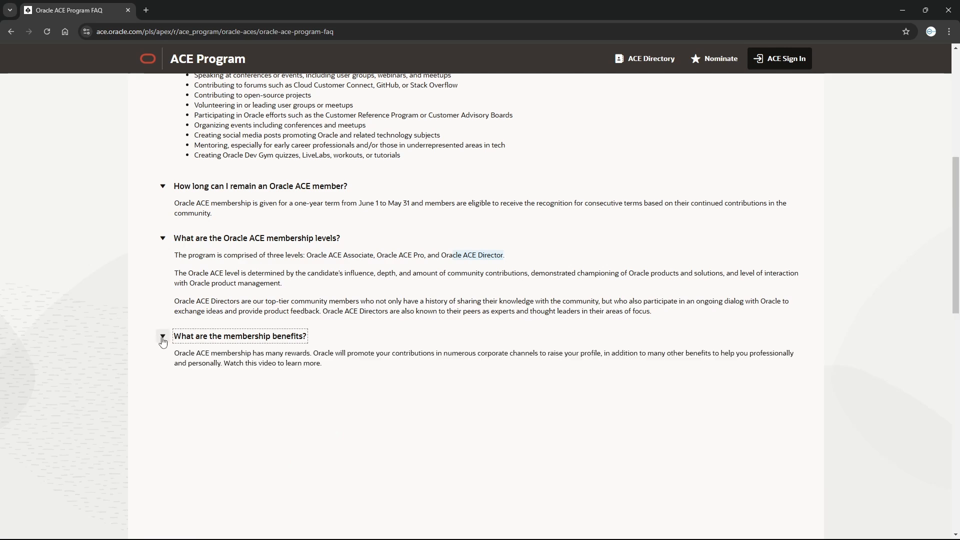
left_click(162, 336)
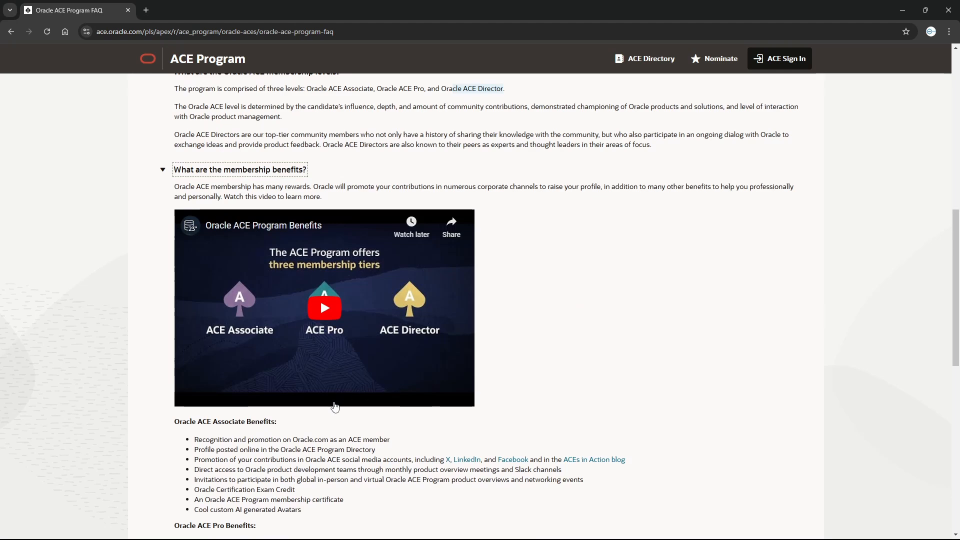
scroll("down", 3)
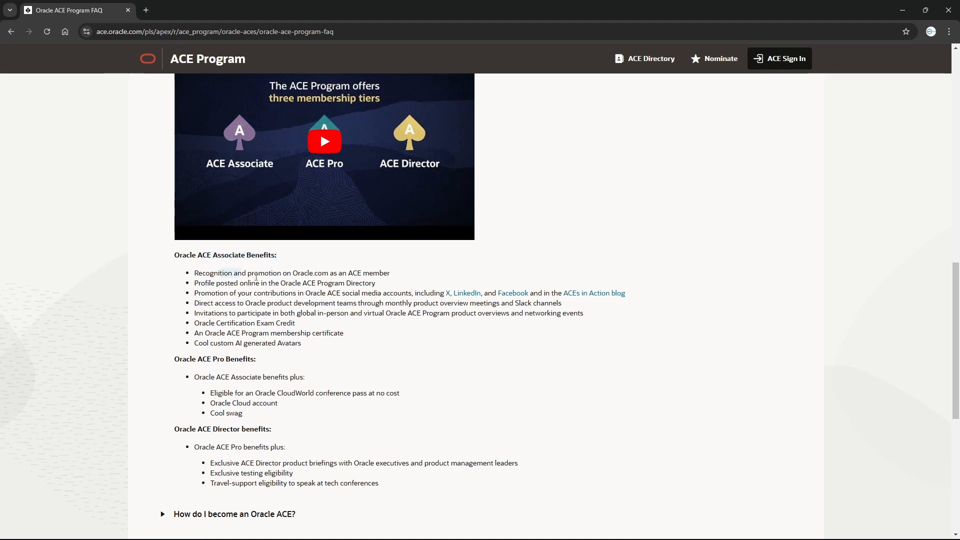
left_click_drag(195, 272, 318, 342)
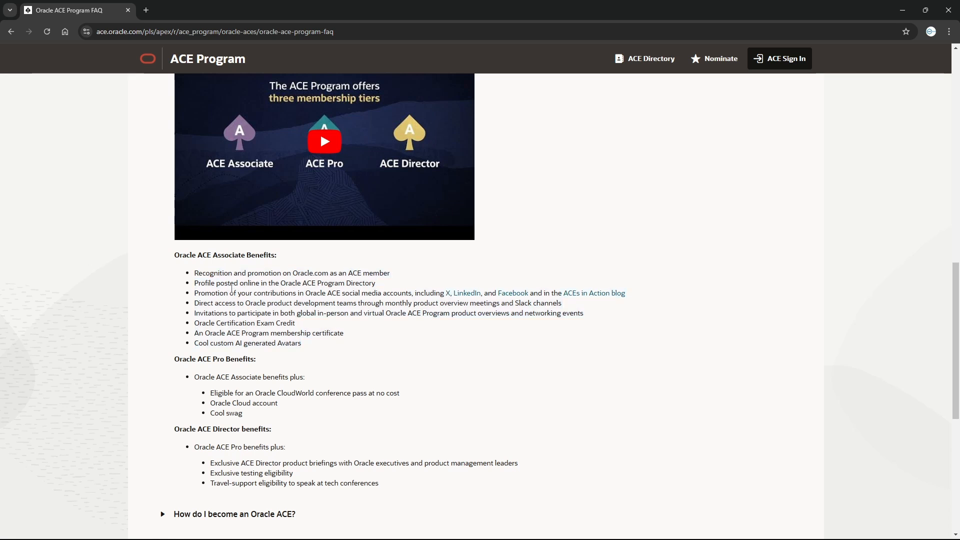
left_click_drag(194, 272, 264, 283)
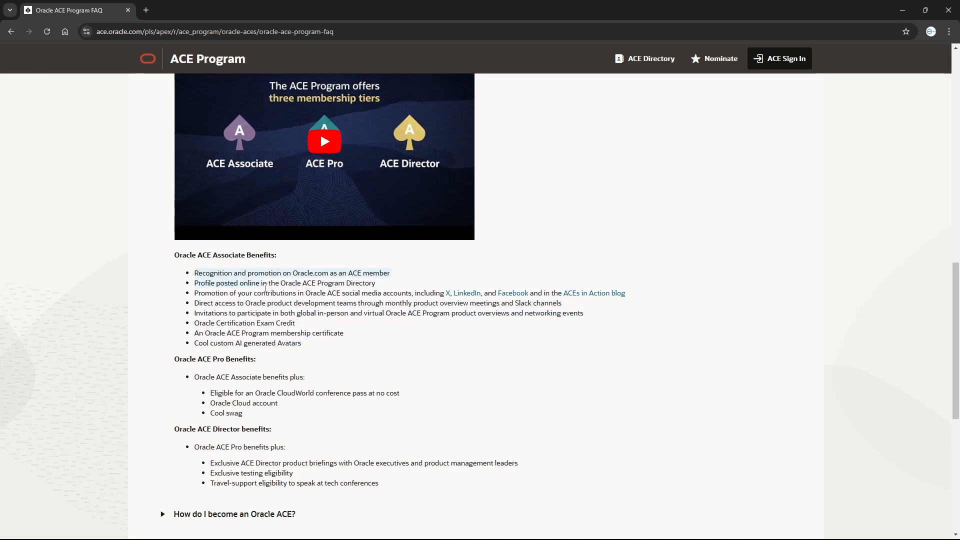
left_click_drag(194, 272, 302, 343)
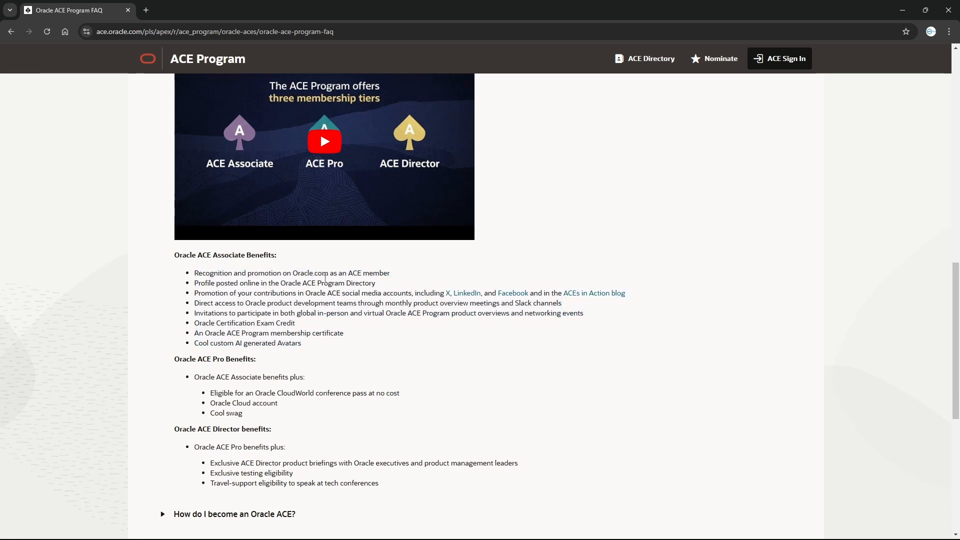
mouse_move(475, 268)
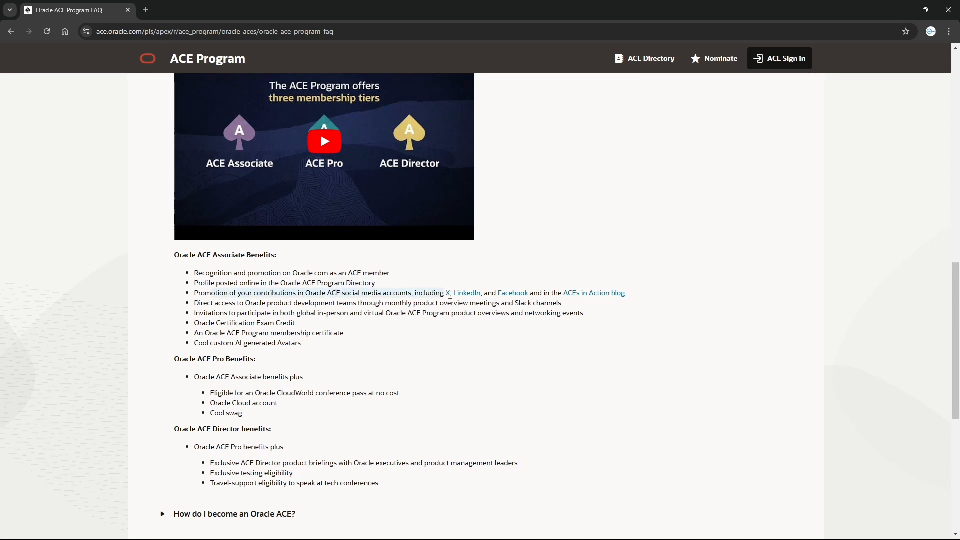
mouse_move(447, 293)
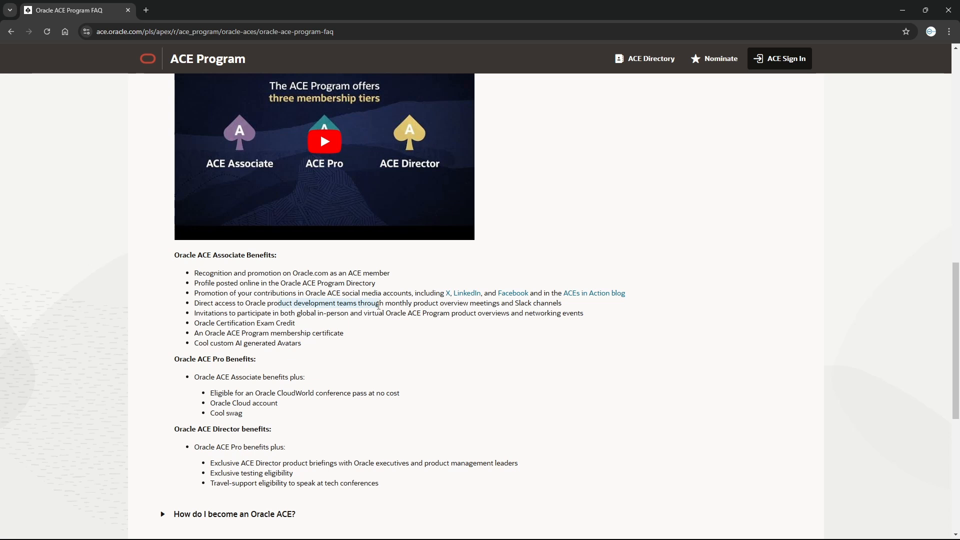
mouse_move(334, 324)
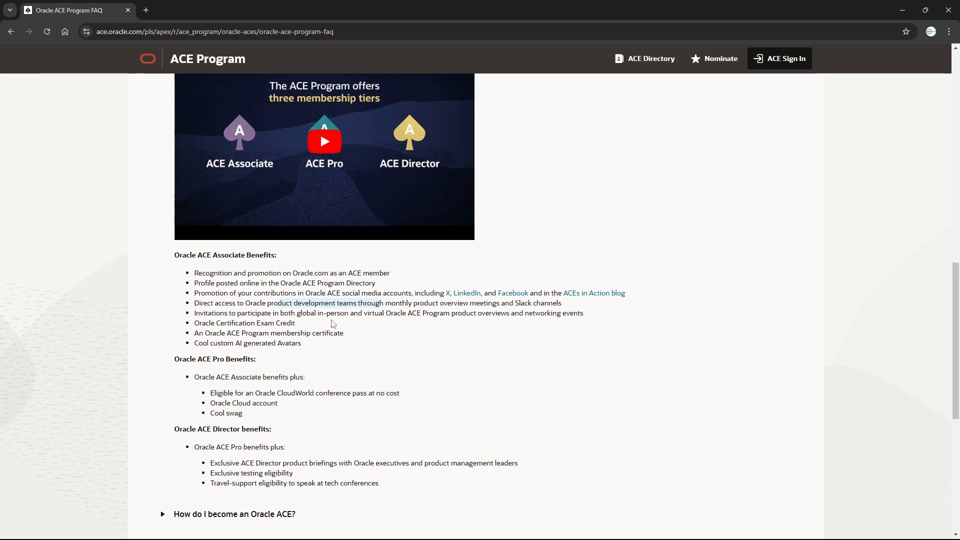
mouse_move(236, 322)
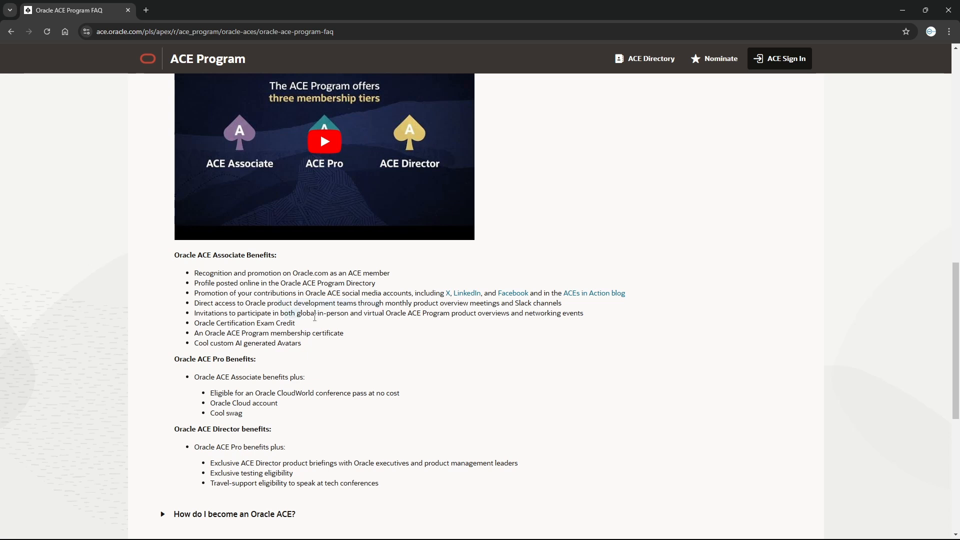
left_click_drag(281, 313, 584, 313)
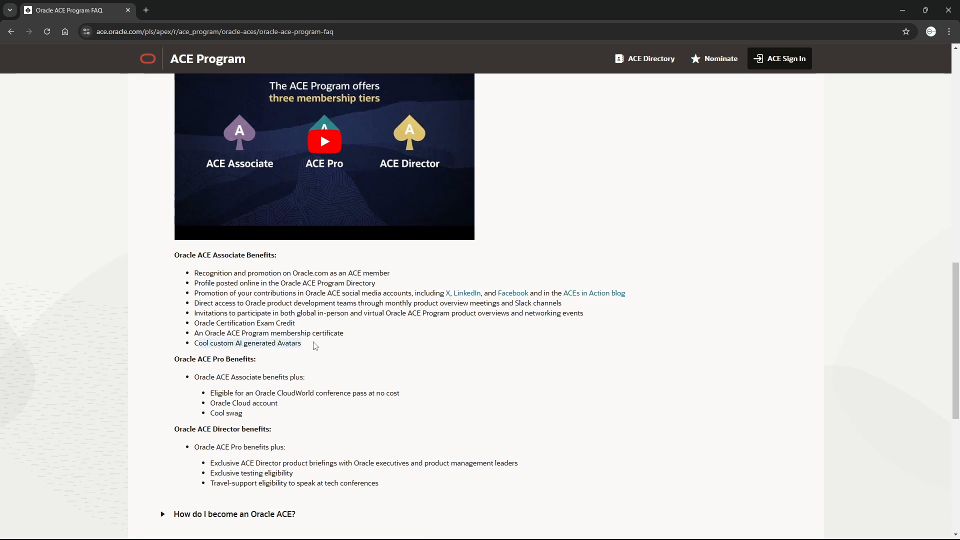
mouse_move(322, 386)
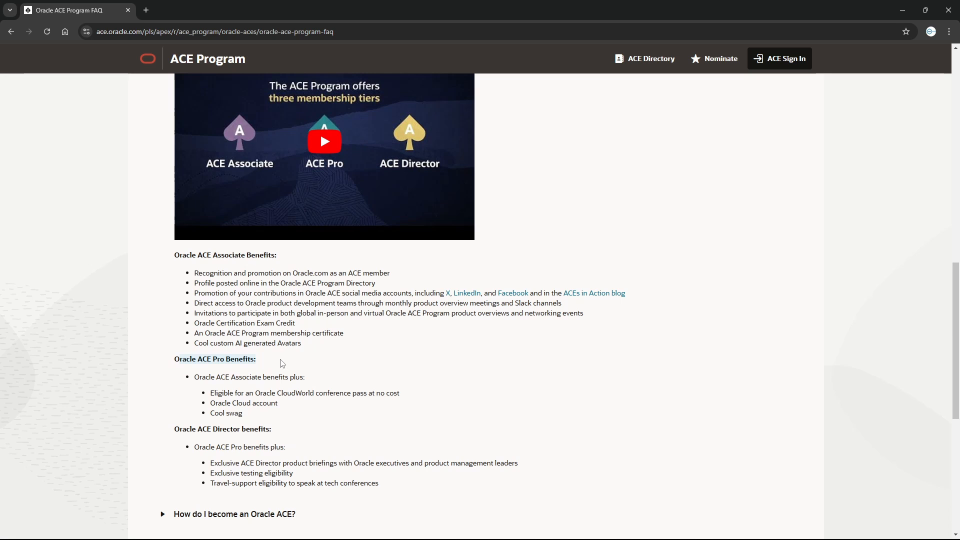
mouse_move(306, 360)
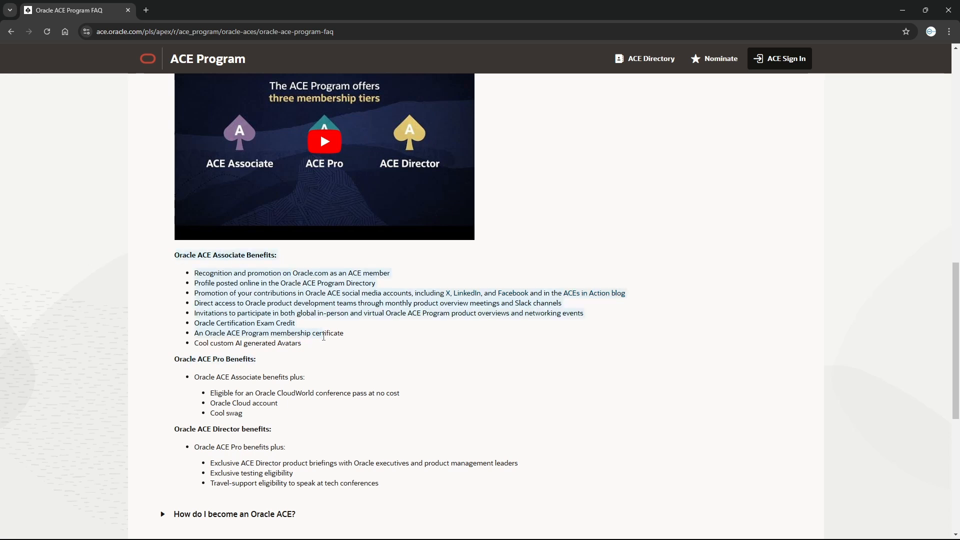
mouse_move(325, 344)
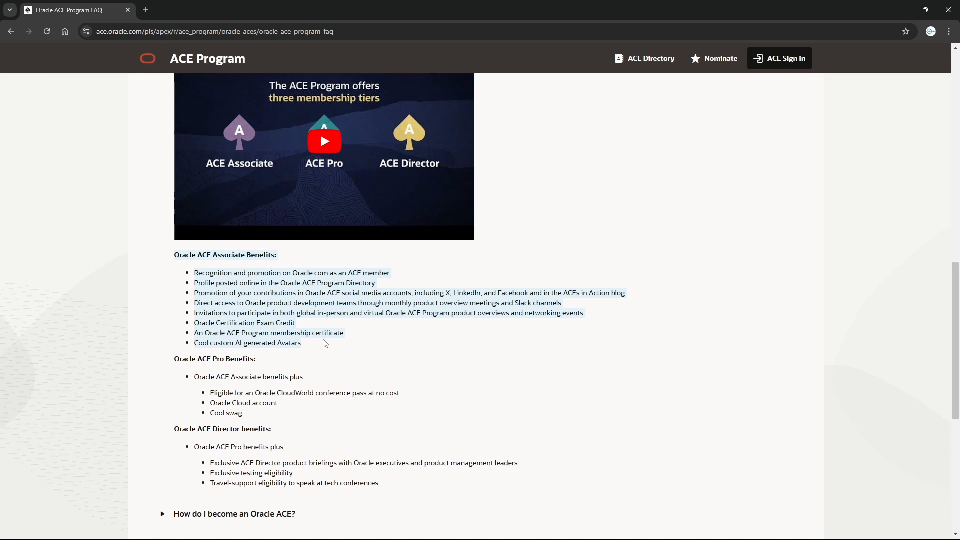
mouse_move(382, 416)
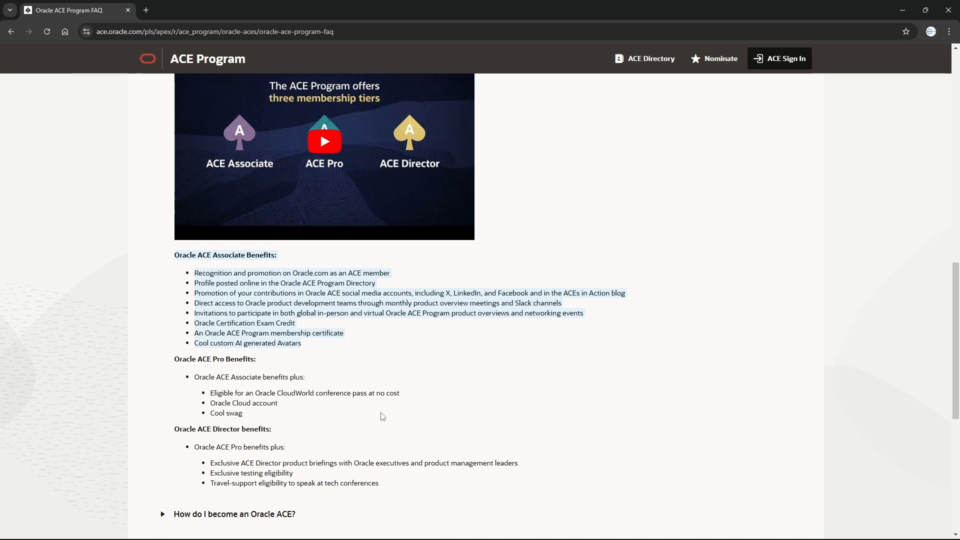
mouse_move(205, 392)
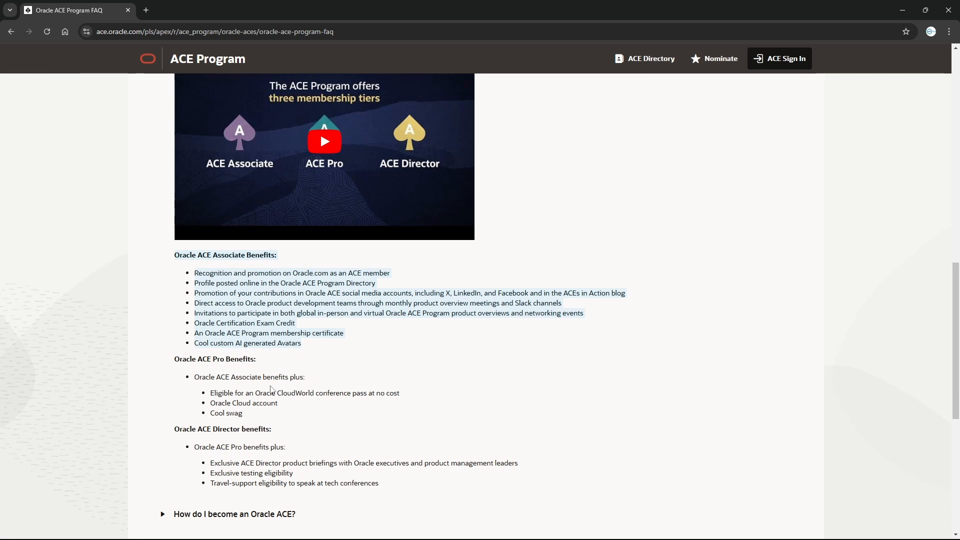
mouse_move(238, 389)
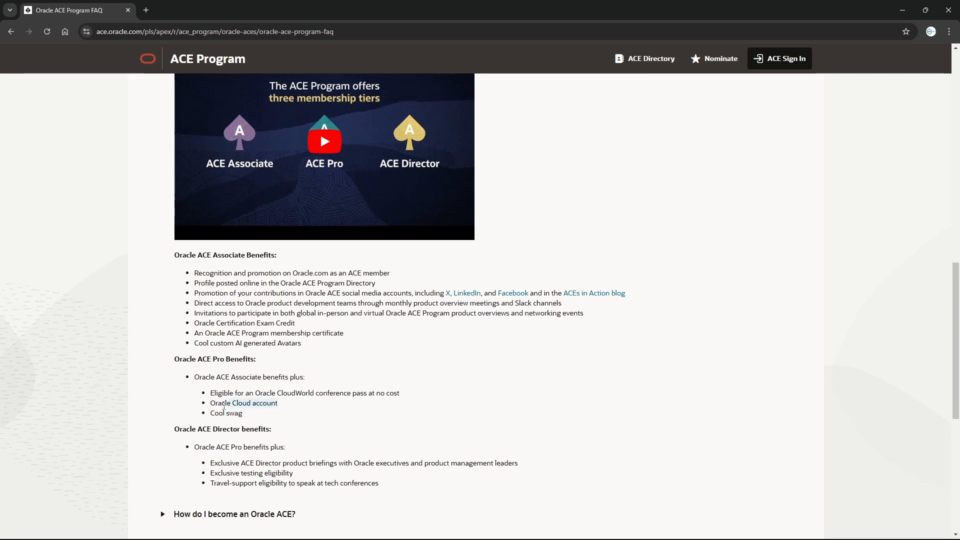
mouse_move(371, 423)
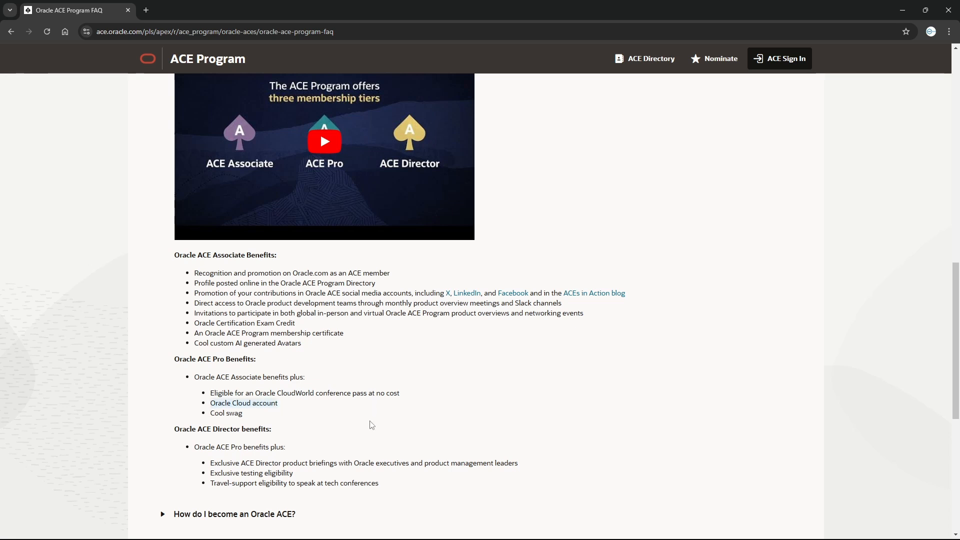
mouse_move(362, 427)
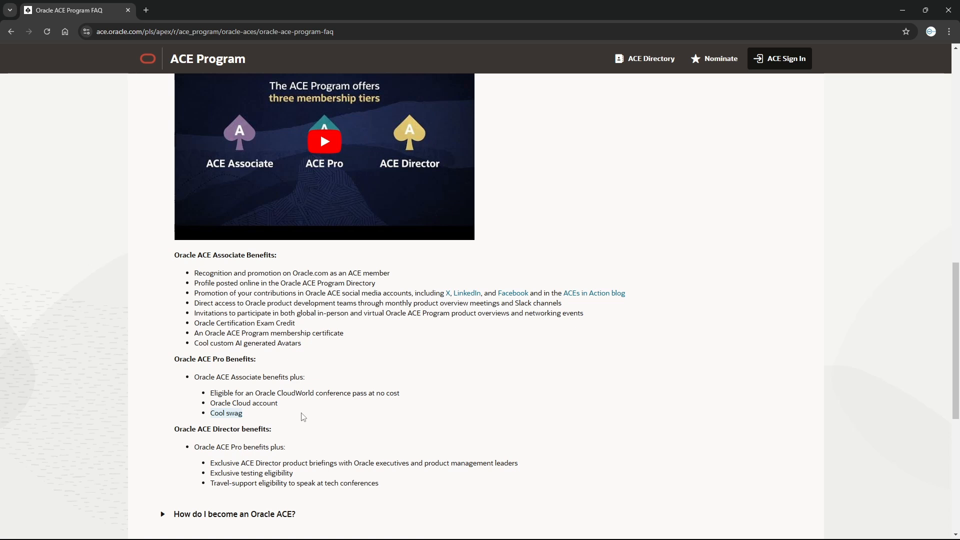
mouse_move(346, 420)
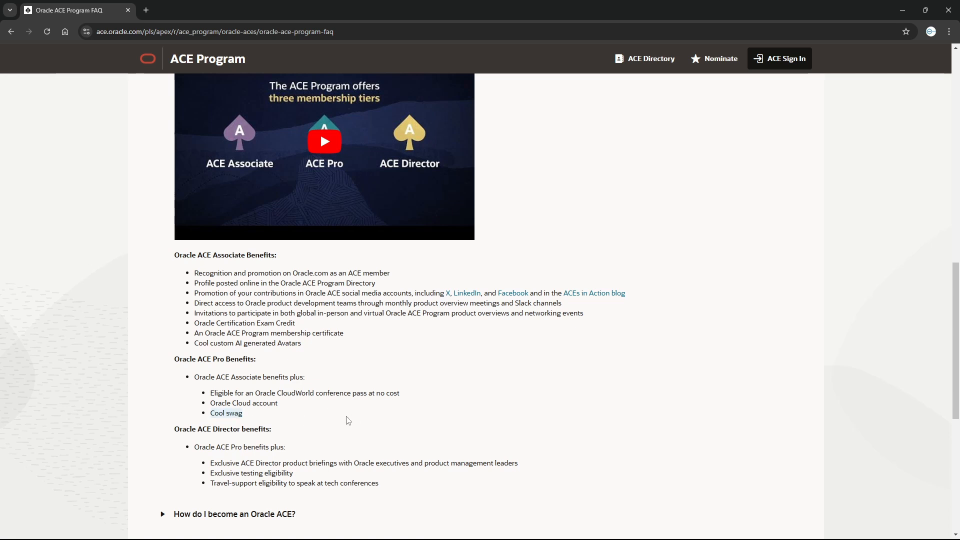
mouse_move(217, 422)
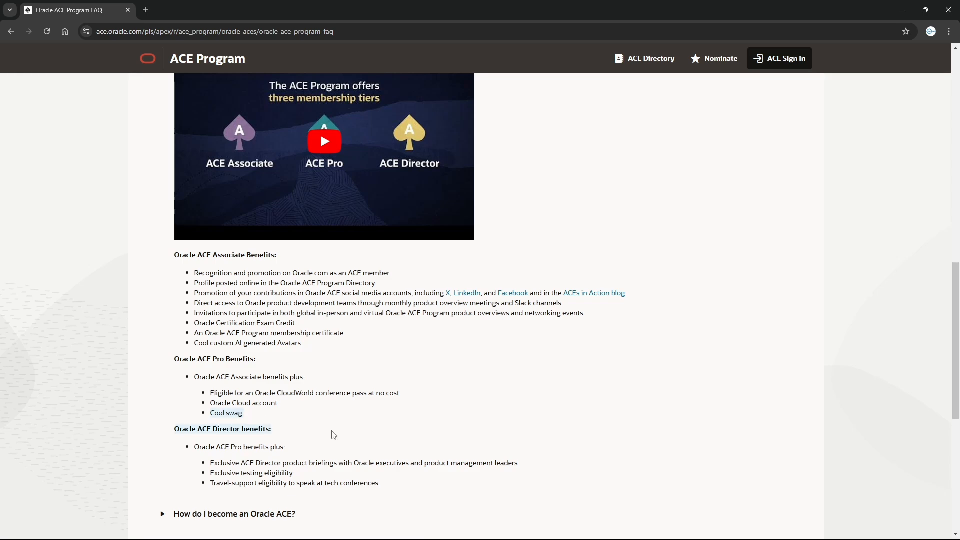
Scroll the FAQ down to the questions on becoming an ACE, Alums and nominations.
scroll("down", 3)
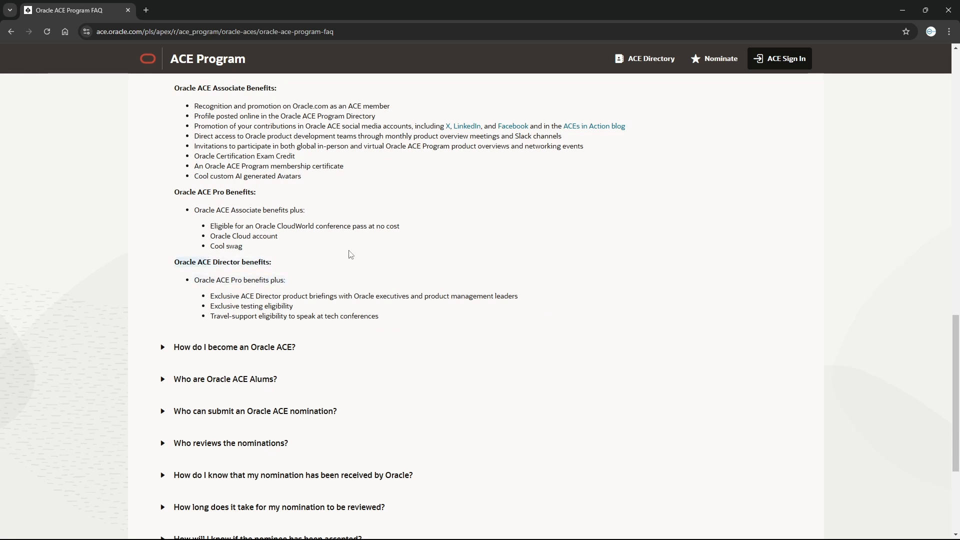
mouse_move(328, 230)
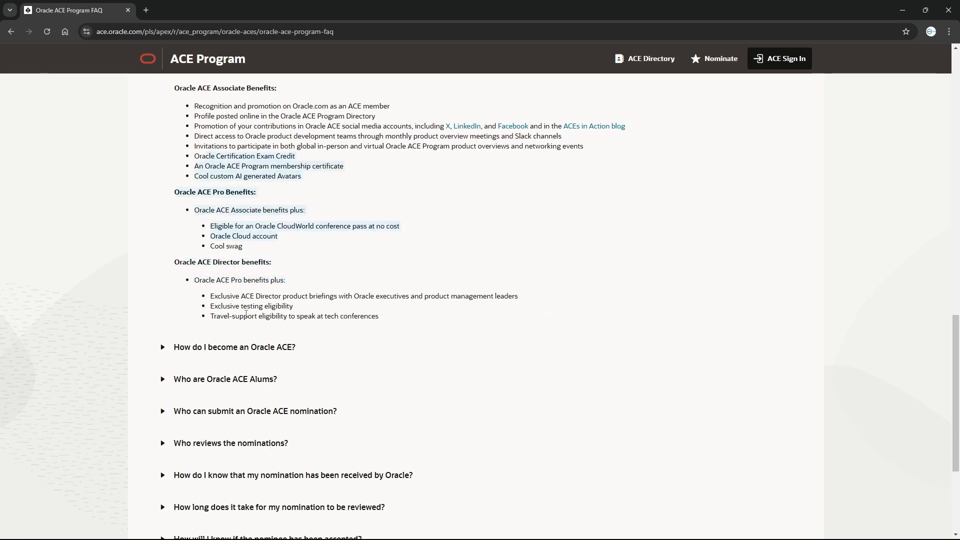
mouse_move(347, 314)
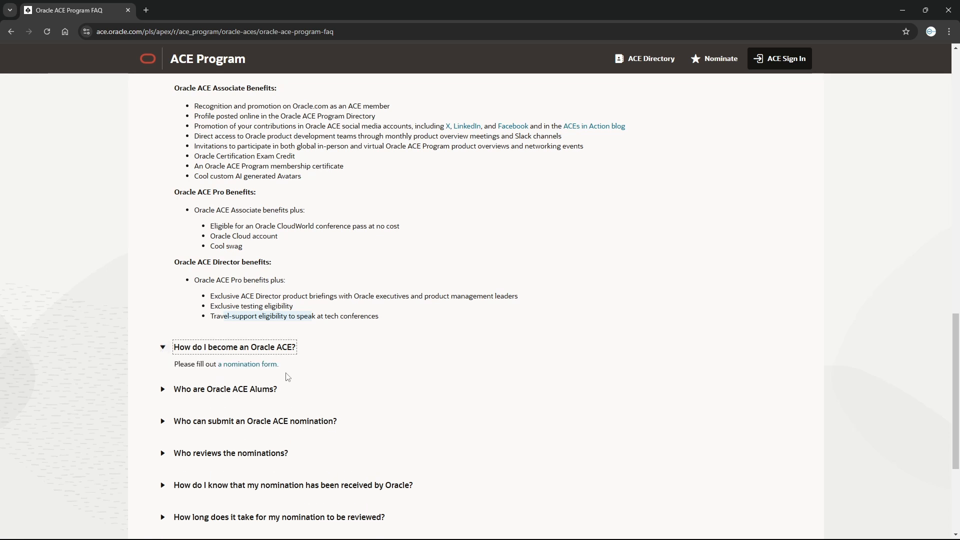
mouse_move(253, 368)
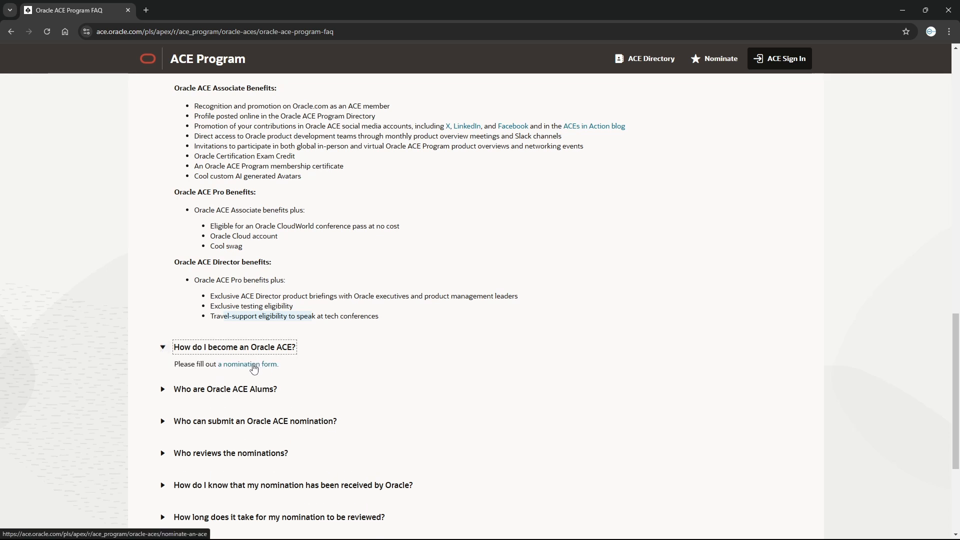
Go to the Nominate an Oracle ACE page, peek at the Technical ACE description and Program Levels.
left_click(248, 364)
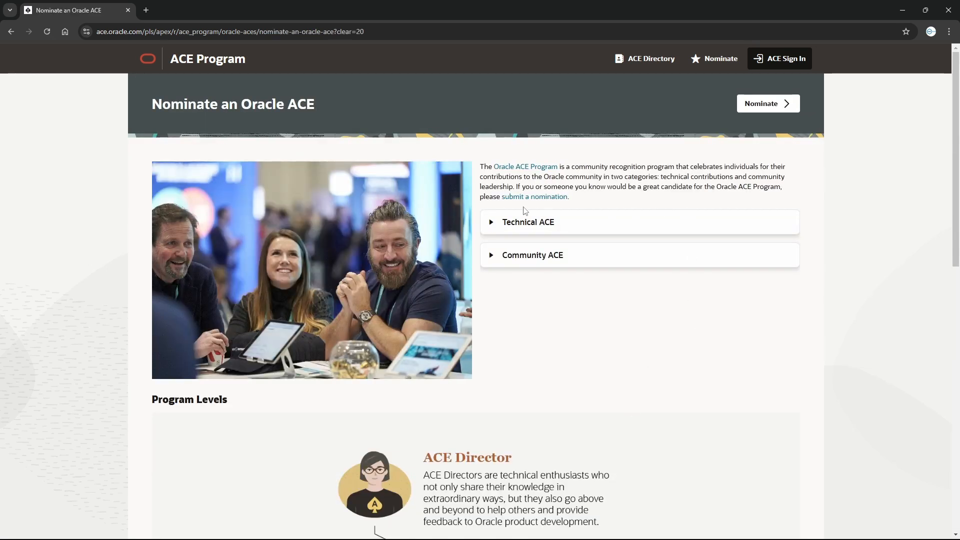
mouse_move(556, 257)
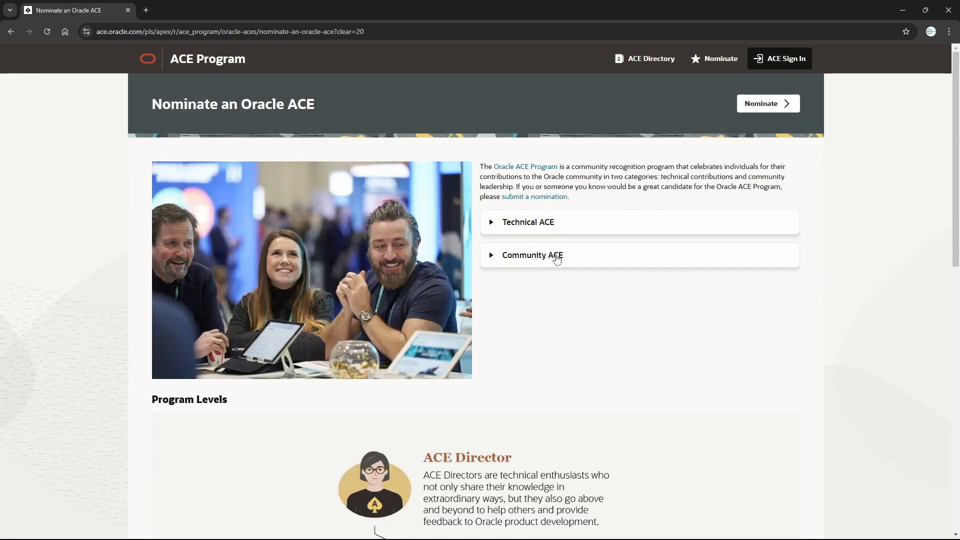
left_click(528, 222)
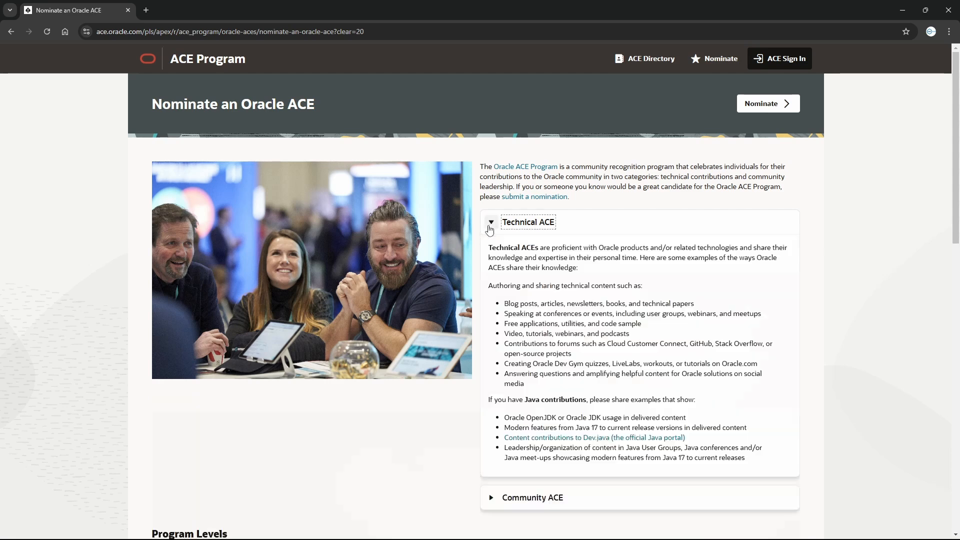
left_click(492, 222)
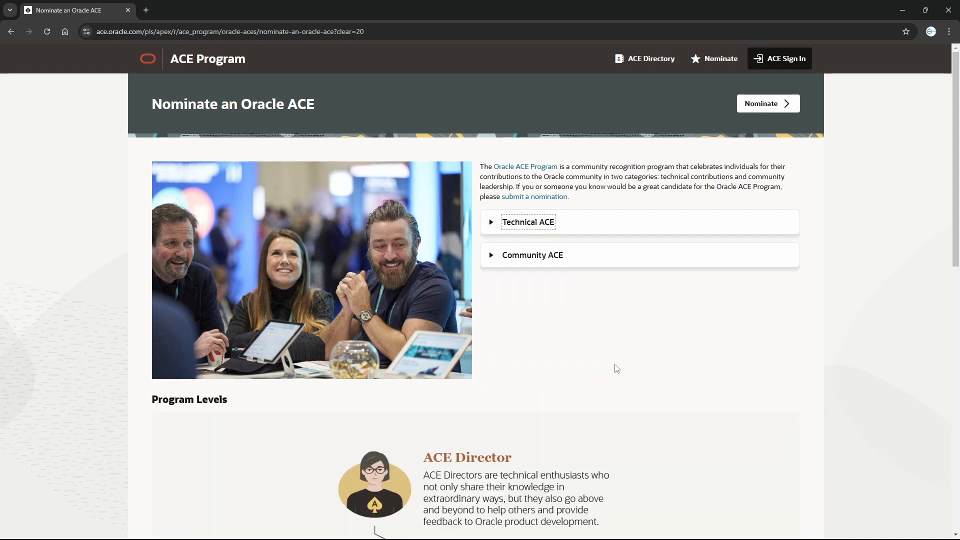
scroll("down", 3)
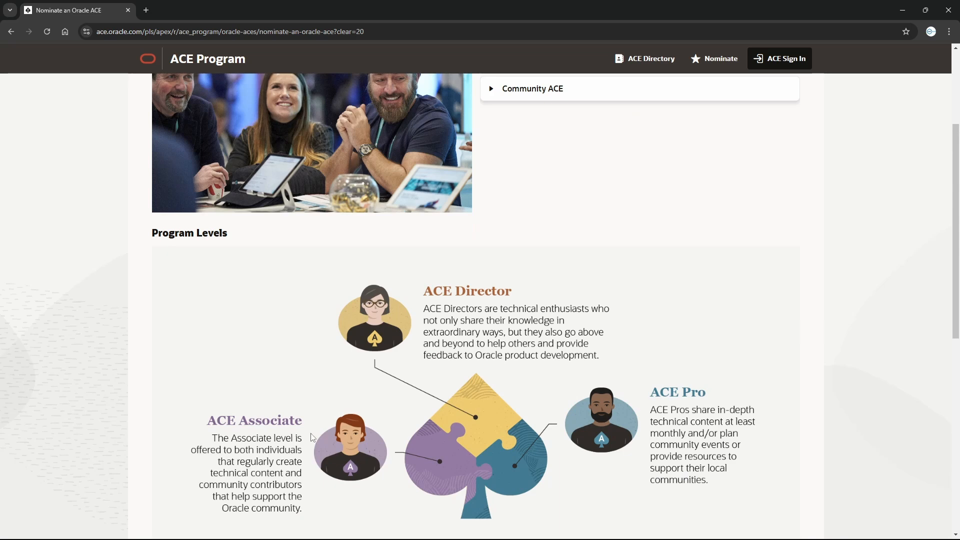
mouse_move(484, 440)
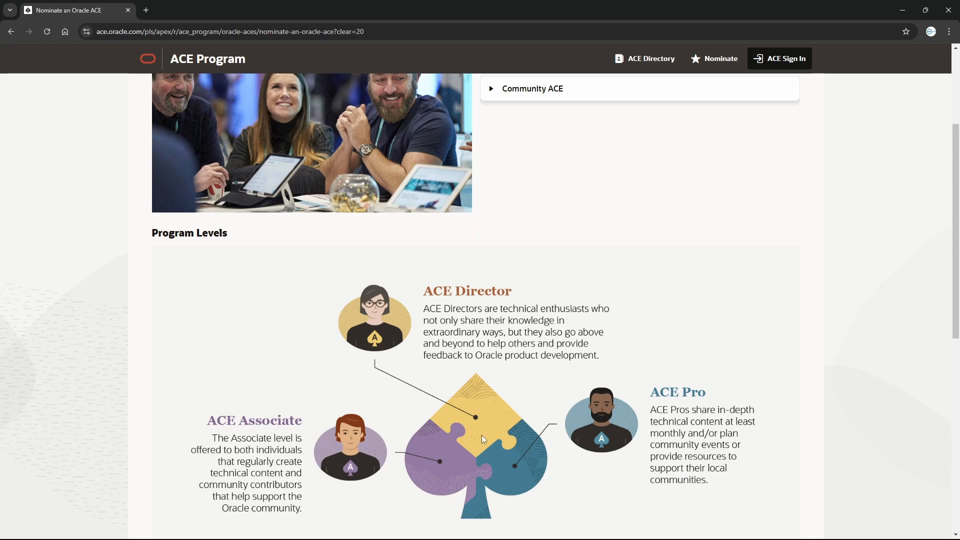
mouse_move(608, 334)
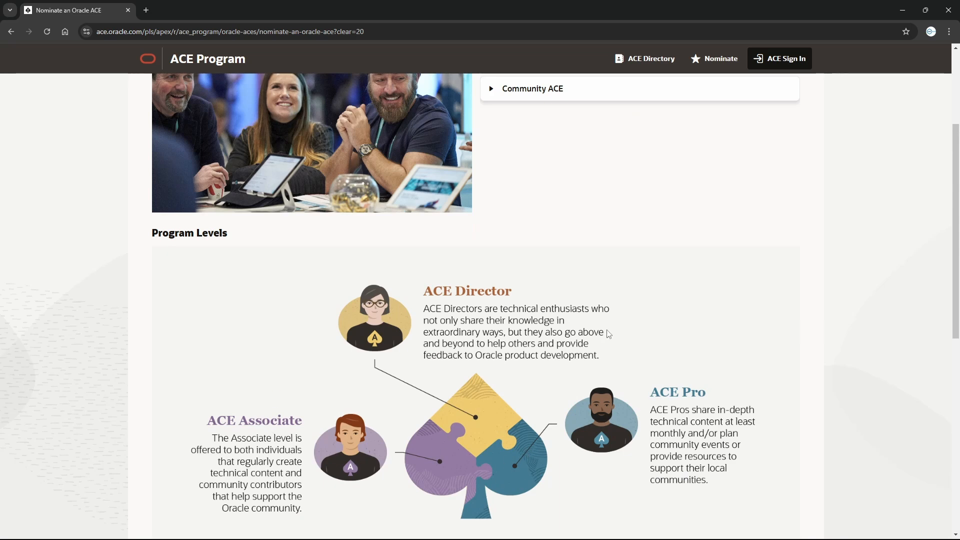
scroll("up", 3)
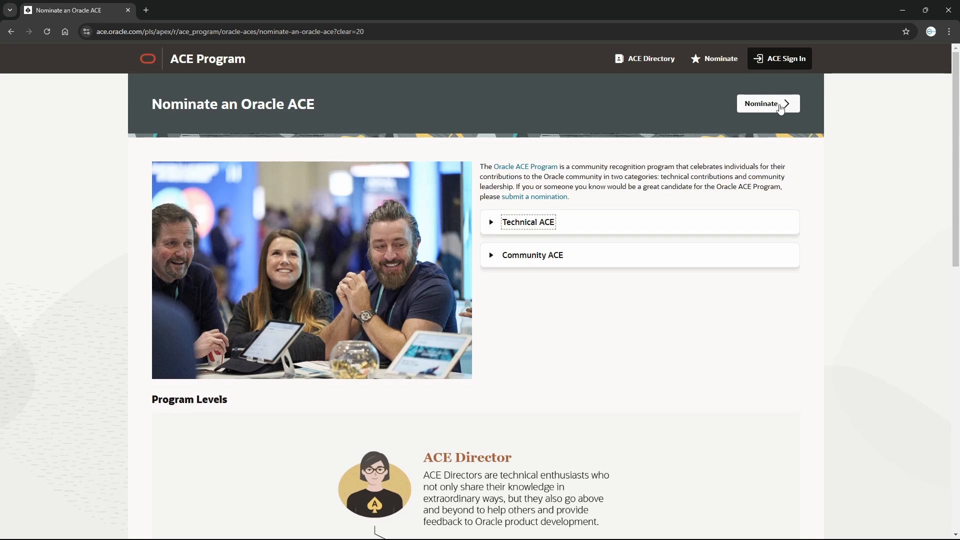
left_click(768, 103)
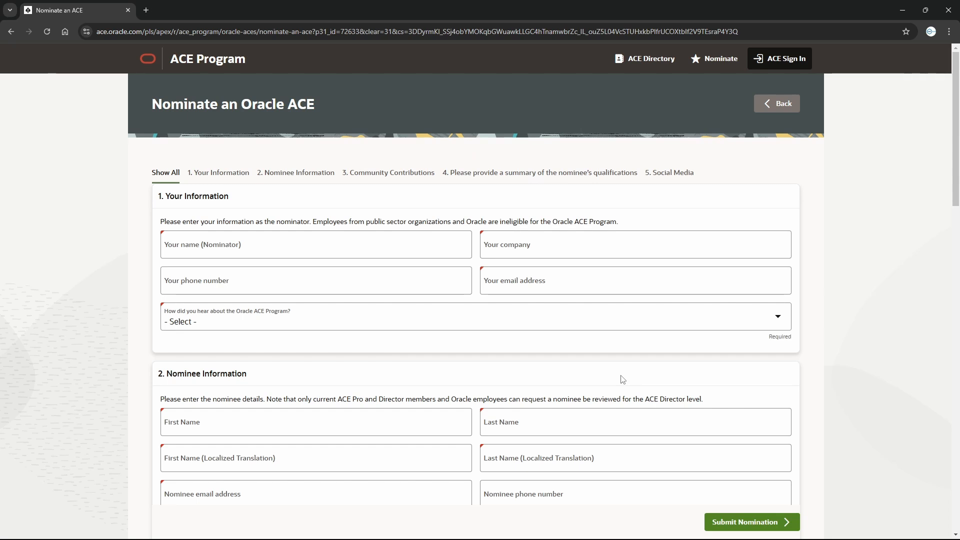
mouse_move(236, 370)
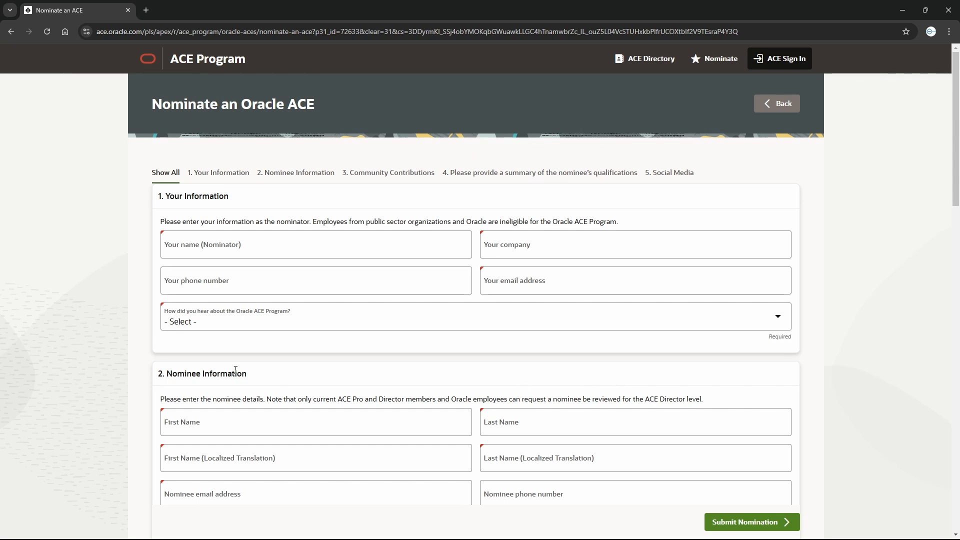
mouse_move(376, 412)
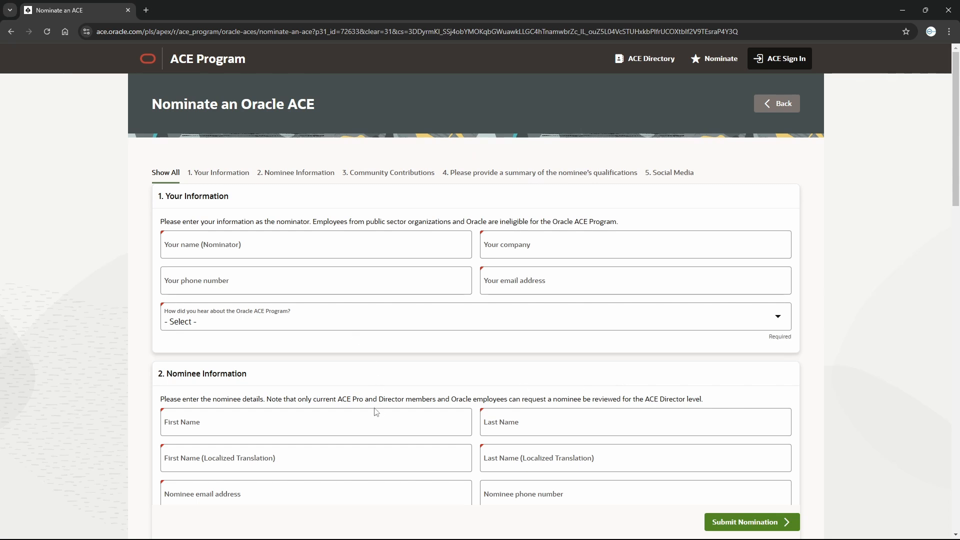
mouse_move(344, 400)
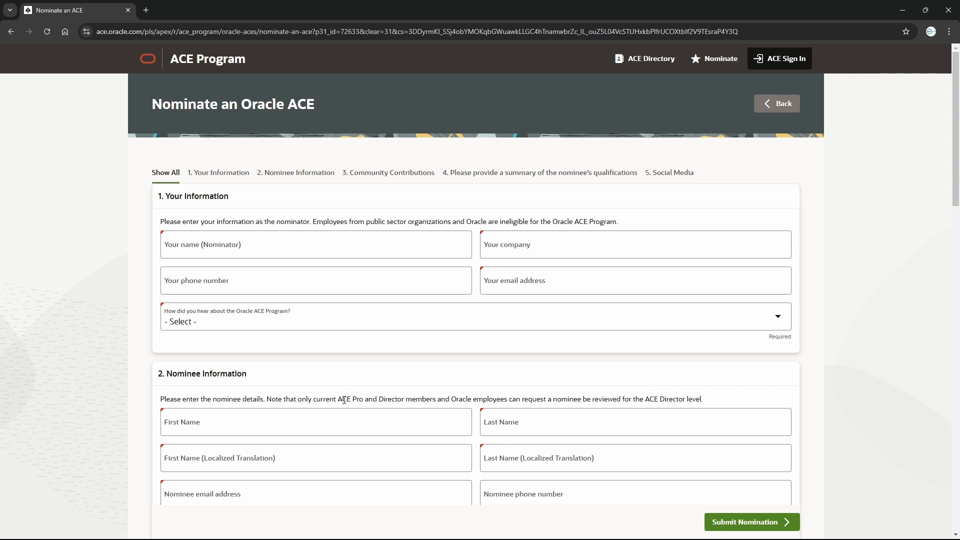
mouse_move(895, 345)
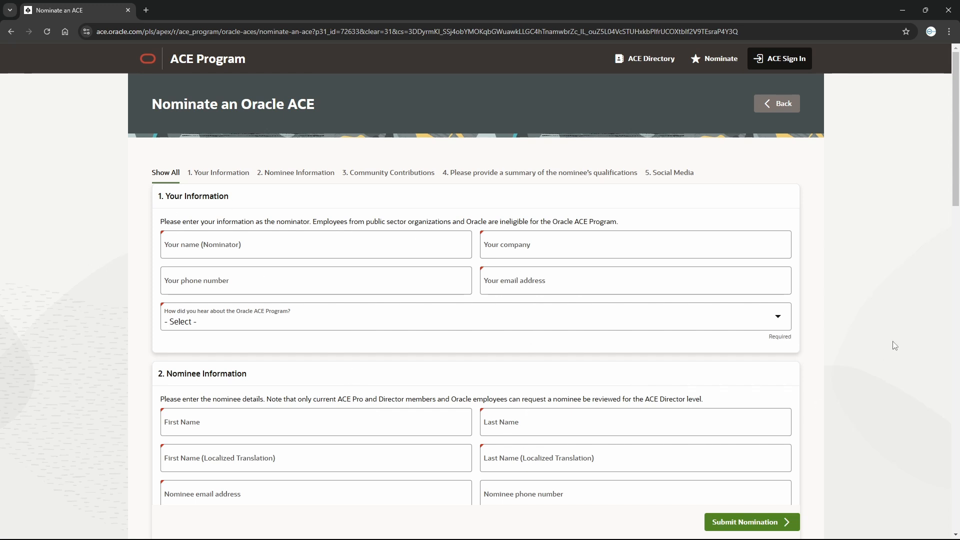
scroll("down", 3)
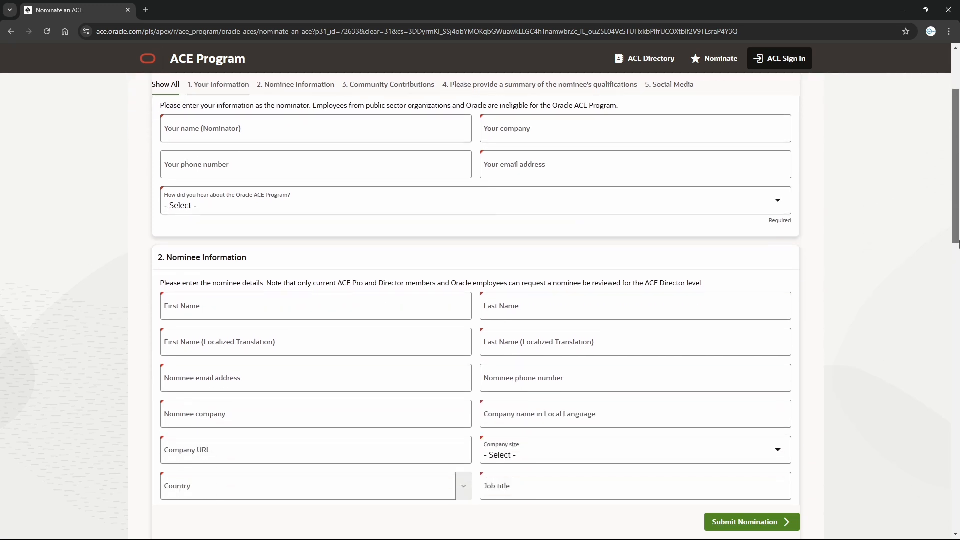
scroll("down", 3)
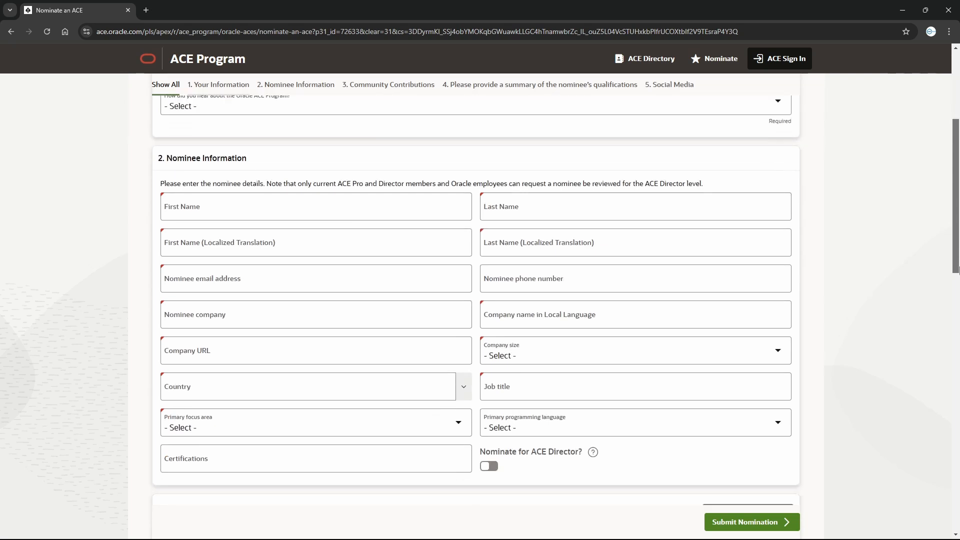
scroll("down", 3)
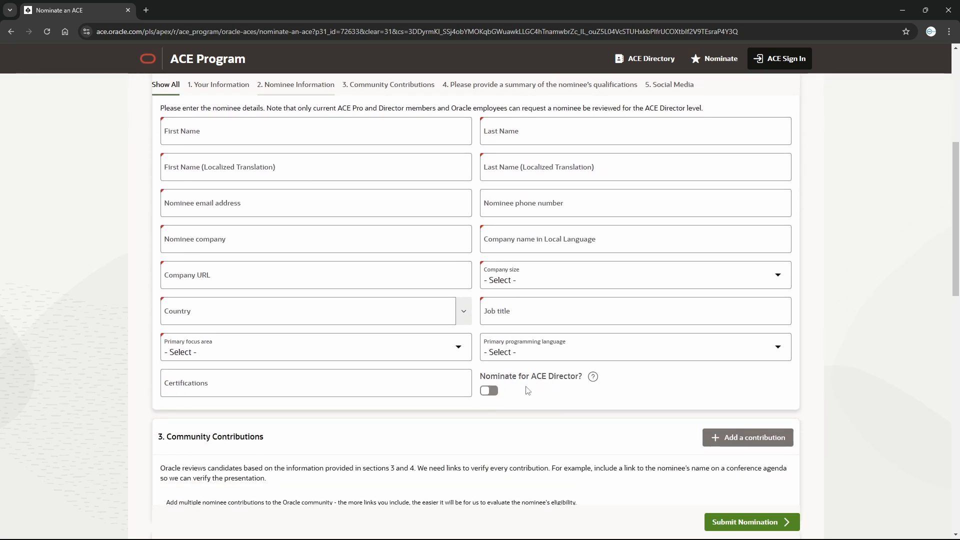
mouse_move(542, 384)
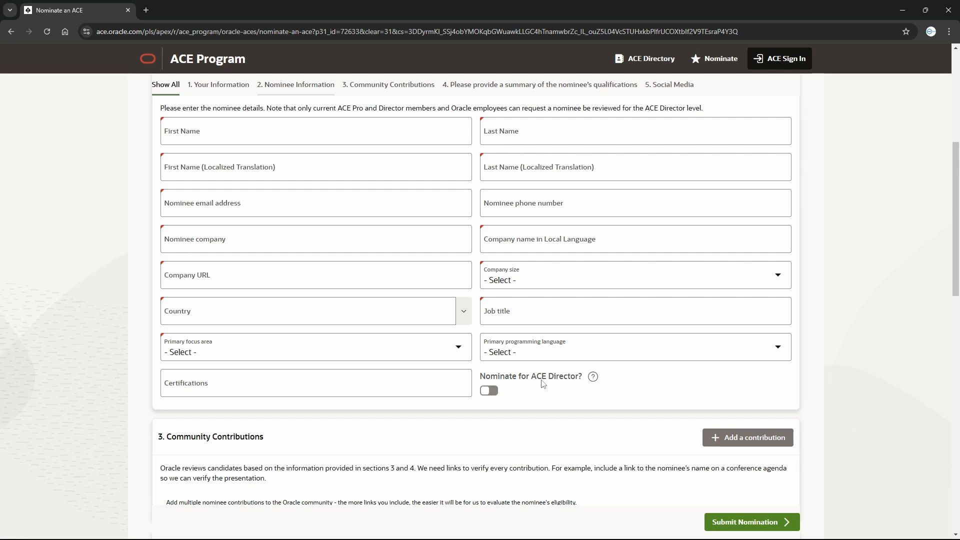
mouse_move(561, 388)
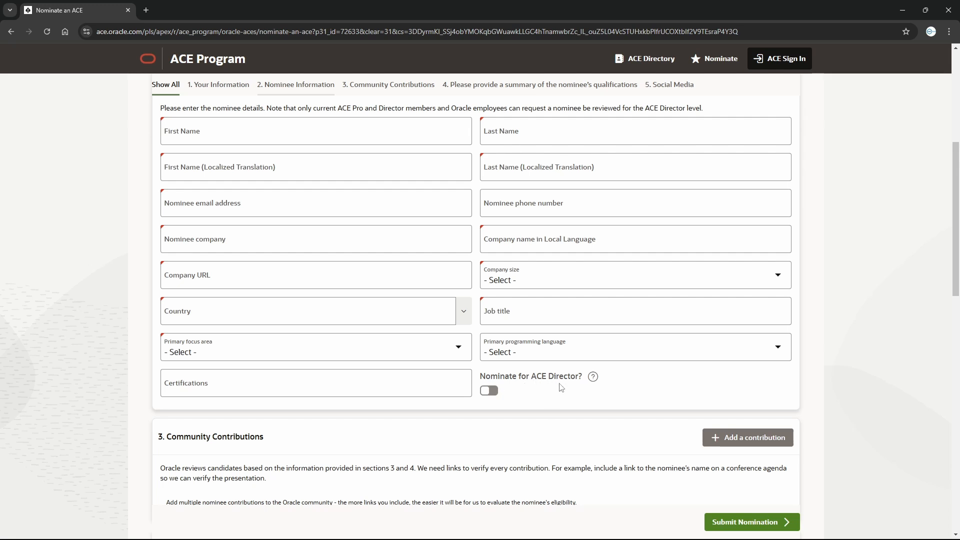
mouse_move(561, 388)
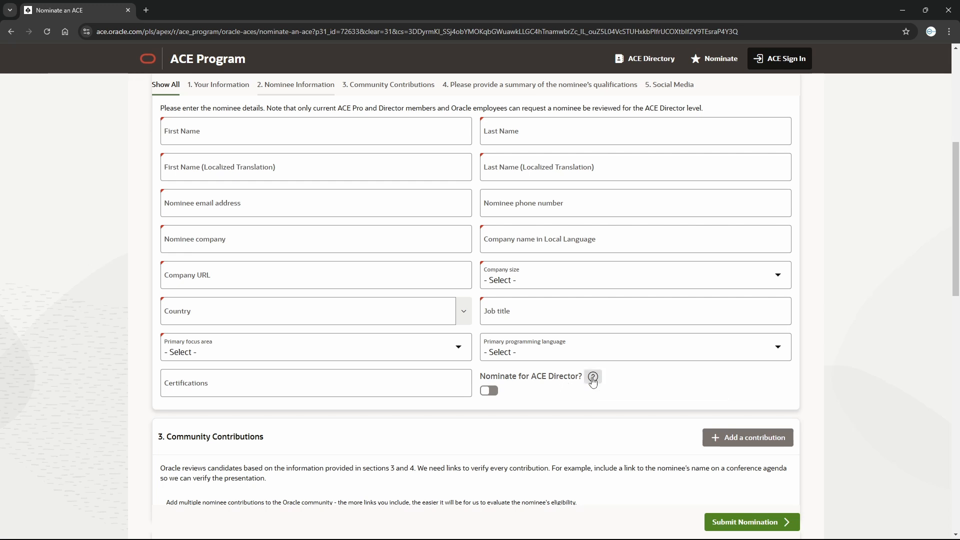
Show the help explaining what nominating for ACE Director requires.
left_click(592, 378)
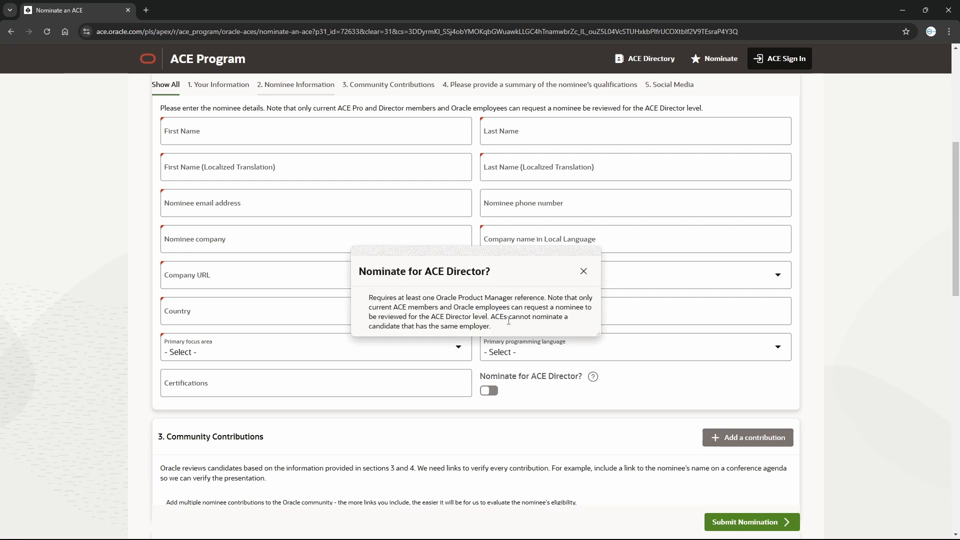
mouse_move(510, 326)
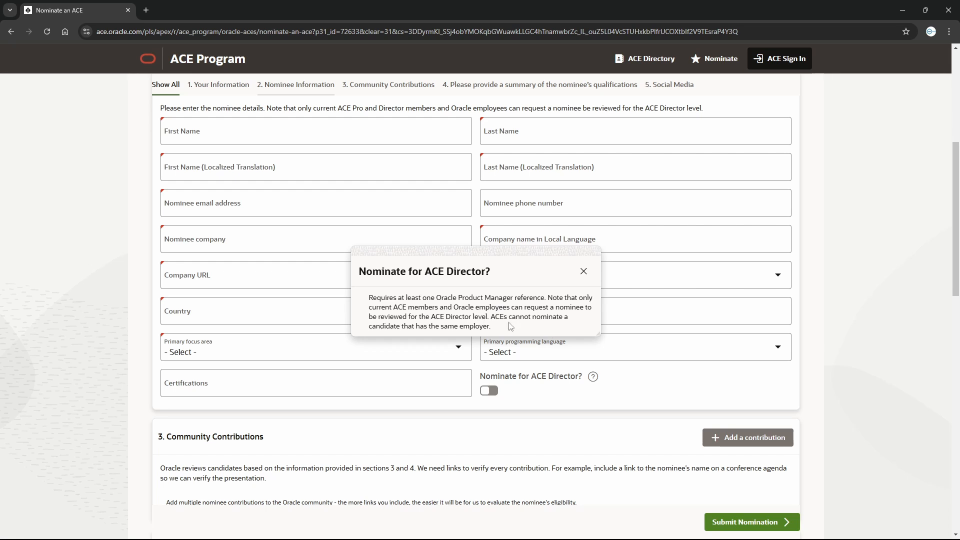
mouse_move(418, 323)
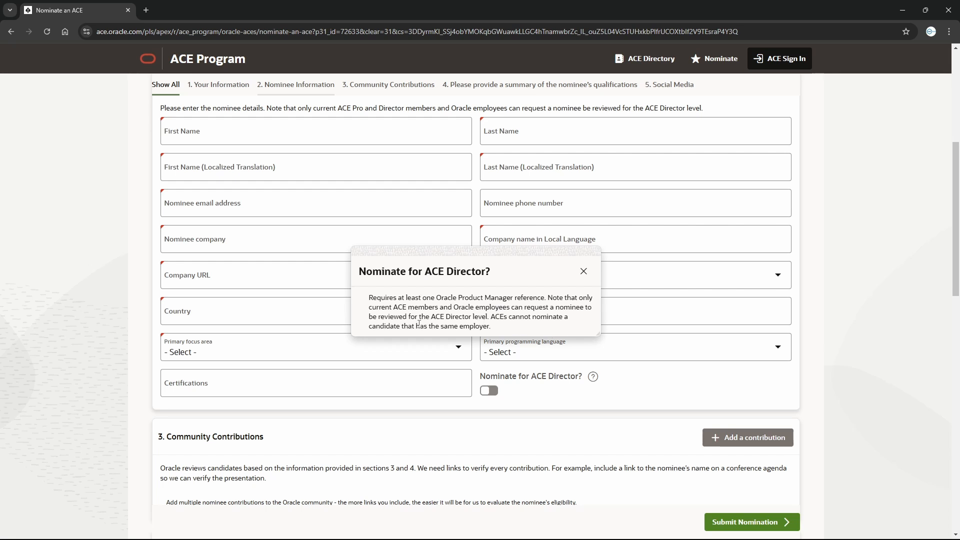
mouse_move(516, 330)
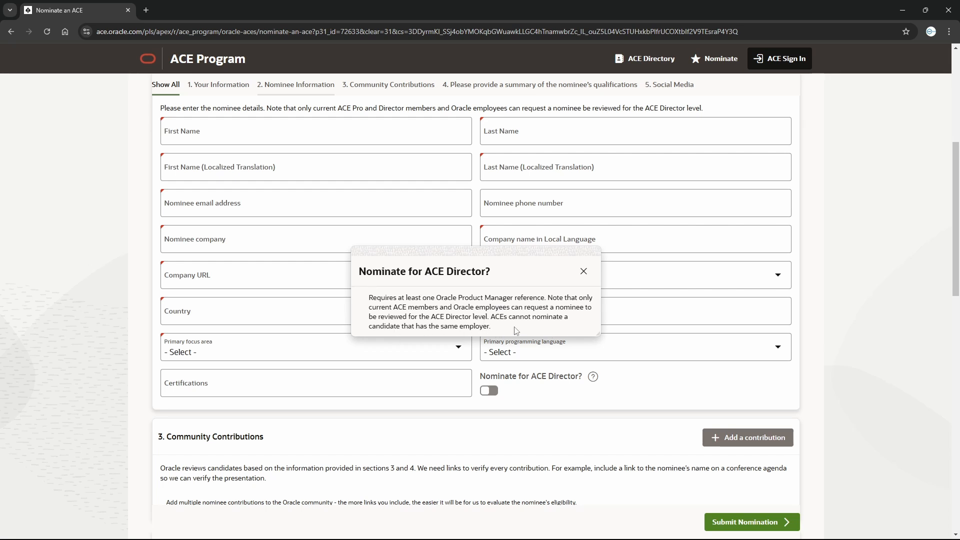
mouse_move(522, 330)
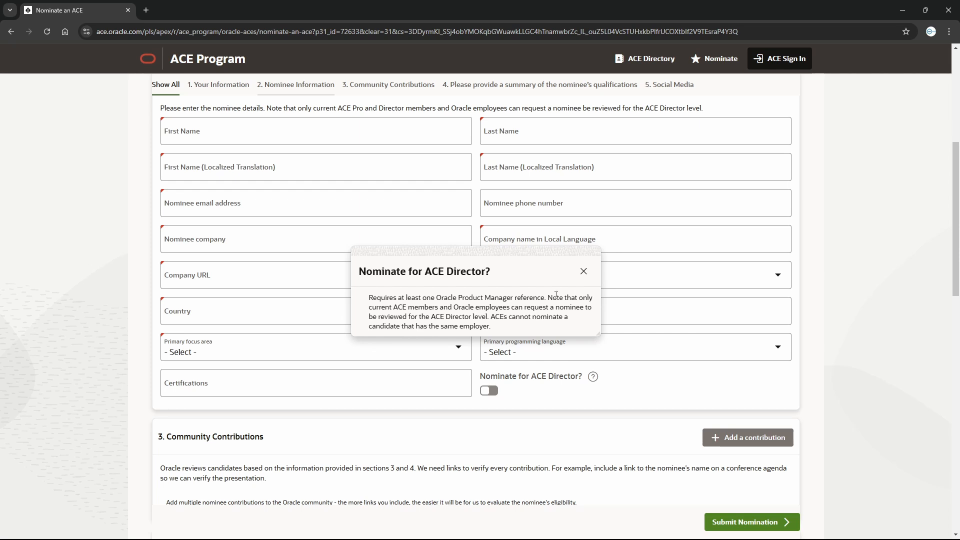
Dismiss the ACE Director help and review the Community Contributions, Summary and Social Media sections.
left_click(584, 271)
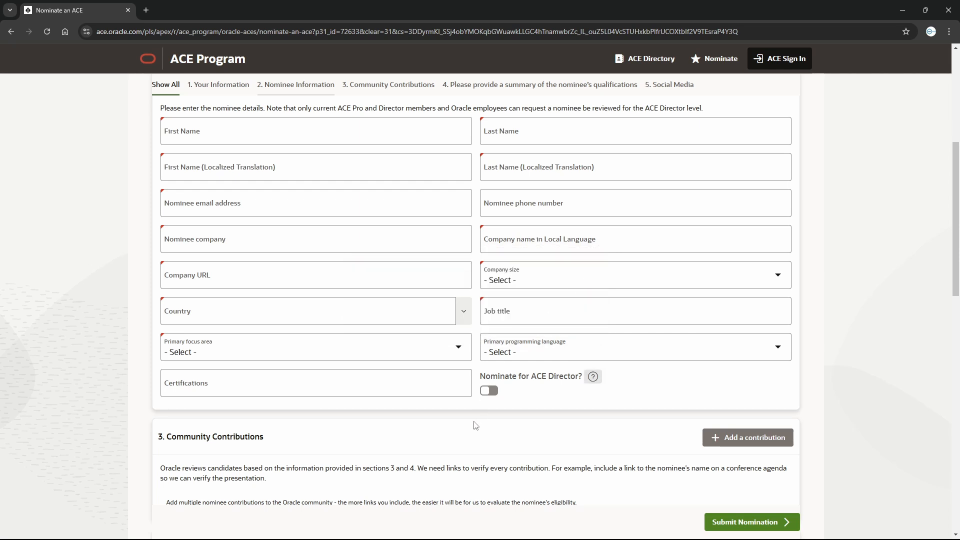
mouse_move(520, 468)
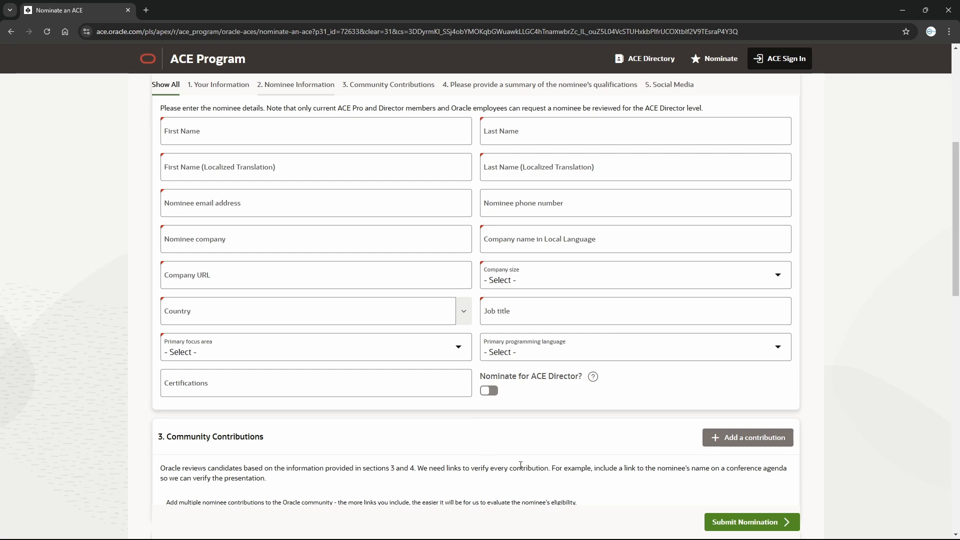
scroll("down", 3)
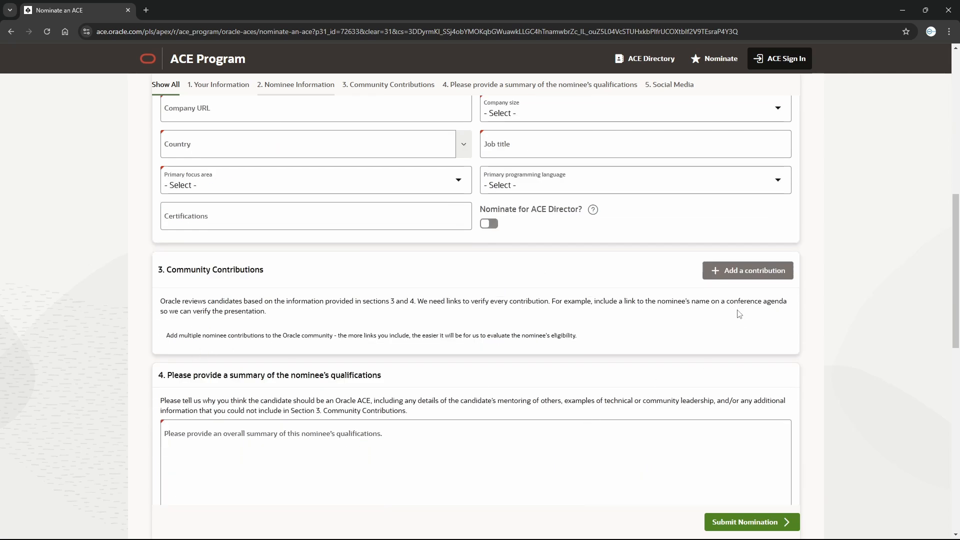
mouse_move(655, 340)
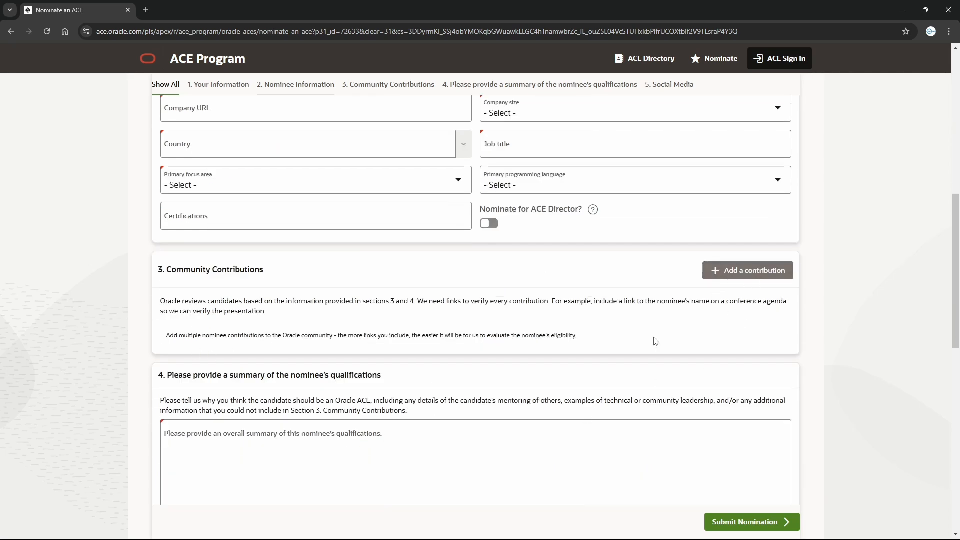
mouse_move(400, 398)
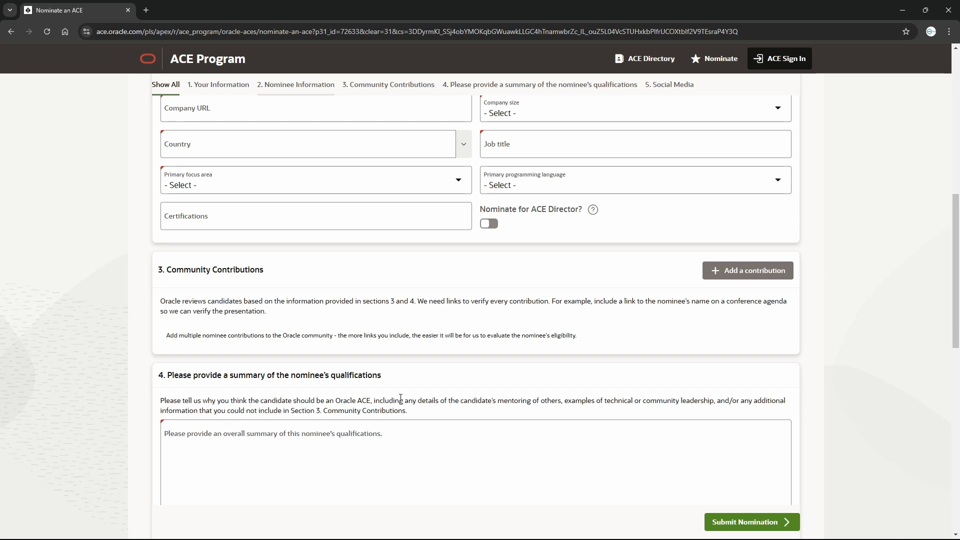
scroll("down", 3)
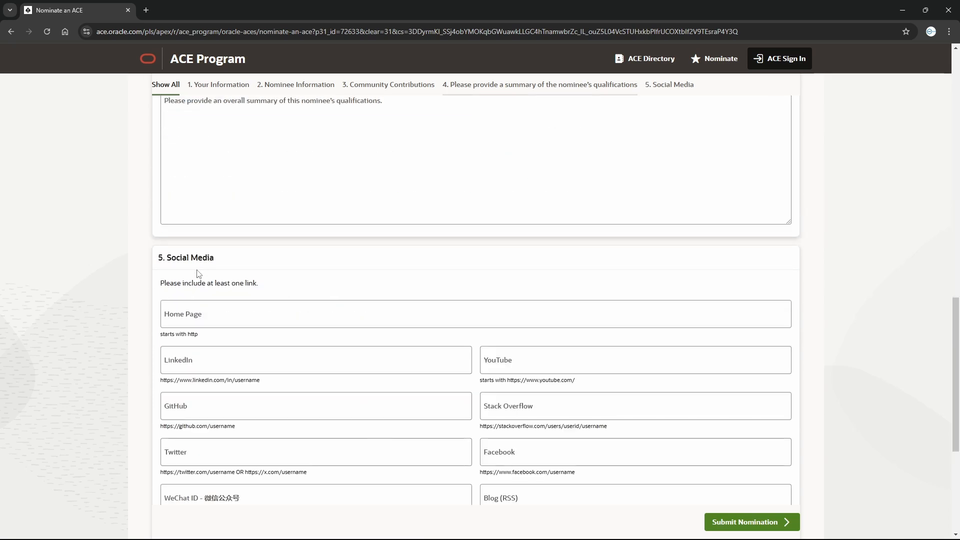
scroll("down", 3)
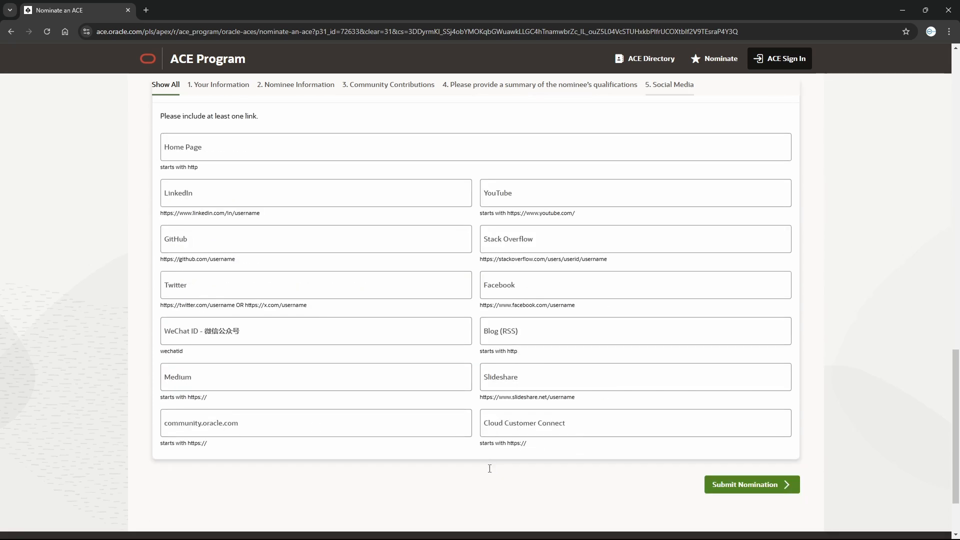
mouse_move(567, 480)
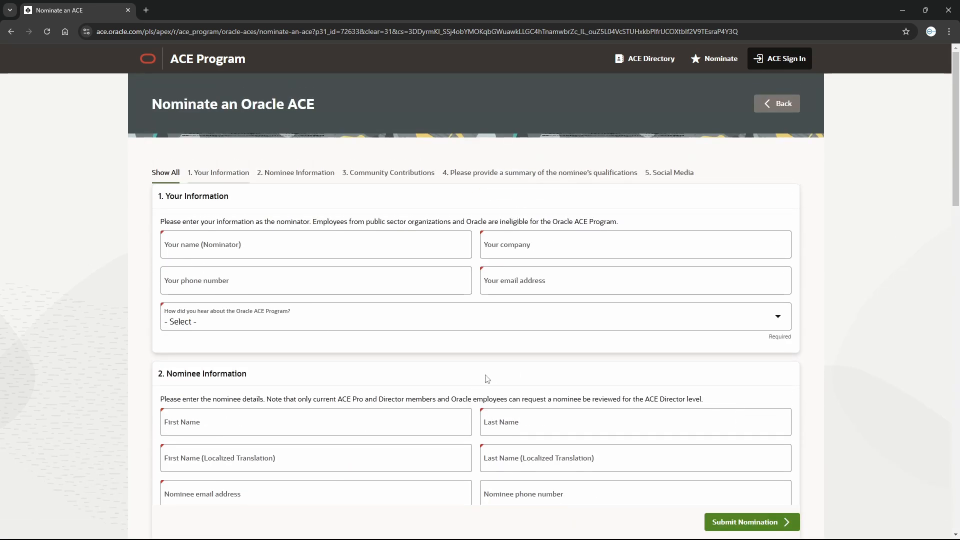
mouse_move(491, 377)
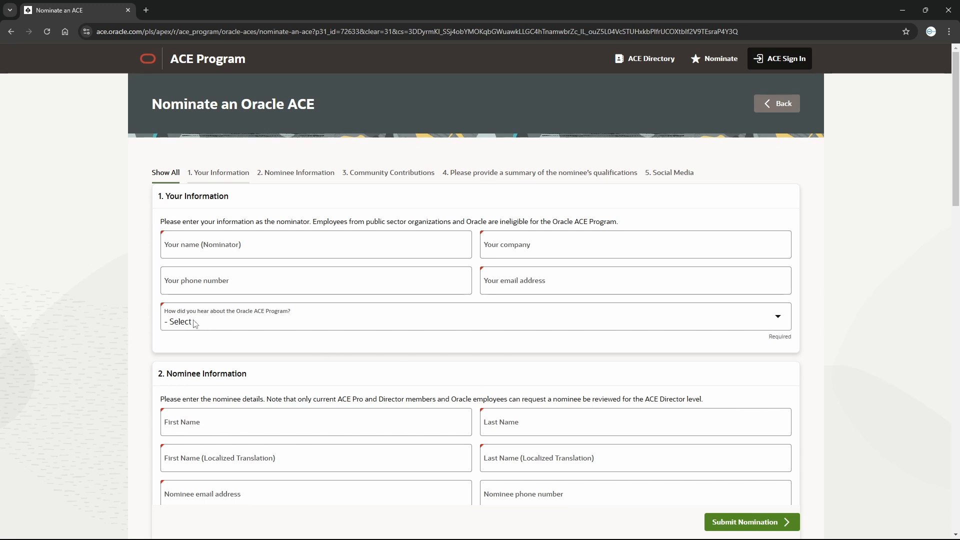
Leave the nomination form for the overview page, then go back to the FAQ page.
left_click(474, 326)
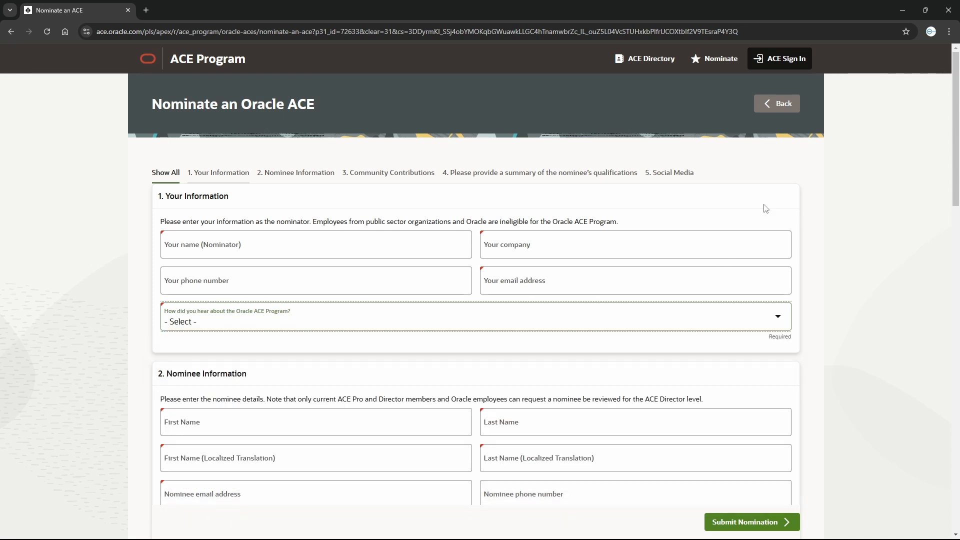
left_click(775, 103)
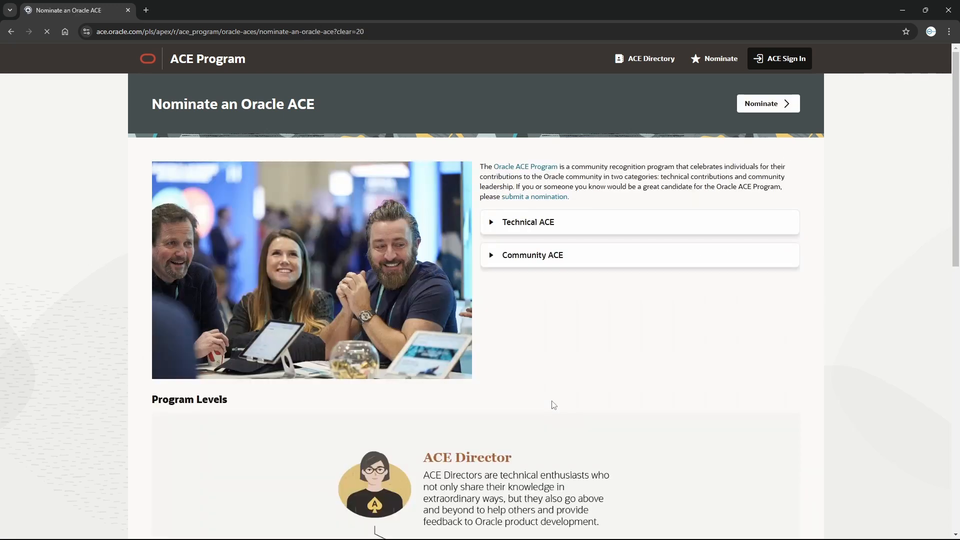
scroll("down", 3)
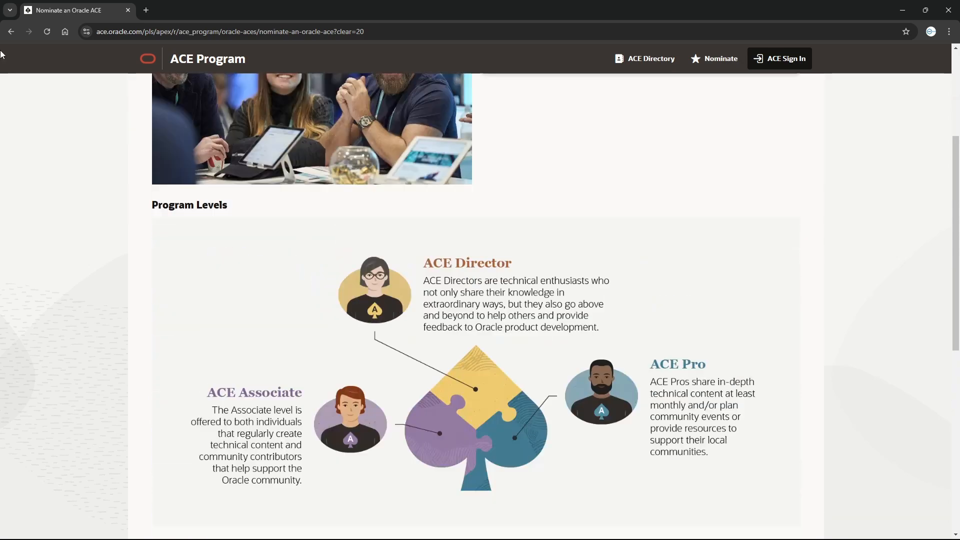
left_click(719, 58)
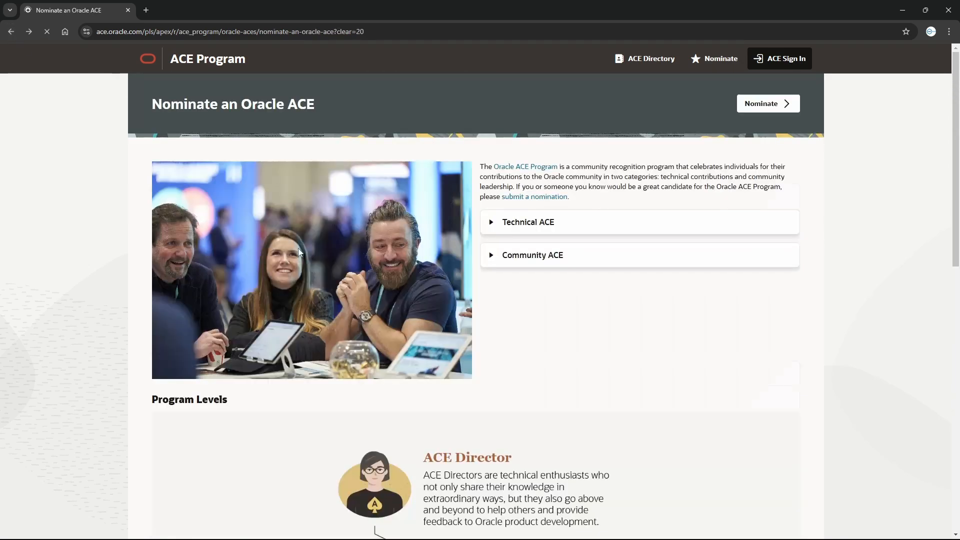
scroll("down", 3)
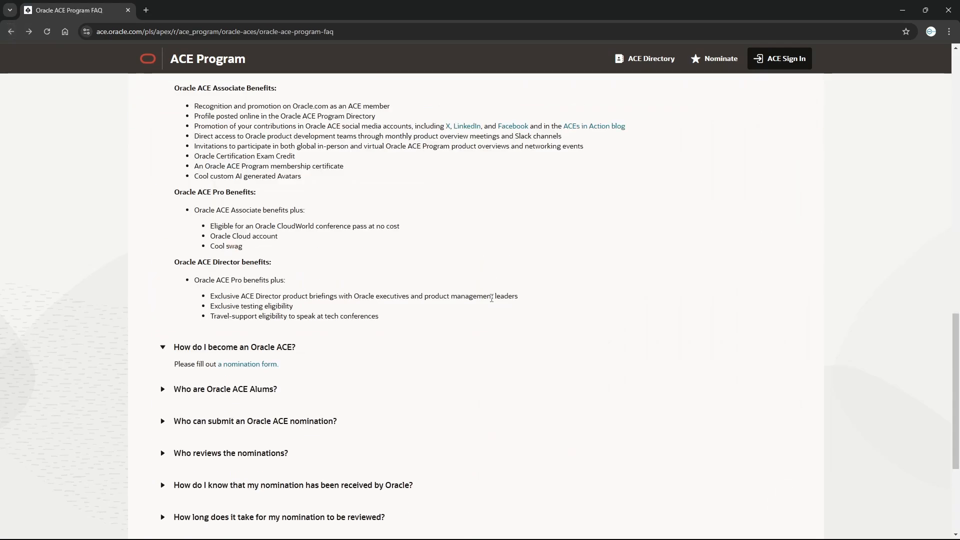
mouse_move(246, 357)
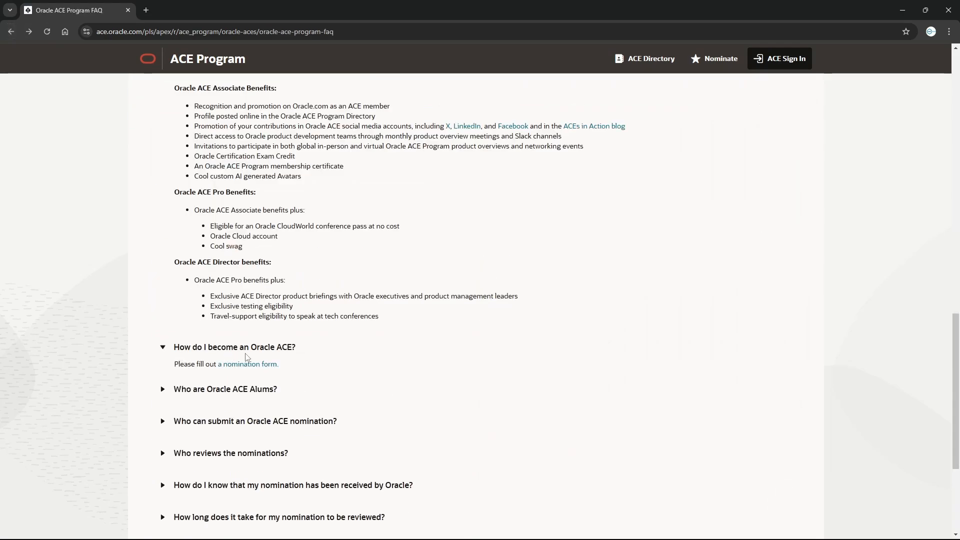
mouse_move(229, 397)
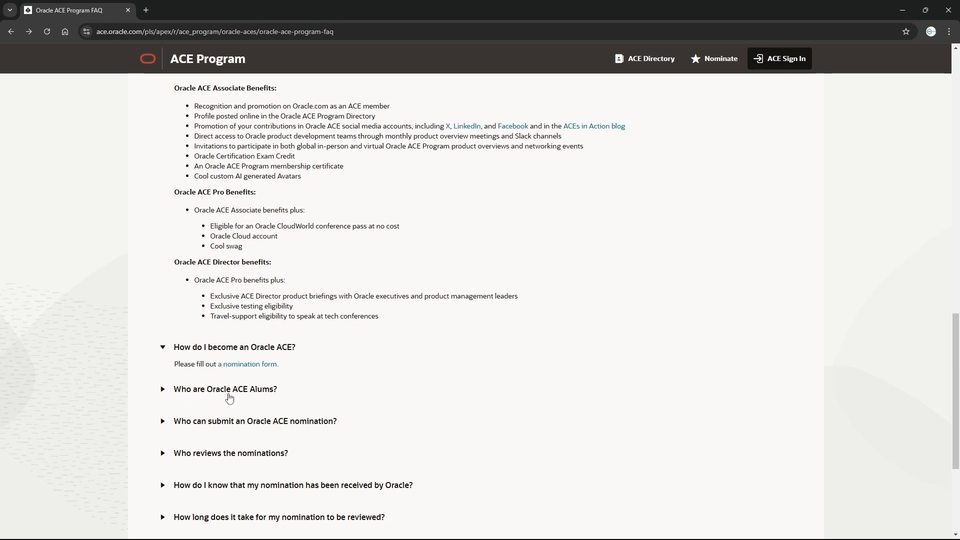
mouse_move(224, 402)
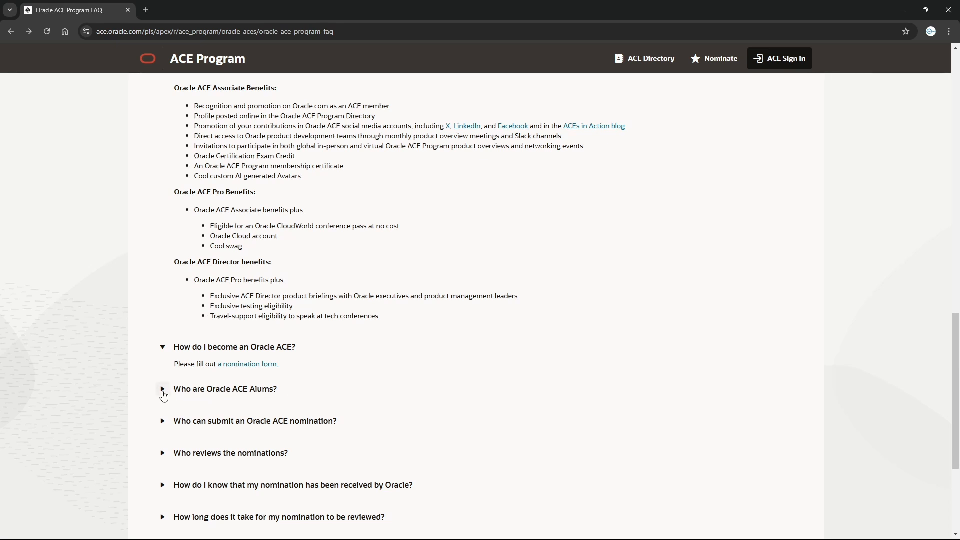
Expand the answers about Oracle ACE Alums and who can submit a nomination, highlighting the ACE Pro candidate wording.
left_click(163, 390)
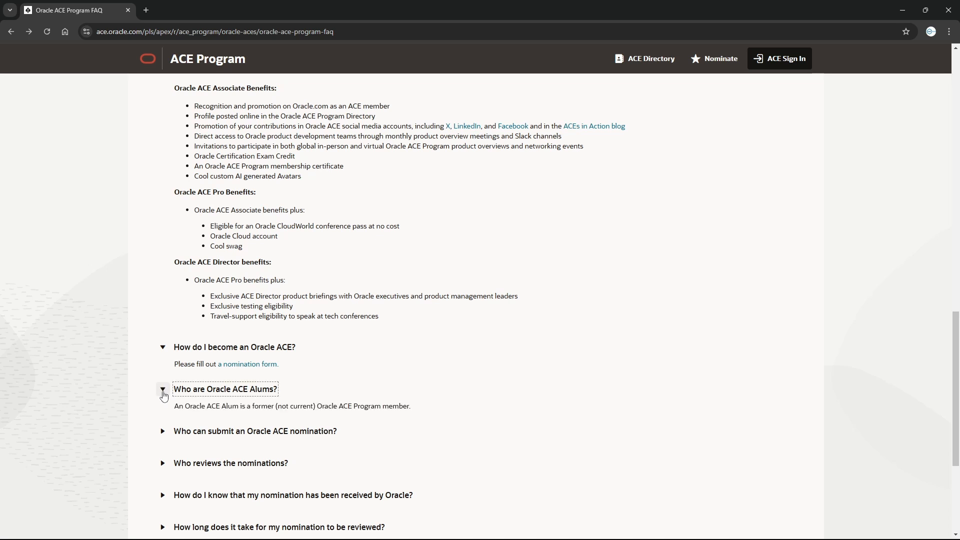
scroll("down", 3)
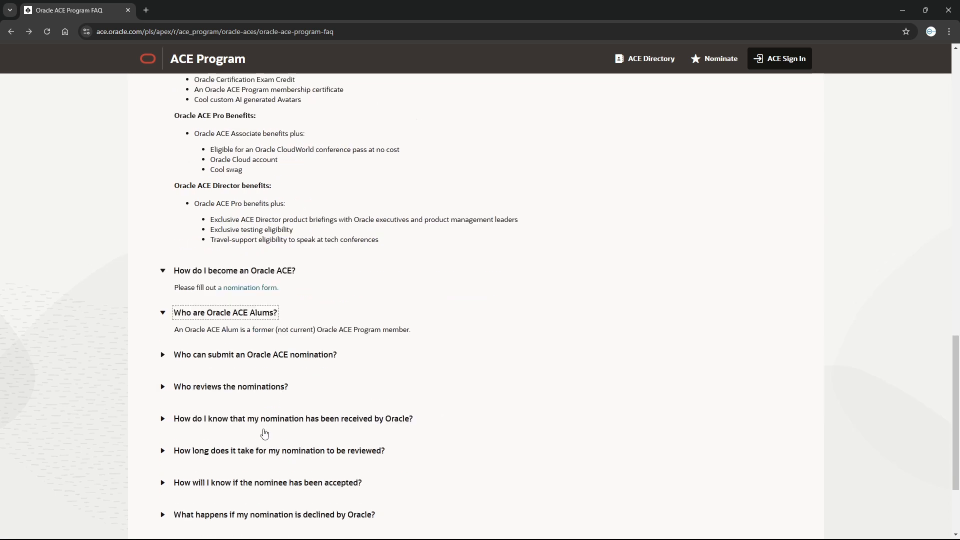
scroll("down", 3)
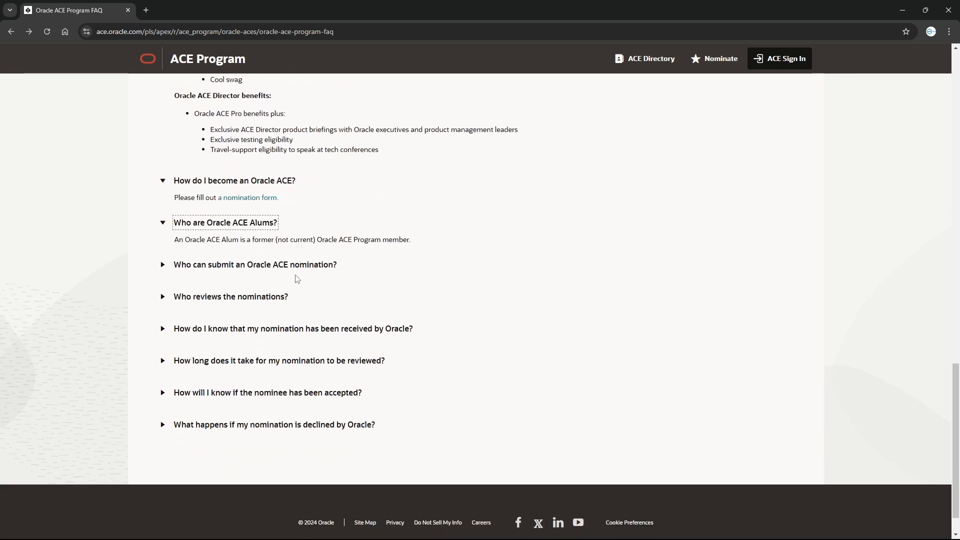
left_click(255, 264)
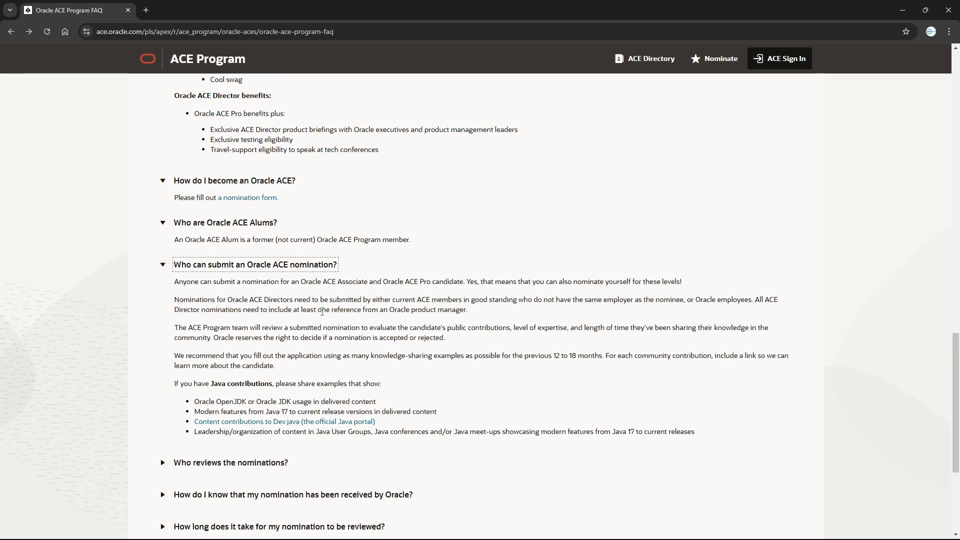
mouse_move(189, 282)
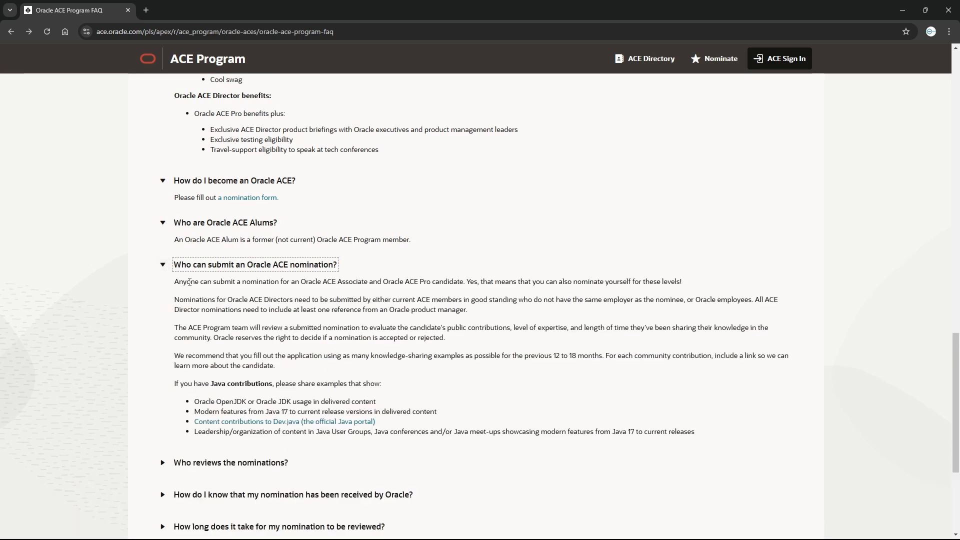
mouse_move(339, 291)
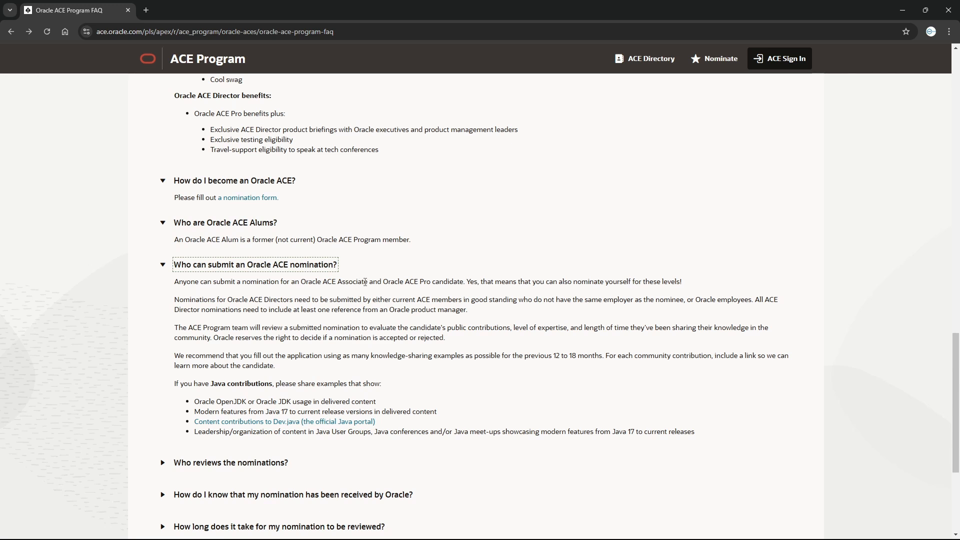
double_click(331, 282)
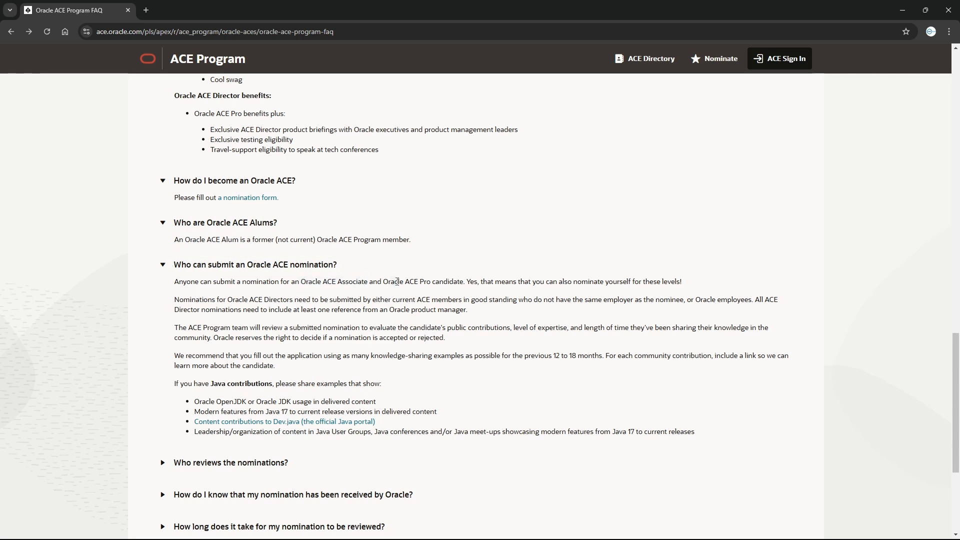
left_click_drag(386, 281, 447, 281)
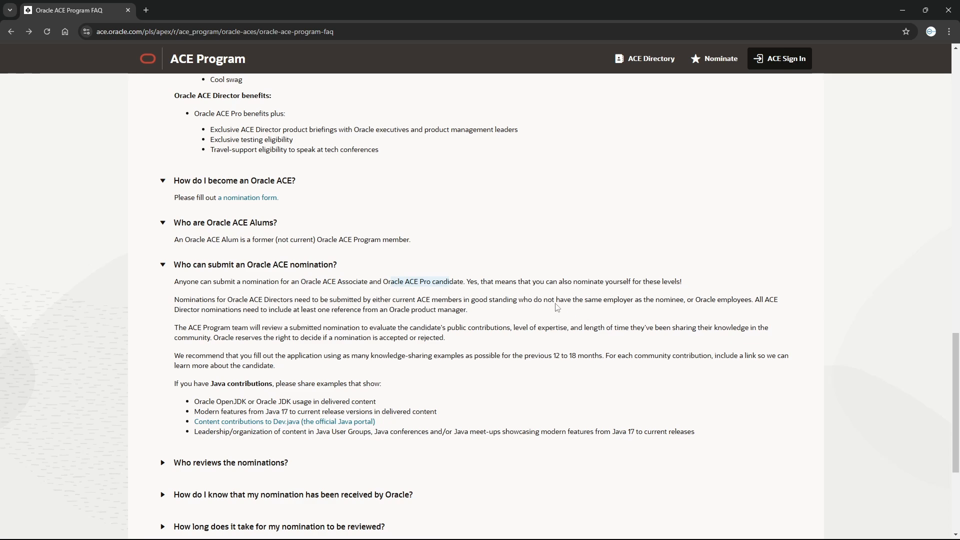
mouse_move(667, 292)
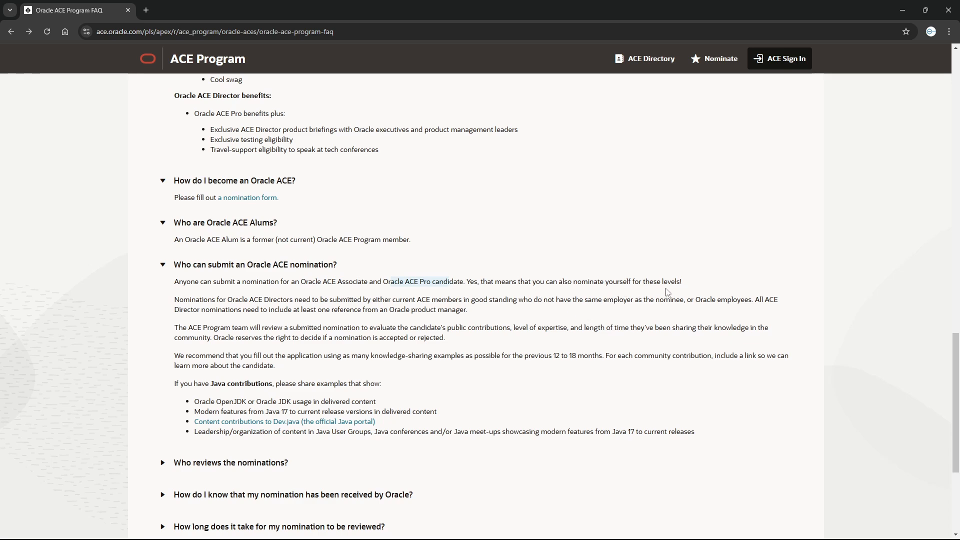
Expand the answers on who reviews nominations and how long reviews take, highlighting the duration sentence.
scroll("down", 3)
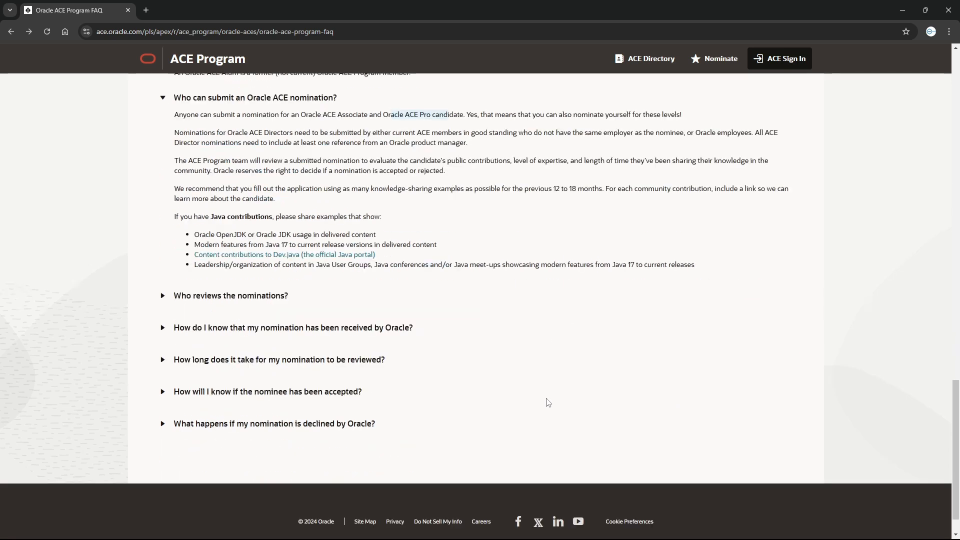
left_click(229, 295)
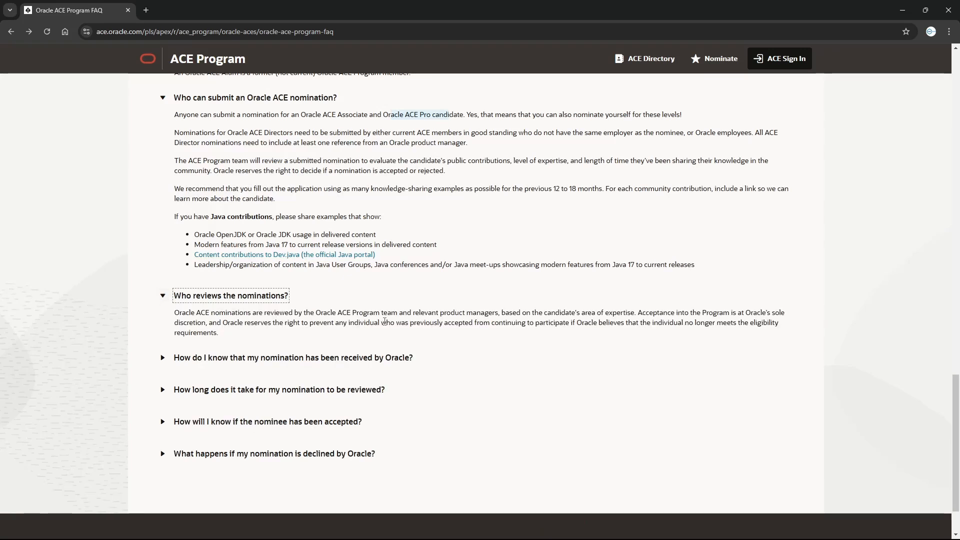
mouse_move(168, 367)
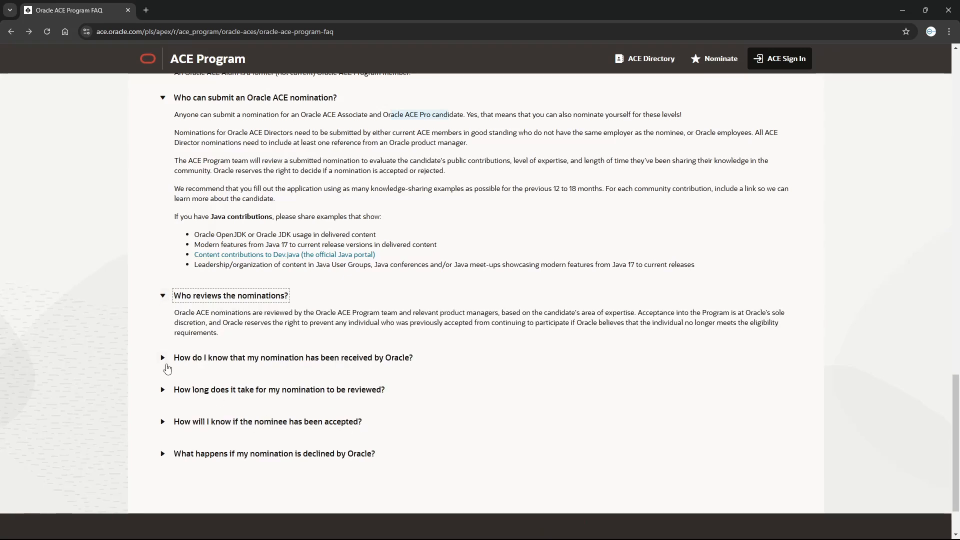
mouse_move(426, 370)
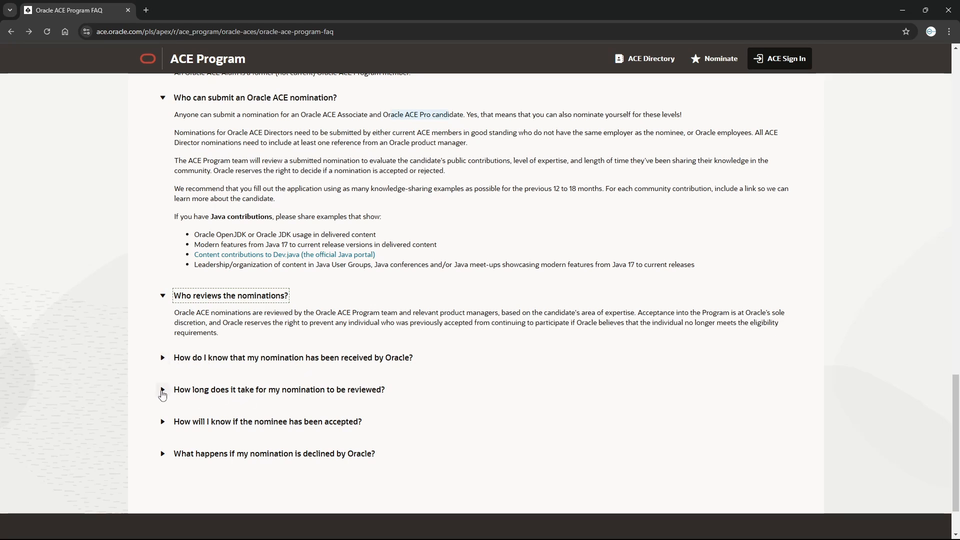
mouse_move(252, 398)
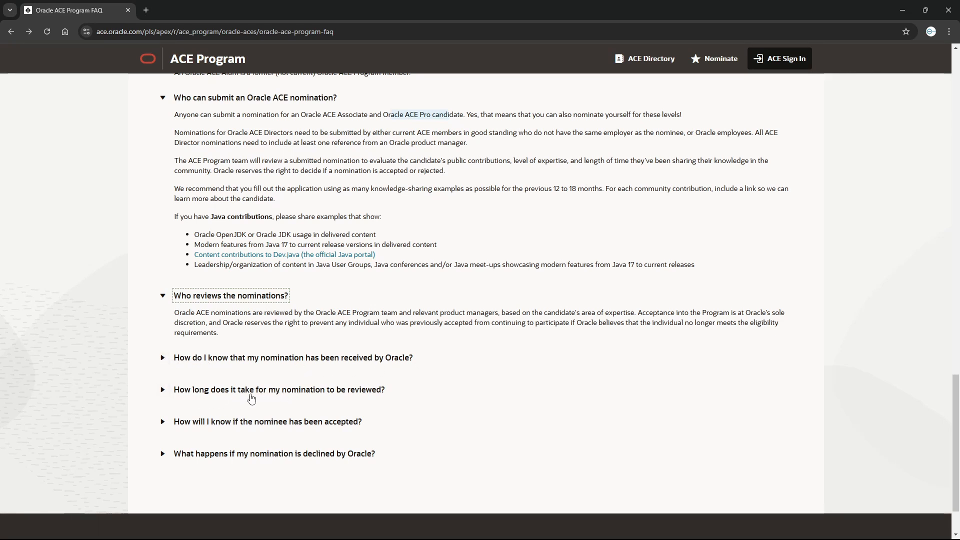
left_click(279, 389)
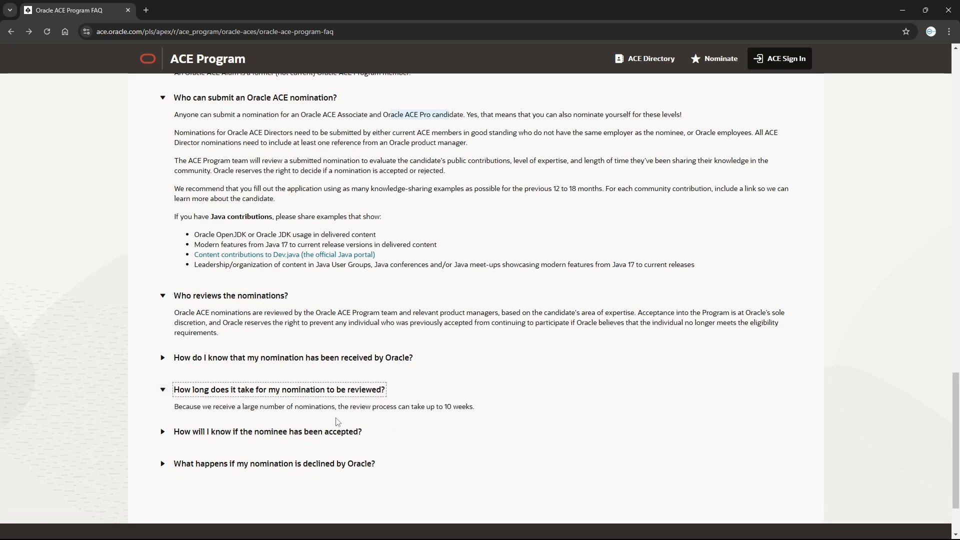
left_click_drag(287, 406, 436, 406)
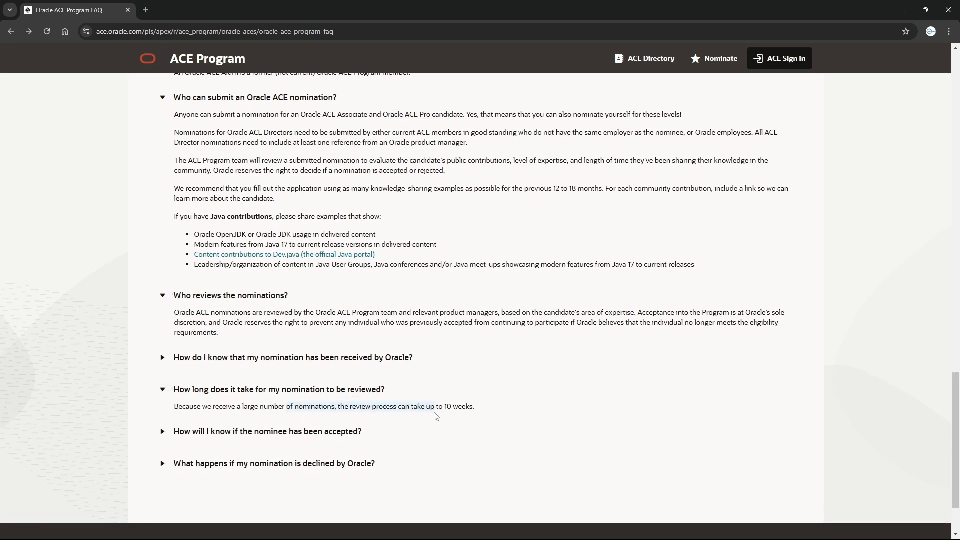
mouse_move(320, 437)
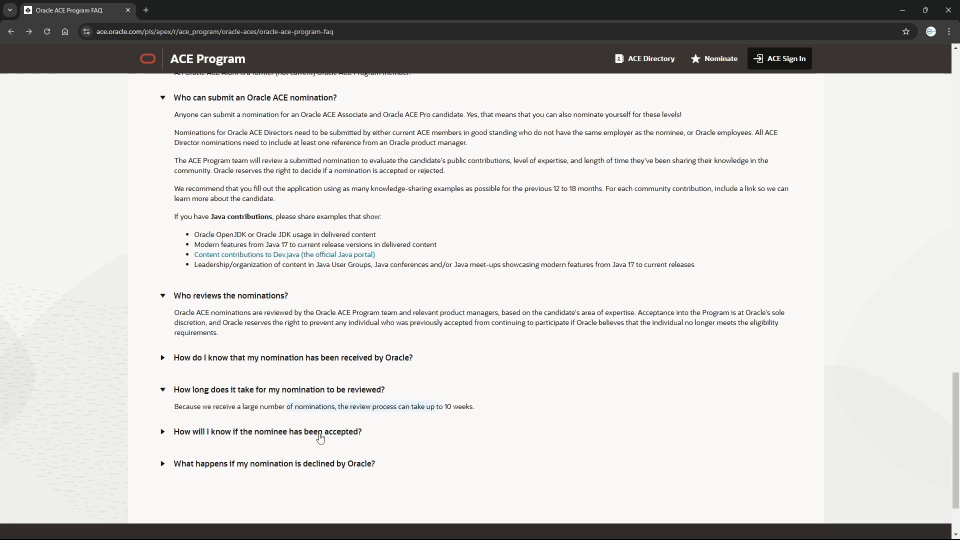
scroll("down", 3)
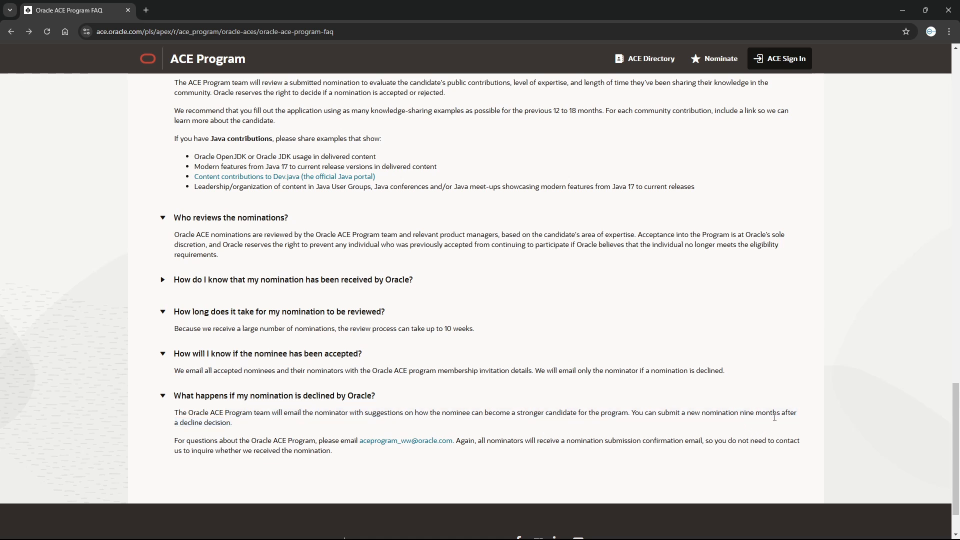
mouse_move(674, 426)
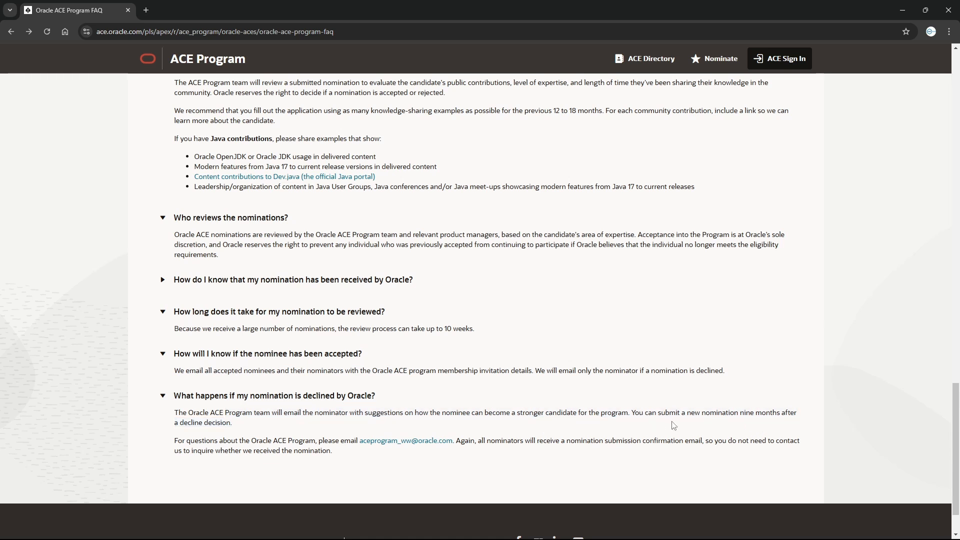
mouse_move(774, 424)
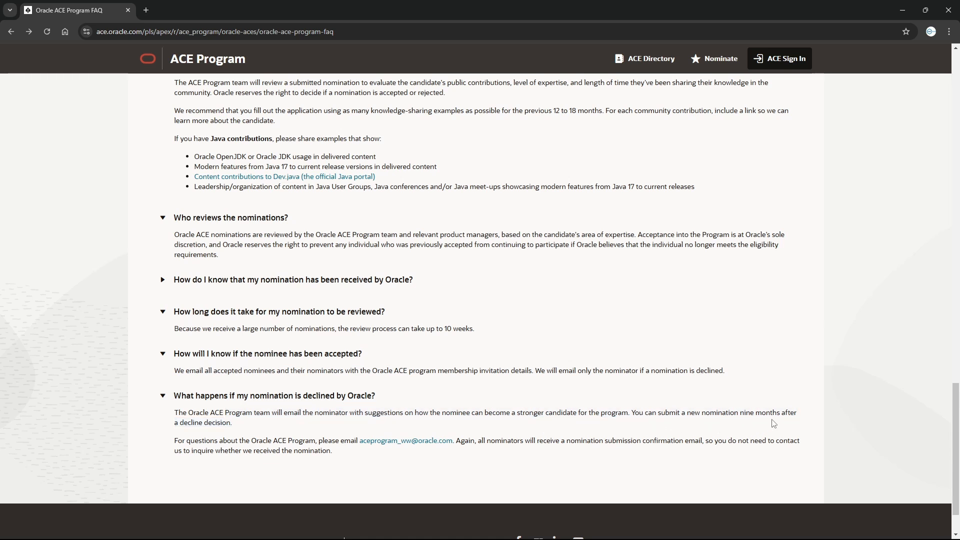
mouse_move(215, 422)
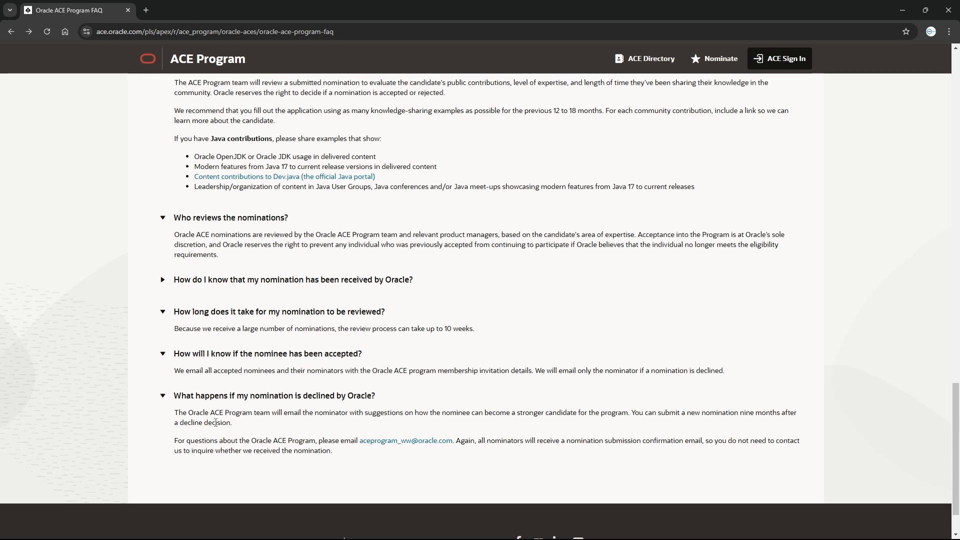
mouse_move(241, 424)
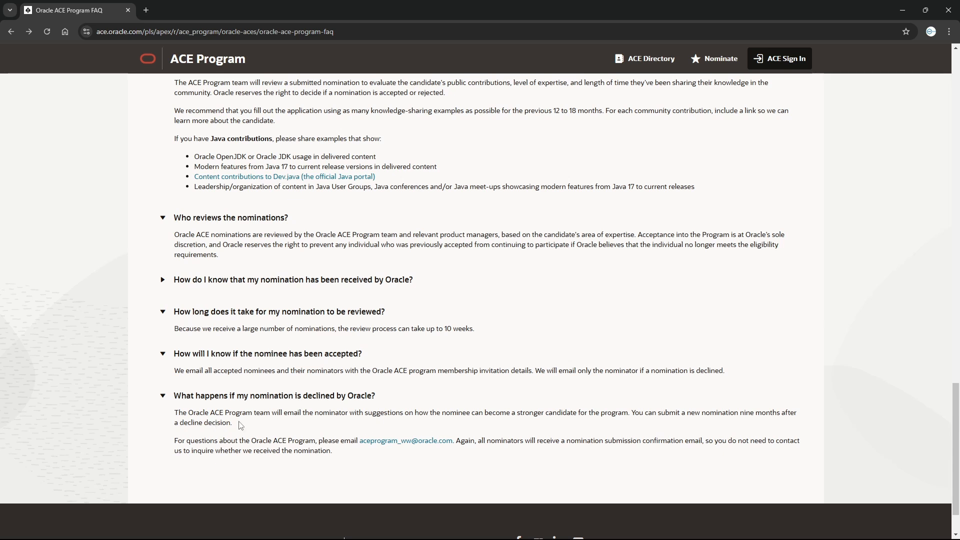
mouse_move(237, 426)
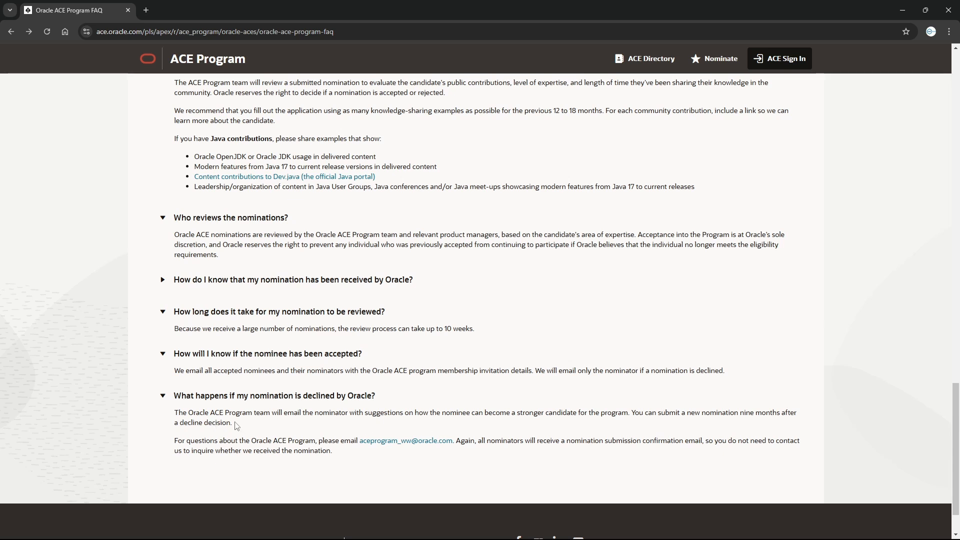
mouse_move(276, 437)
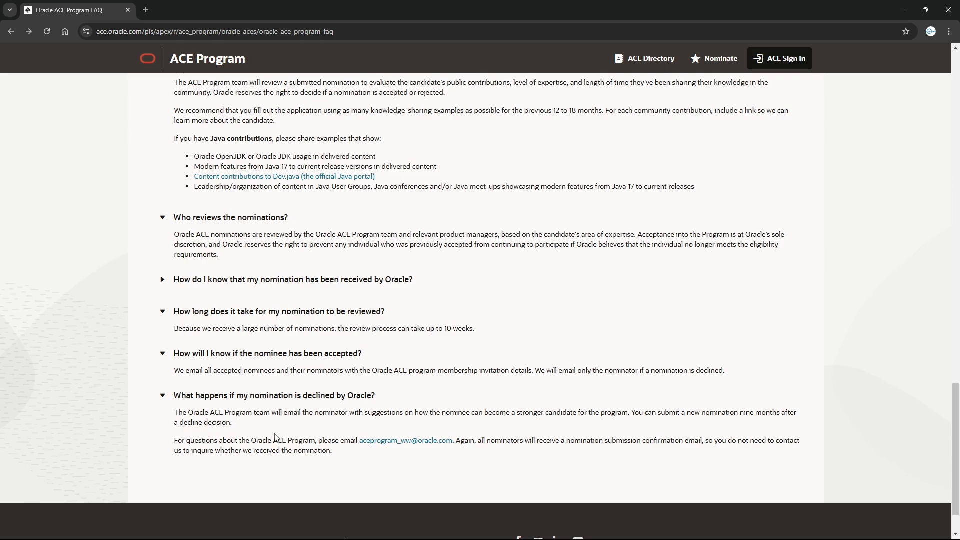
Scroll the FAQ to the membership levels and benefits answers with the three-tier video.
scroll("down", 3)
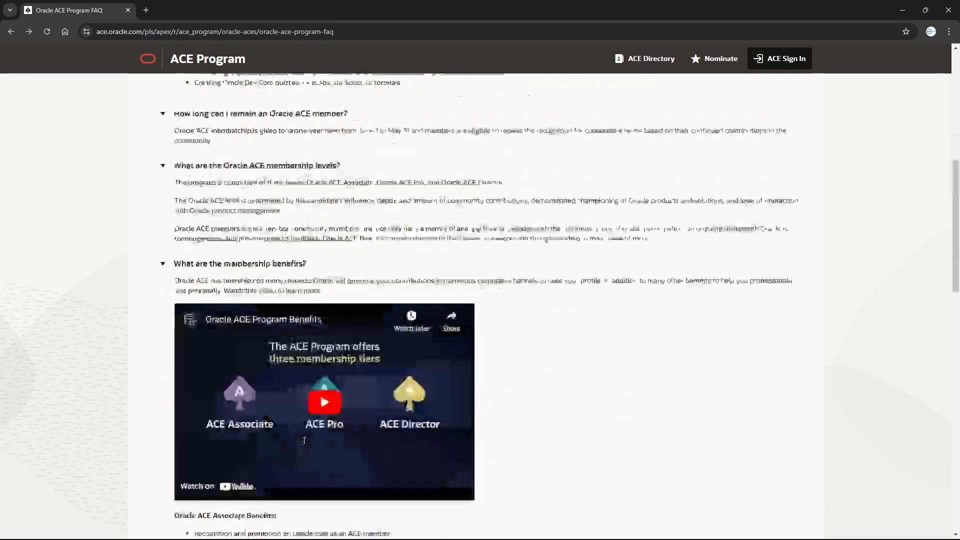
scroll("up", 3)
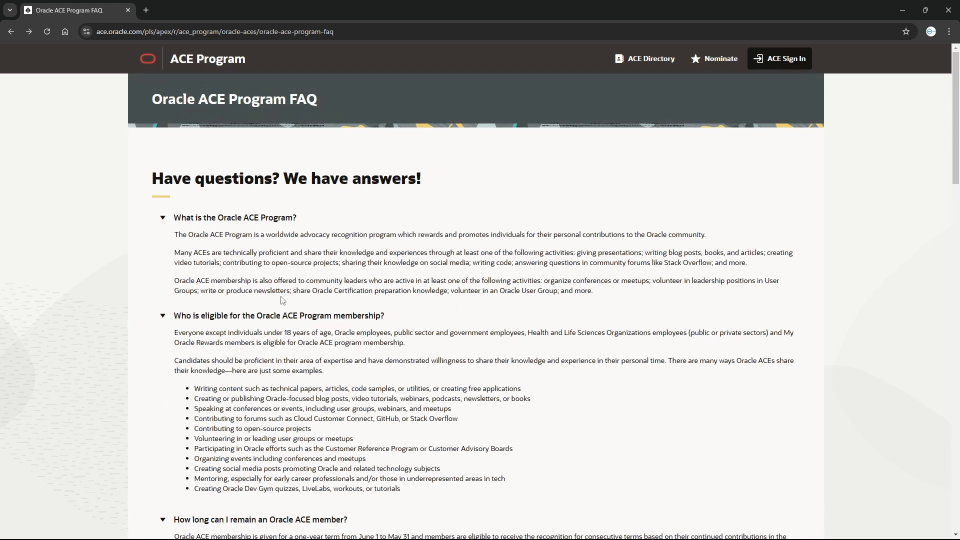
mouse_move(396, 400)
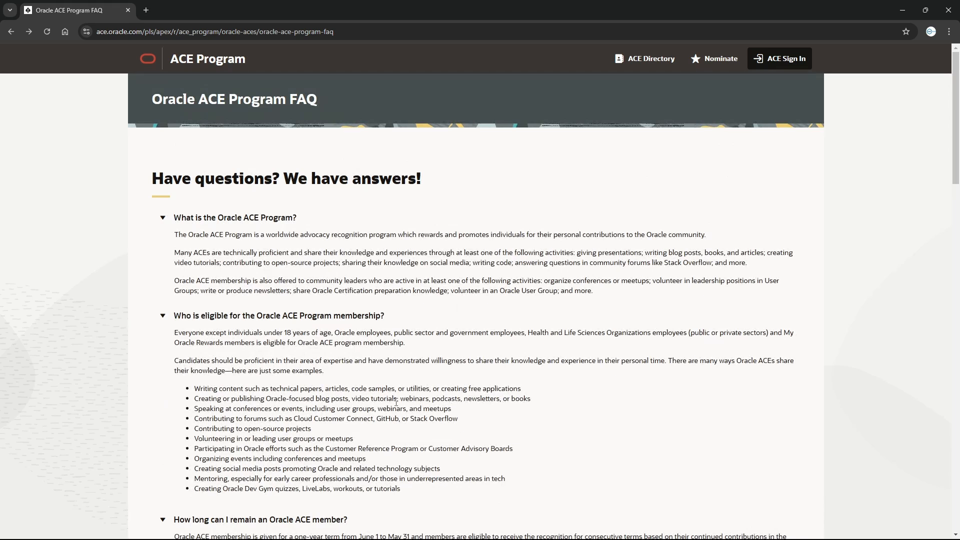
mouse_move(228, 221)
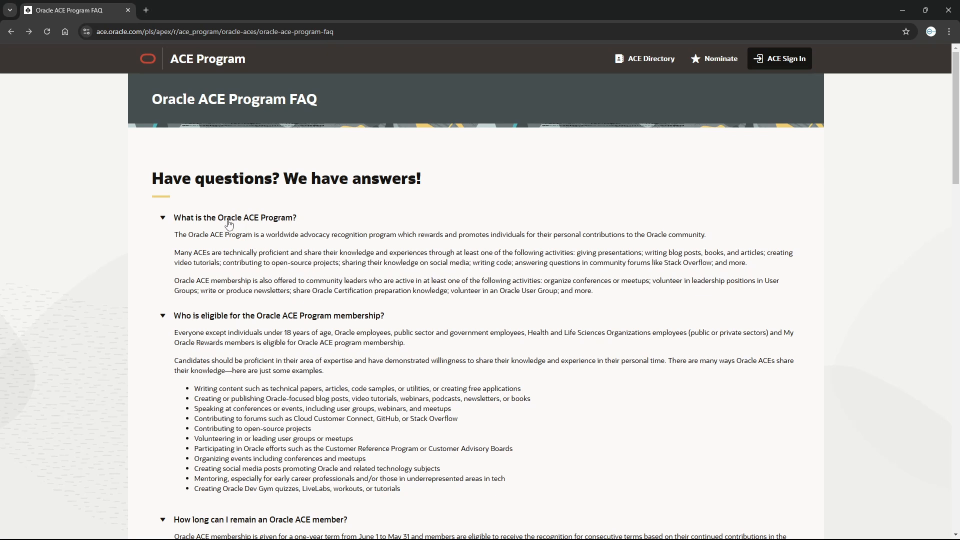
mouse_move(338, 333)
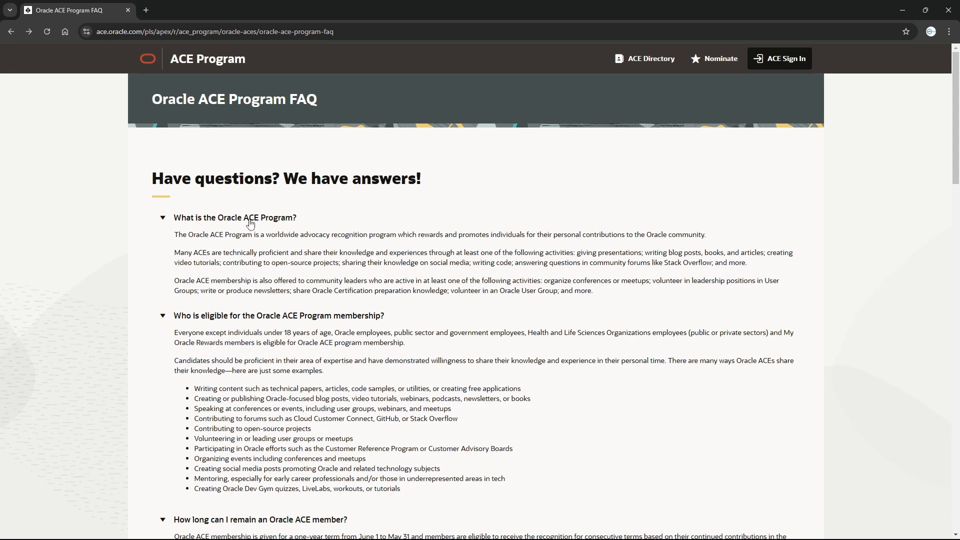
mouse_move(309, 333)
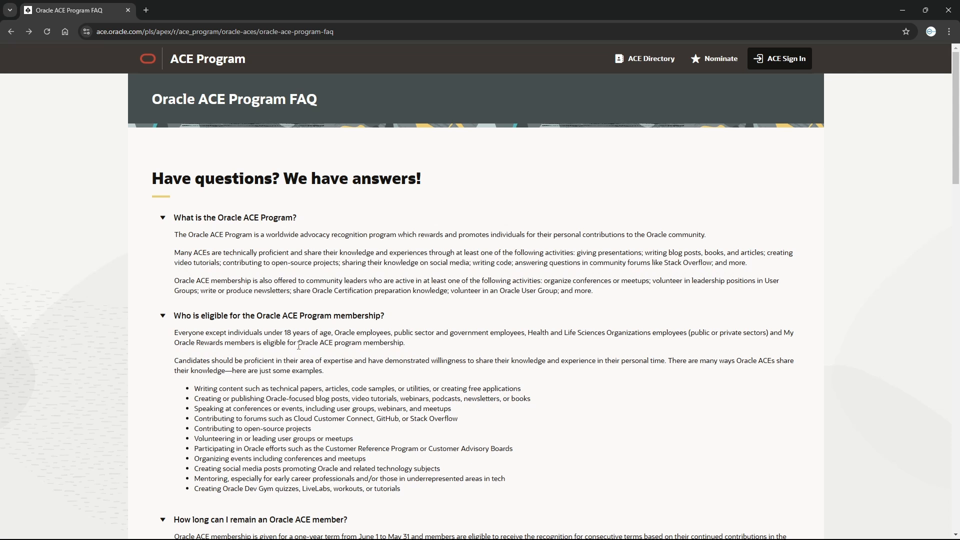
mouse_move(299, 234)
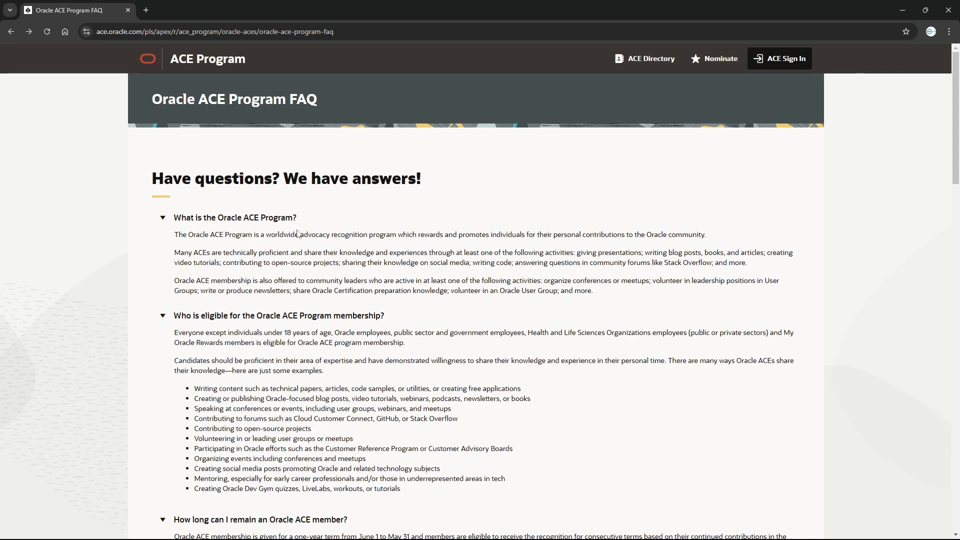
mouse_move(358, 360)
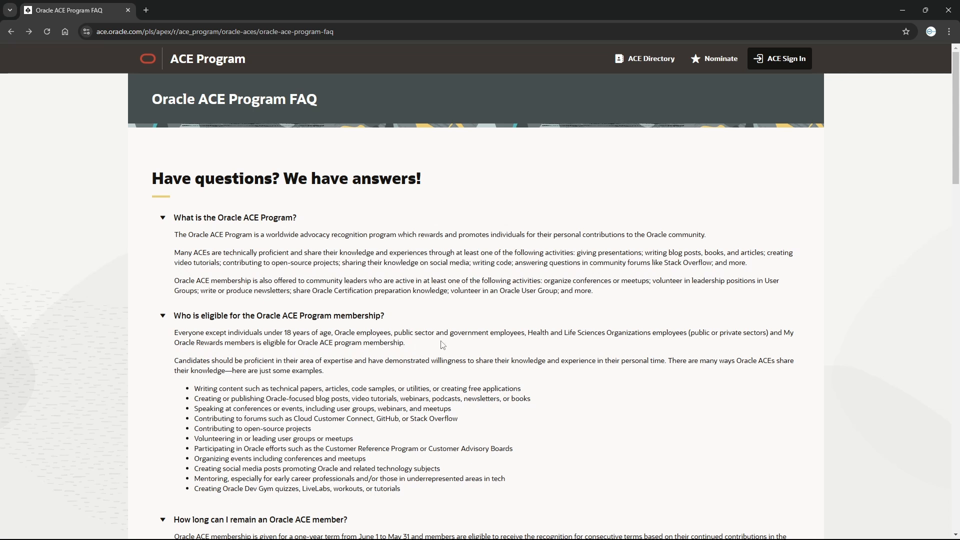
mouse_move(526, 350)
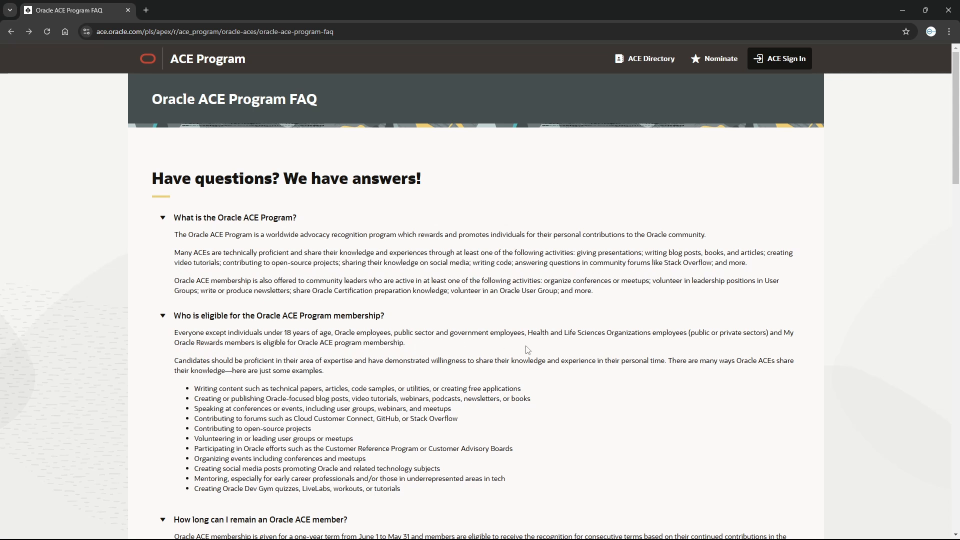
mouse_move(558, 406)
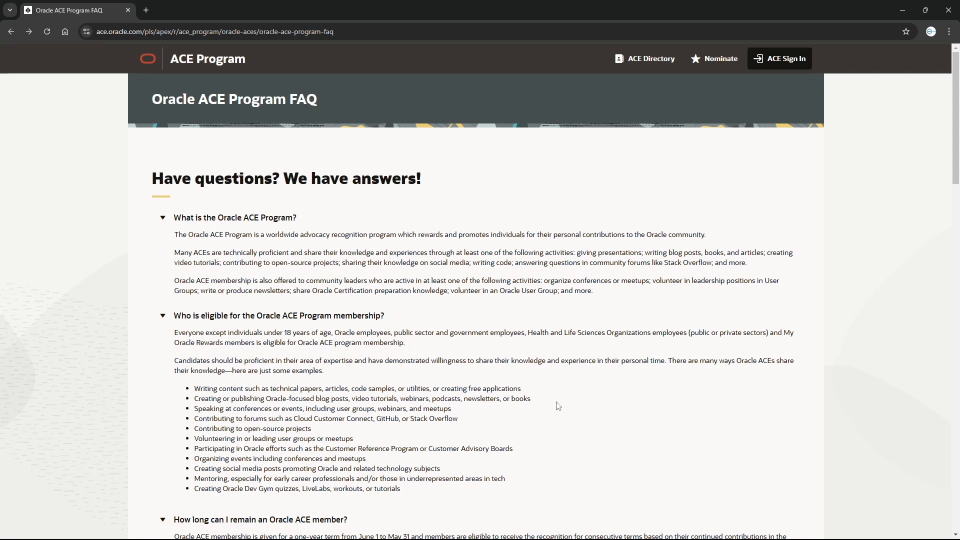
mouse_move(658, 310)
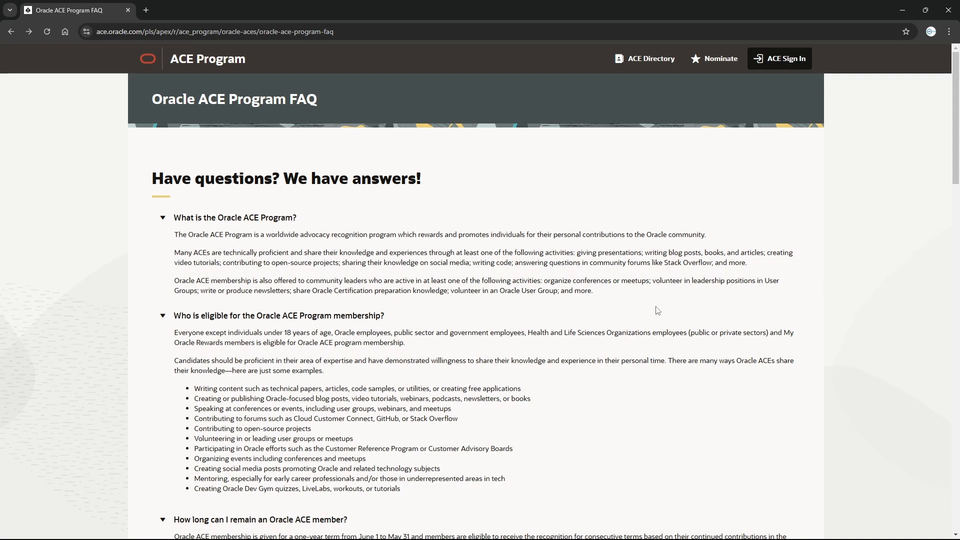
mouse_move(660, 419)
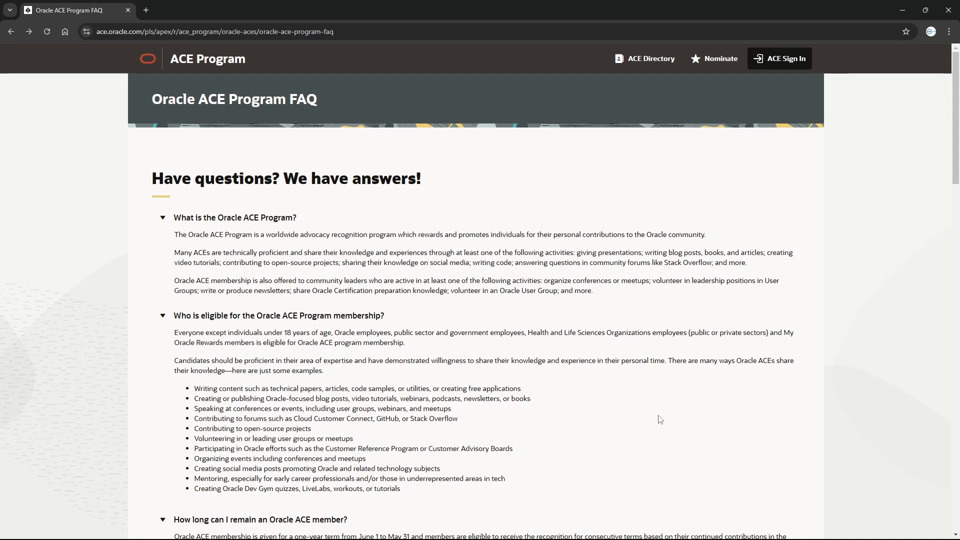
scroll("down", 3)
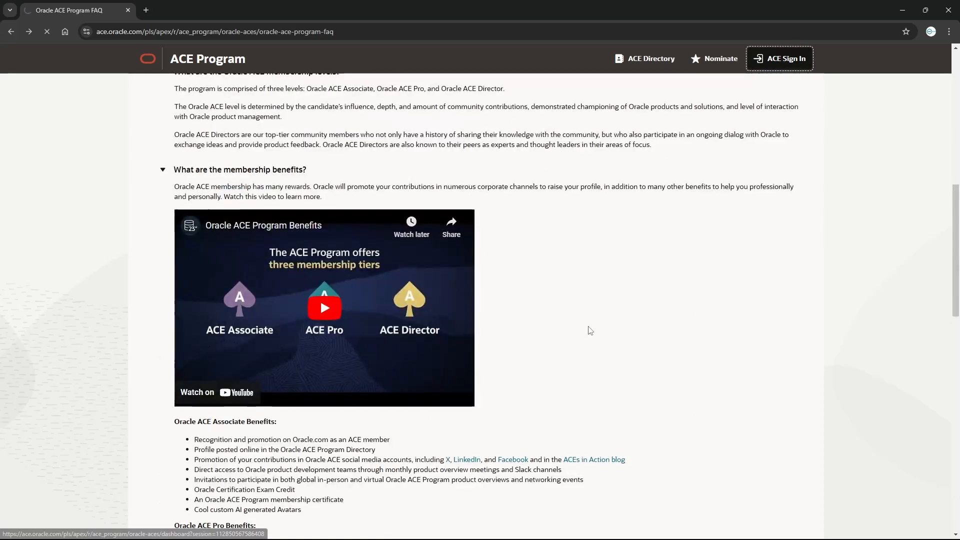
Open the member dashboard via ACE Sign In and review the progress and contribution tiles.
left_click(780, 58)
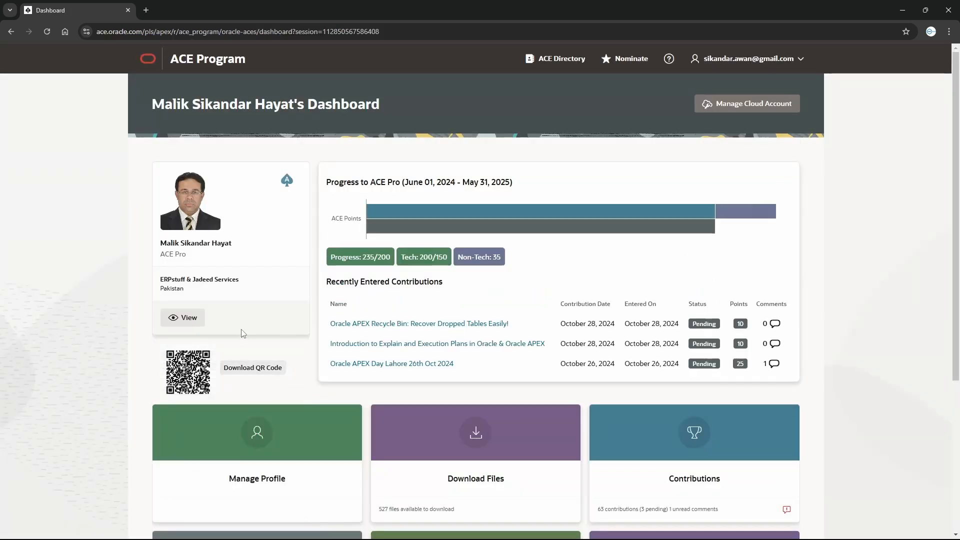
scroll("down", 3)
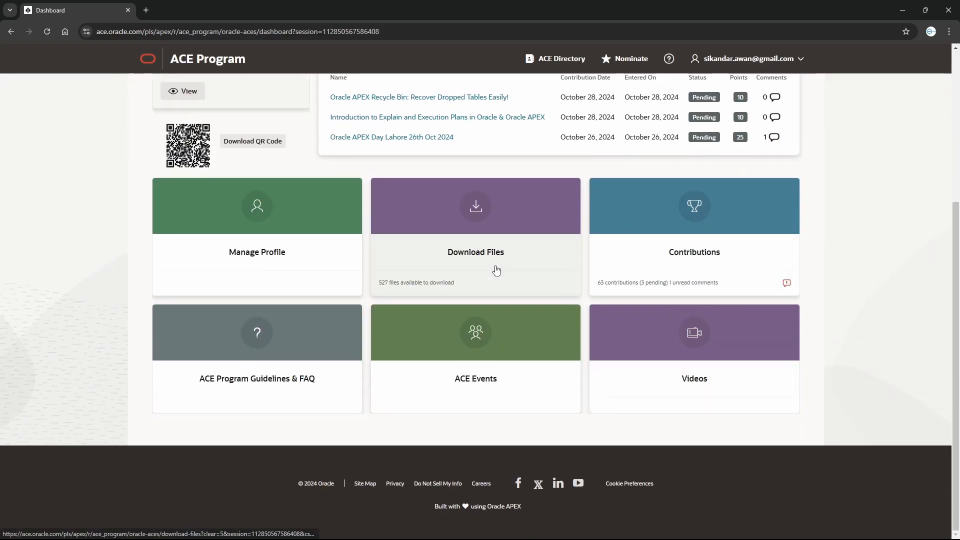
mouse_move(498, 269)
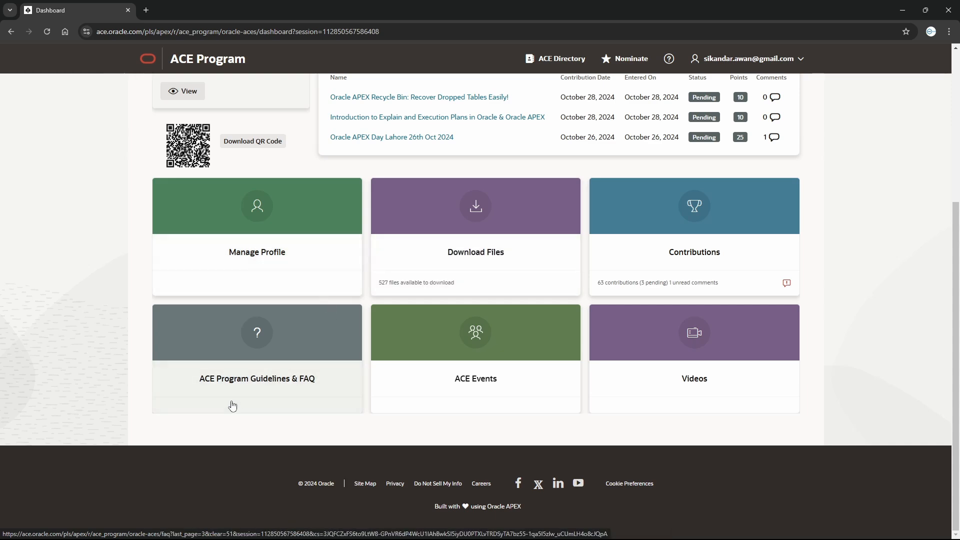
scroll("up", 3)
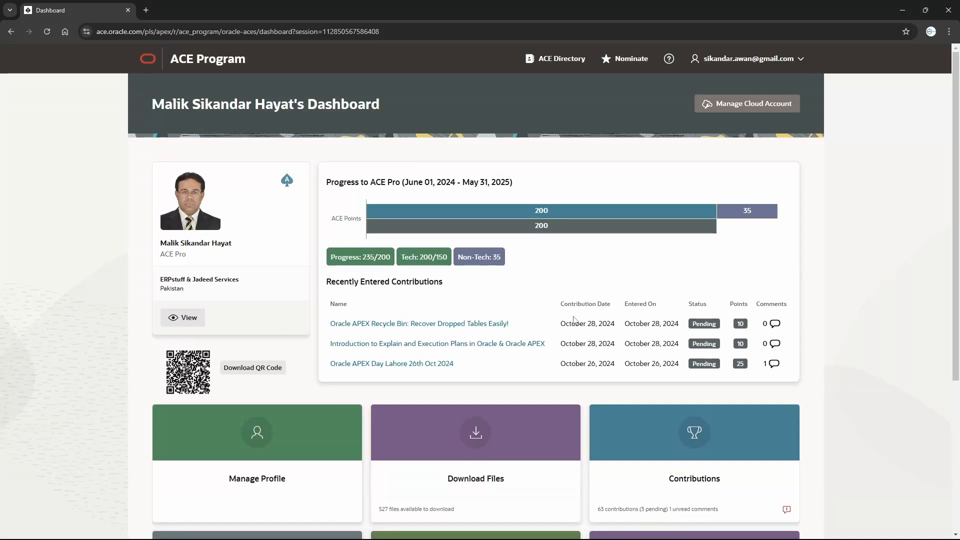
mouse_move(643, 341)
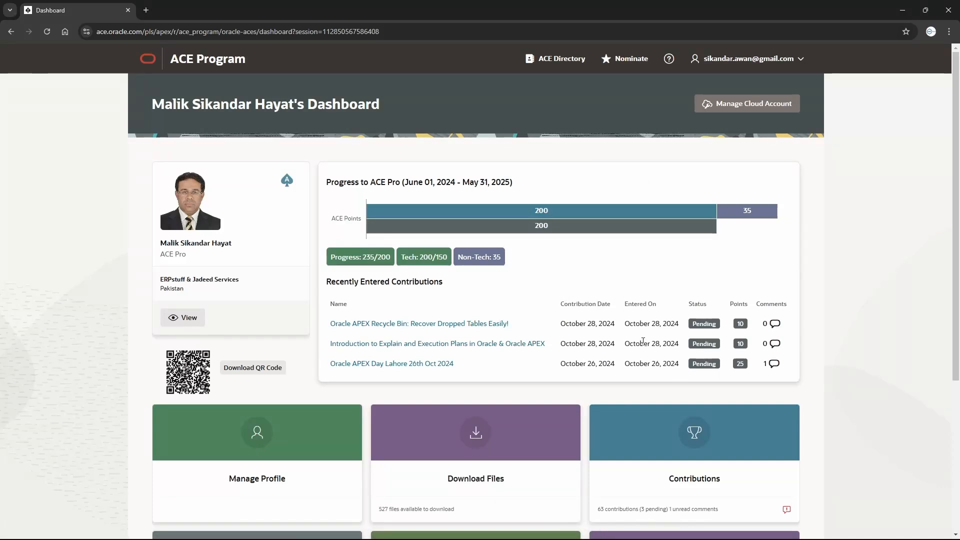
mouse_move(514, 250)
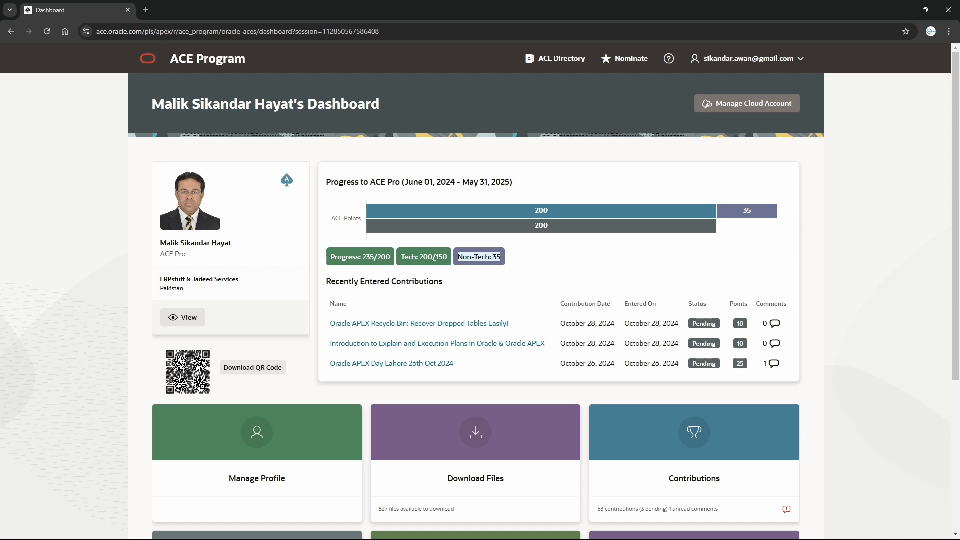
mouse_move(601, 240)
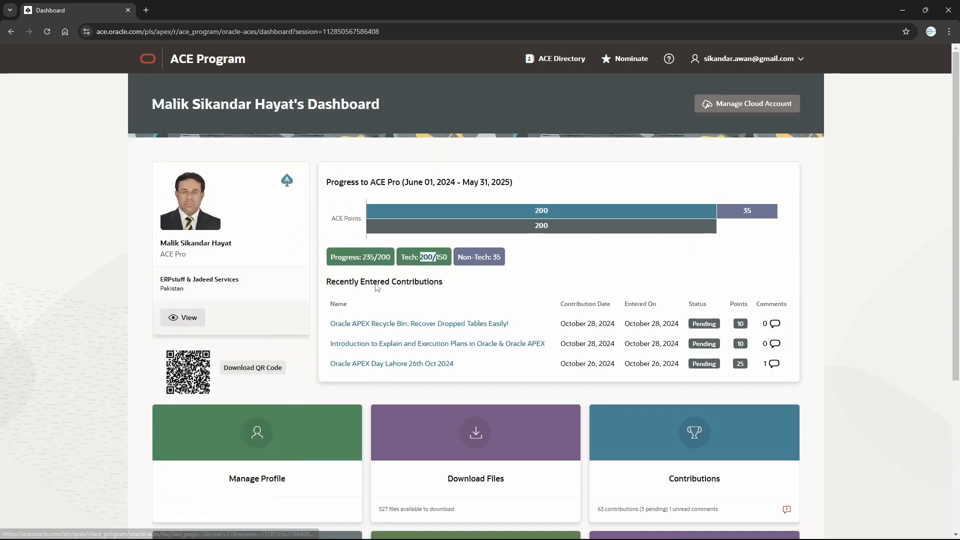
mouse_move(193, 65)
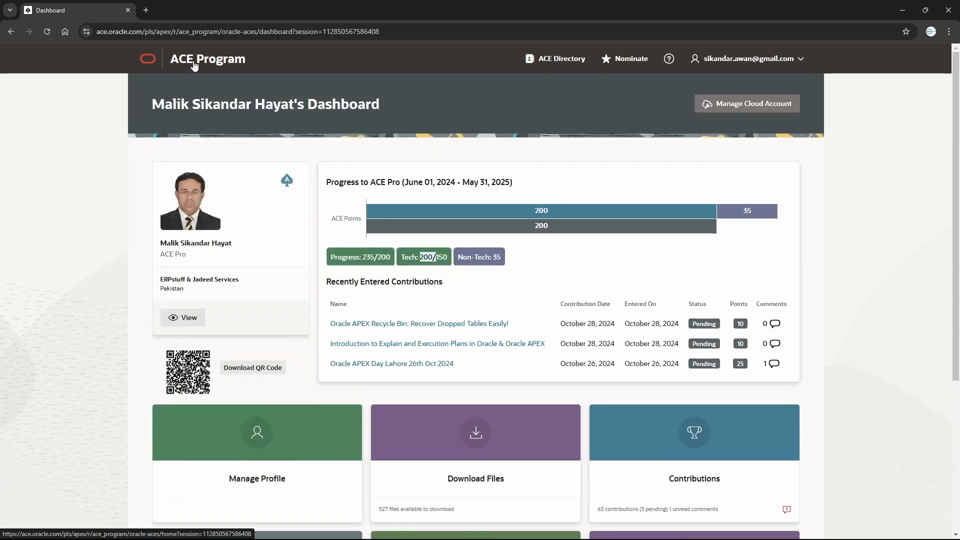
Return to the ACE Program home page from the header logo and scroll through the overview.
left_click(208, 58)
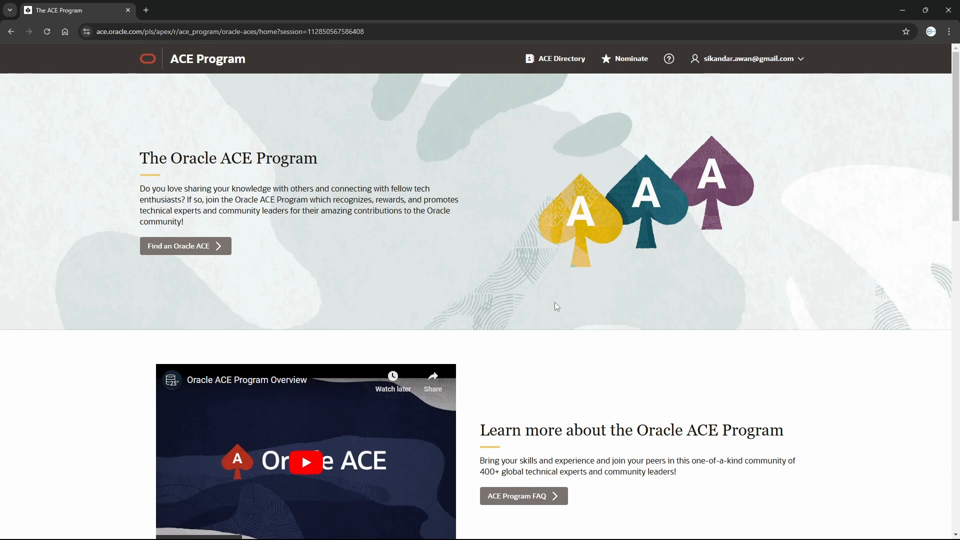
mouse_move(589, 360)
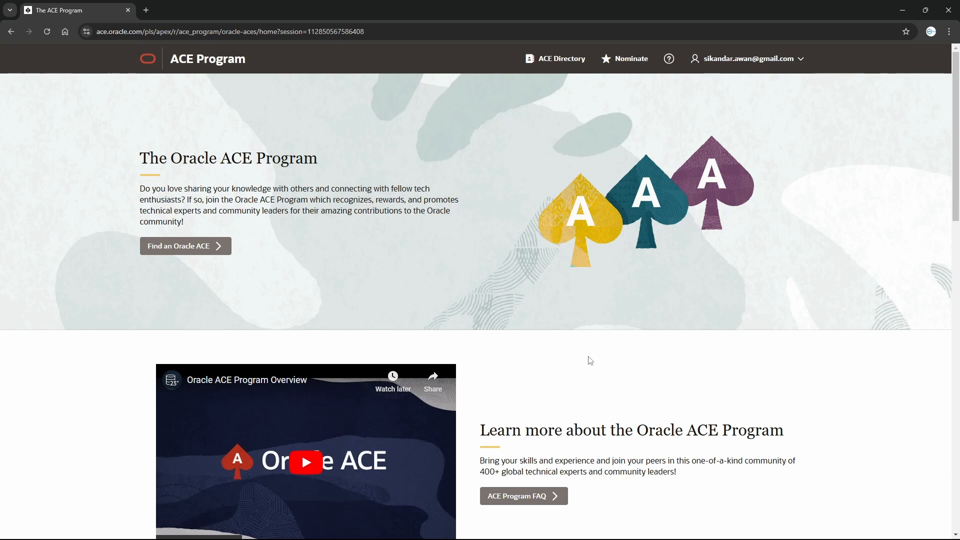
scroll("down", 3)
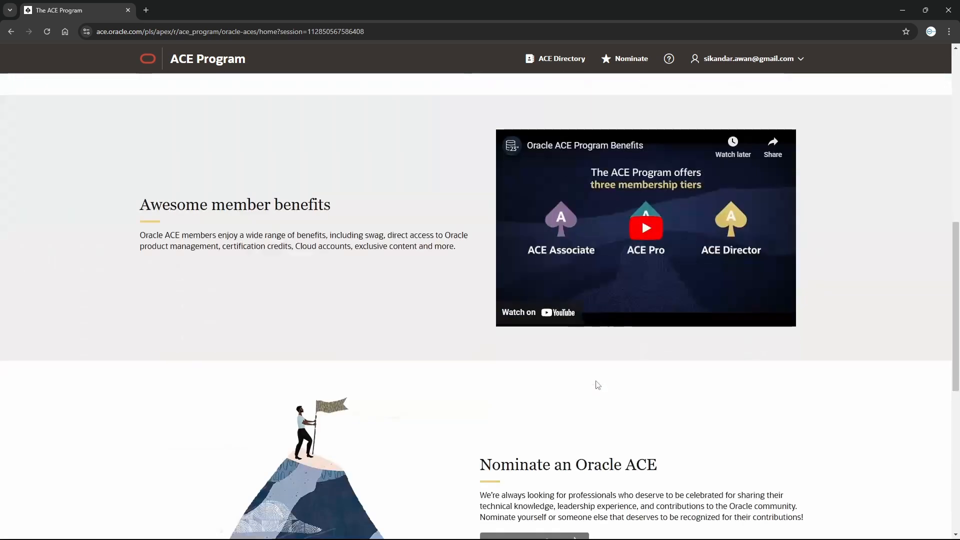
scroll("down", 3)
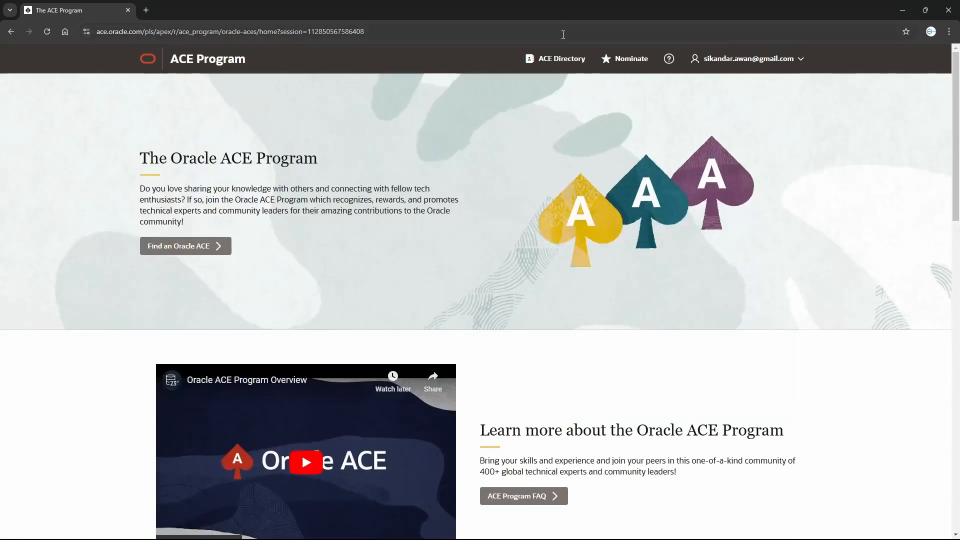
Open the Nominate an Oracle ACE page and scroll to its guidelines questions.
left_click(631, 58)
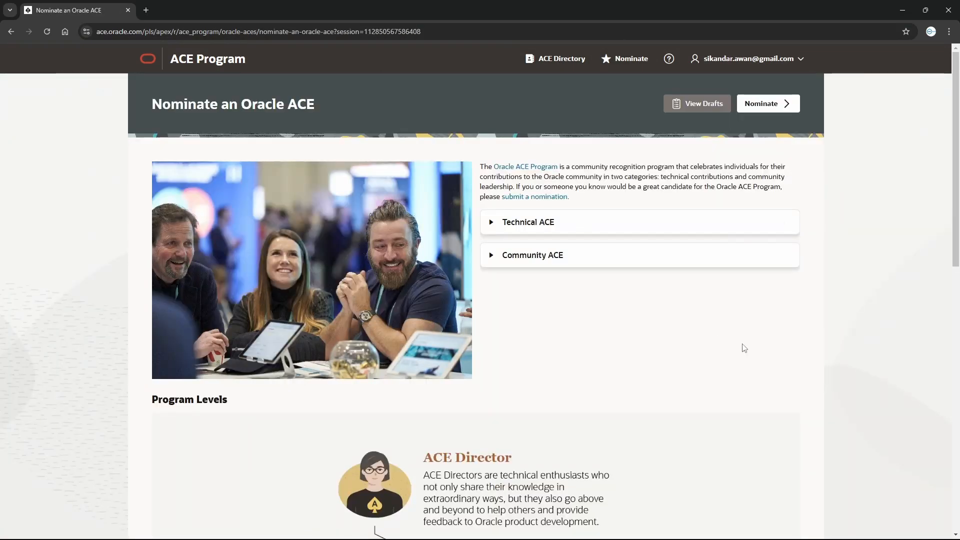
scroll("down", 3)
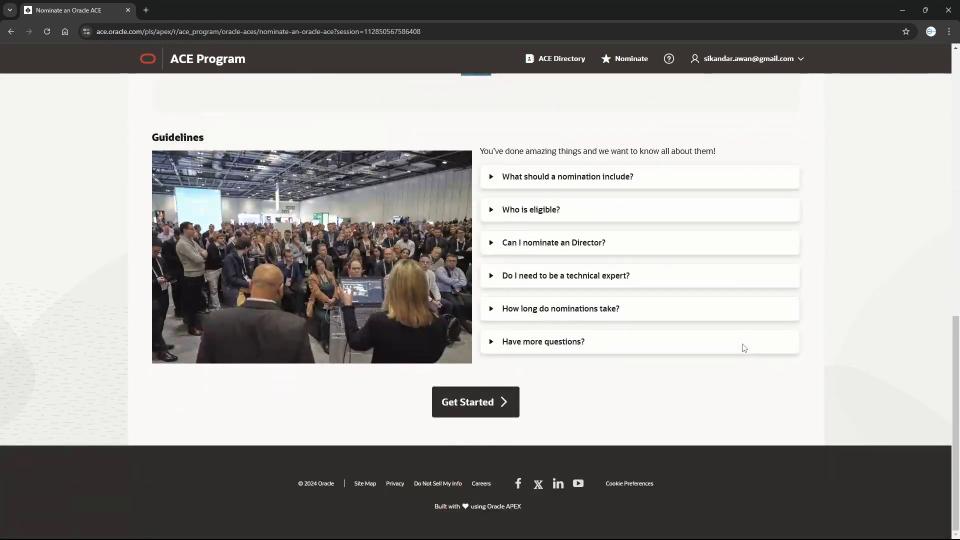
mouse_move(774, 359)
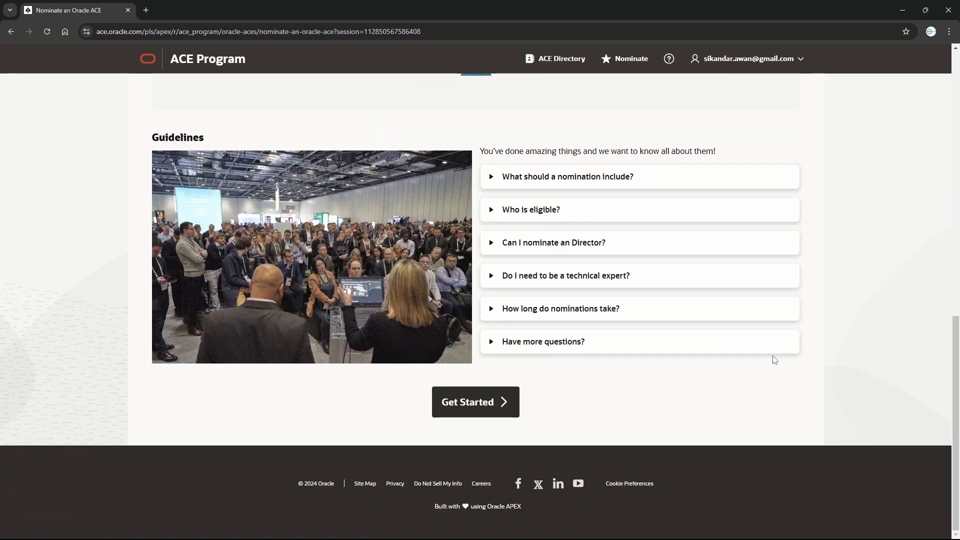
mouse_move(760, 374)
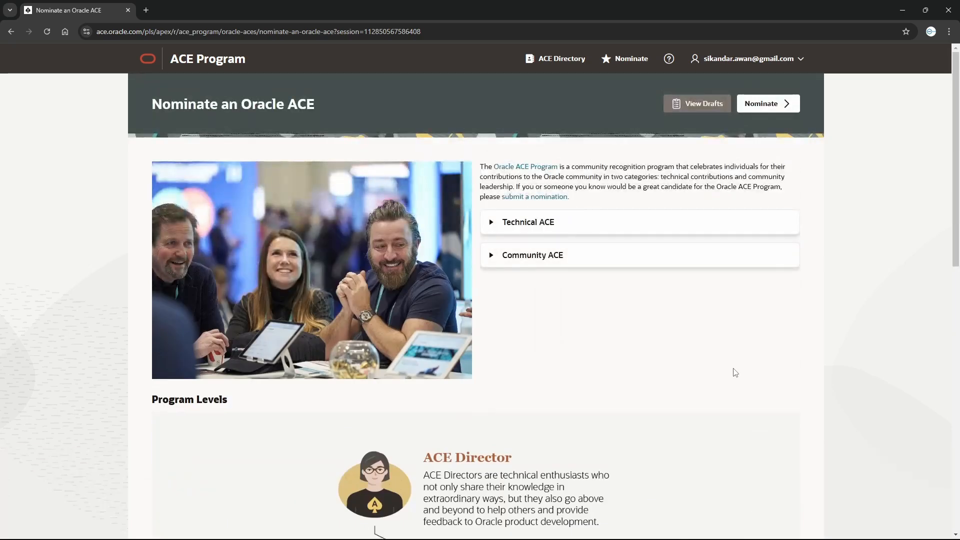
mouse_move(708, 396)
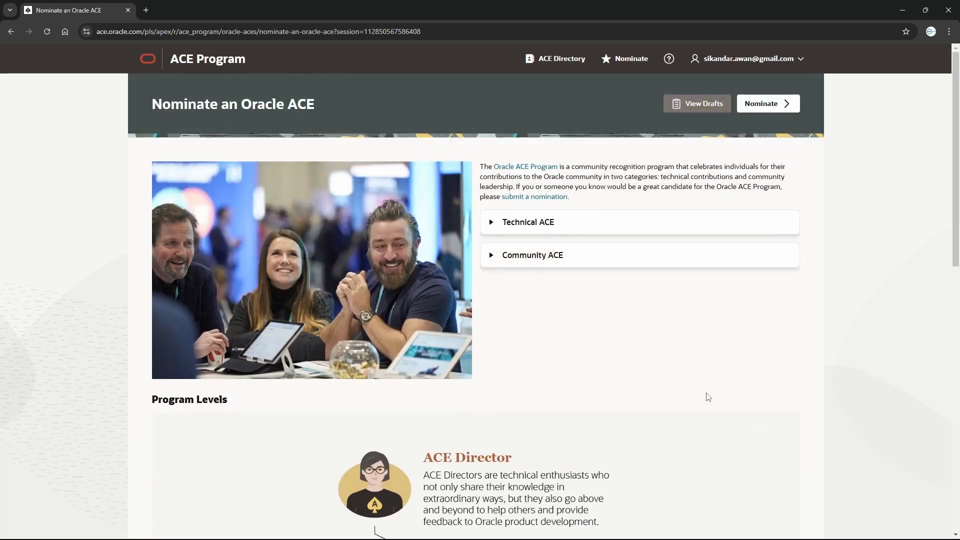
mouse_move(706, 399)
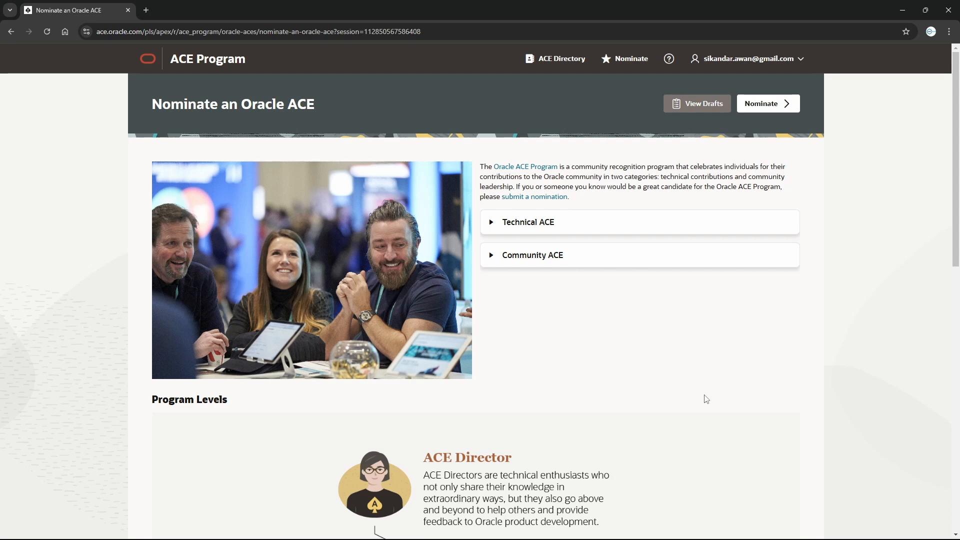
mouse_move(629, 352)
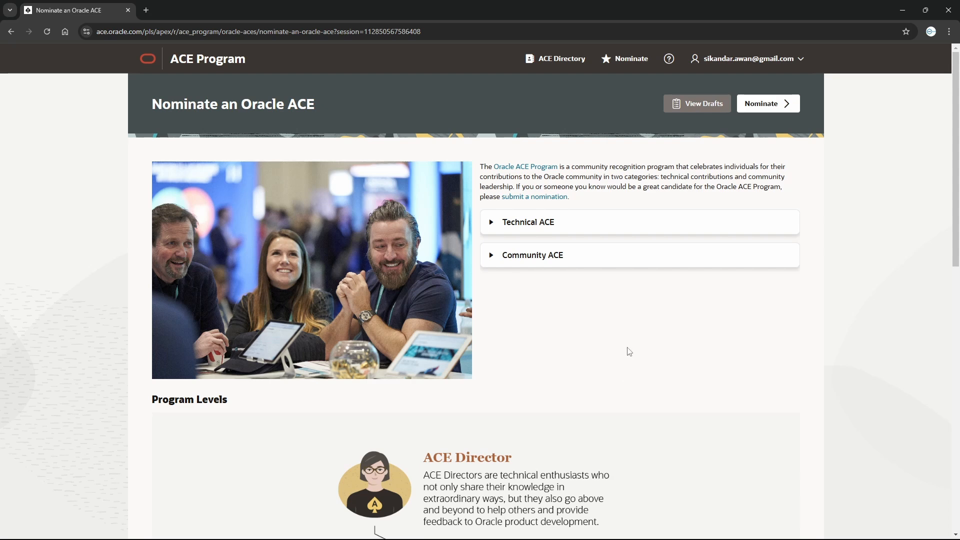